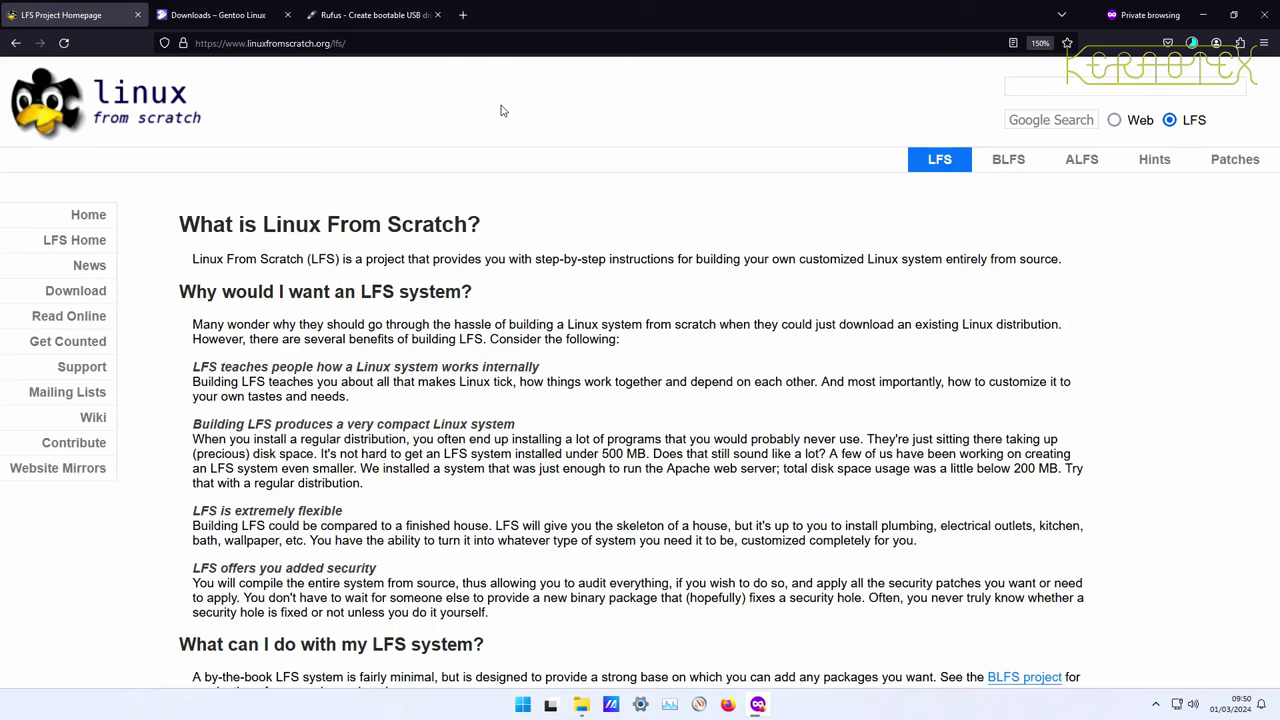
mouse_move(265, 43)
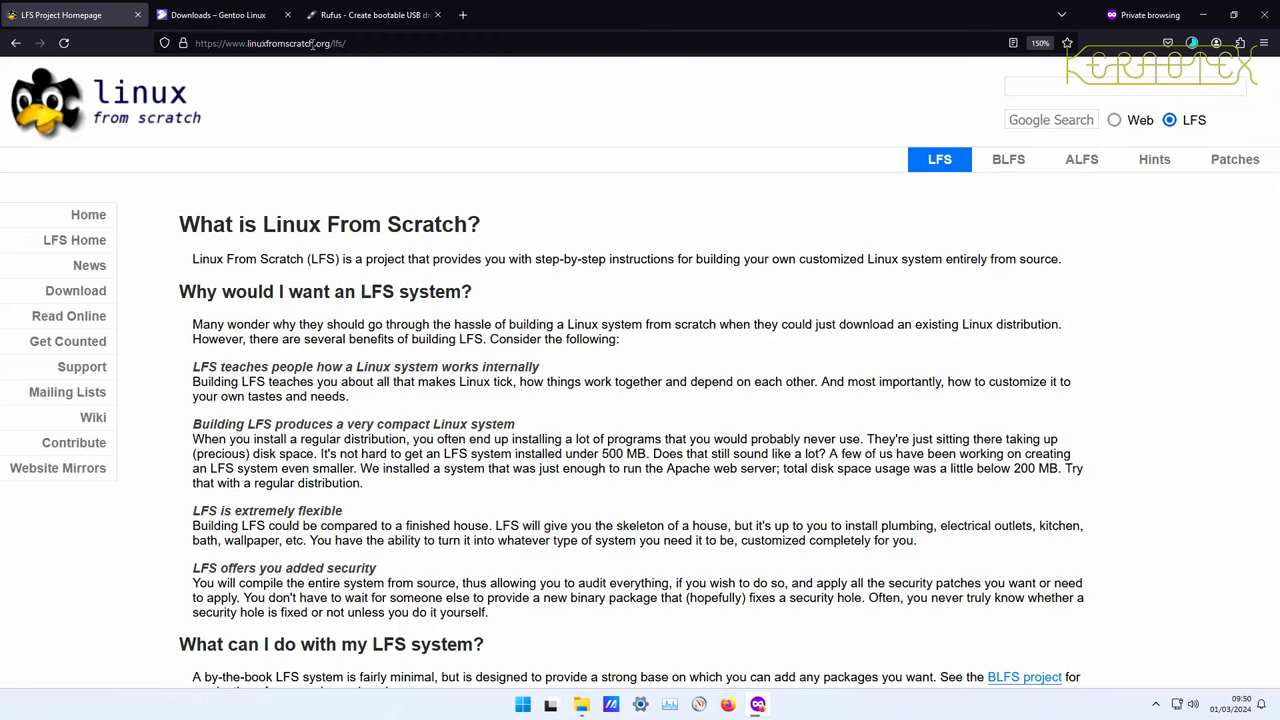
mouse_move(322, 62)
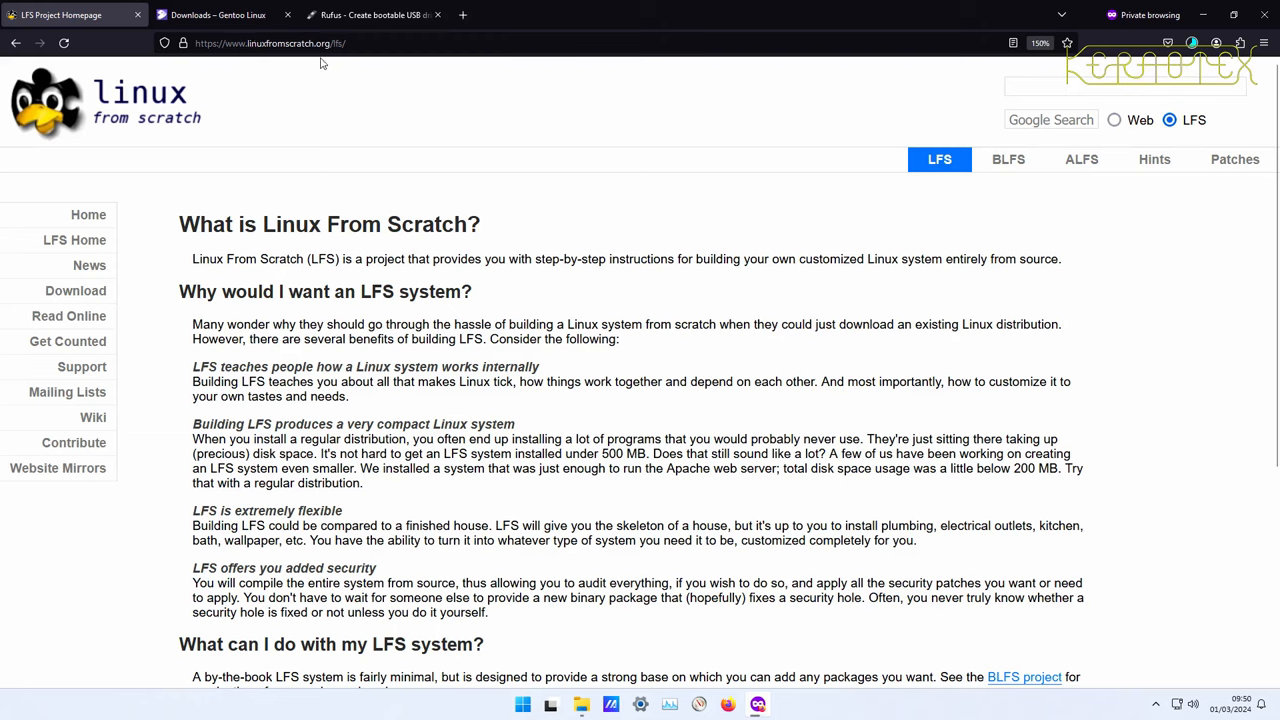
mouse_move(265, 116)
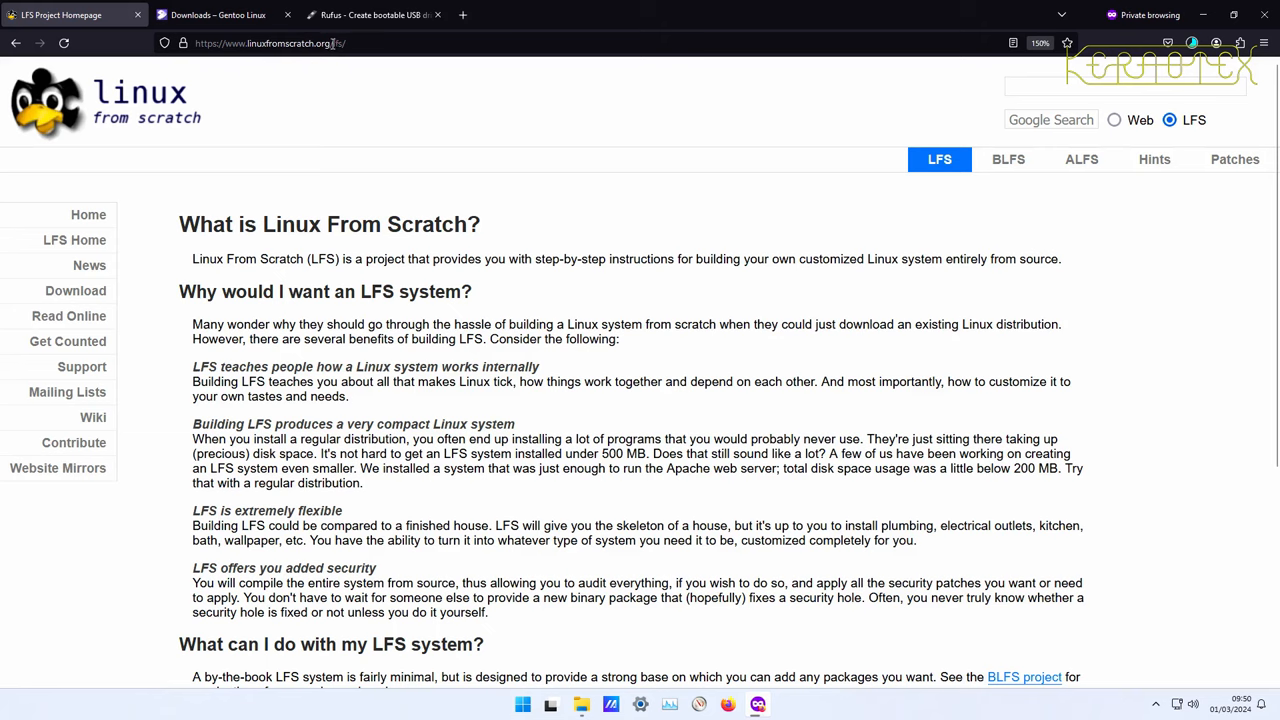
Edit the URL to load the main linuxfromscratch.org welcome page.
left_click(295, 43)
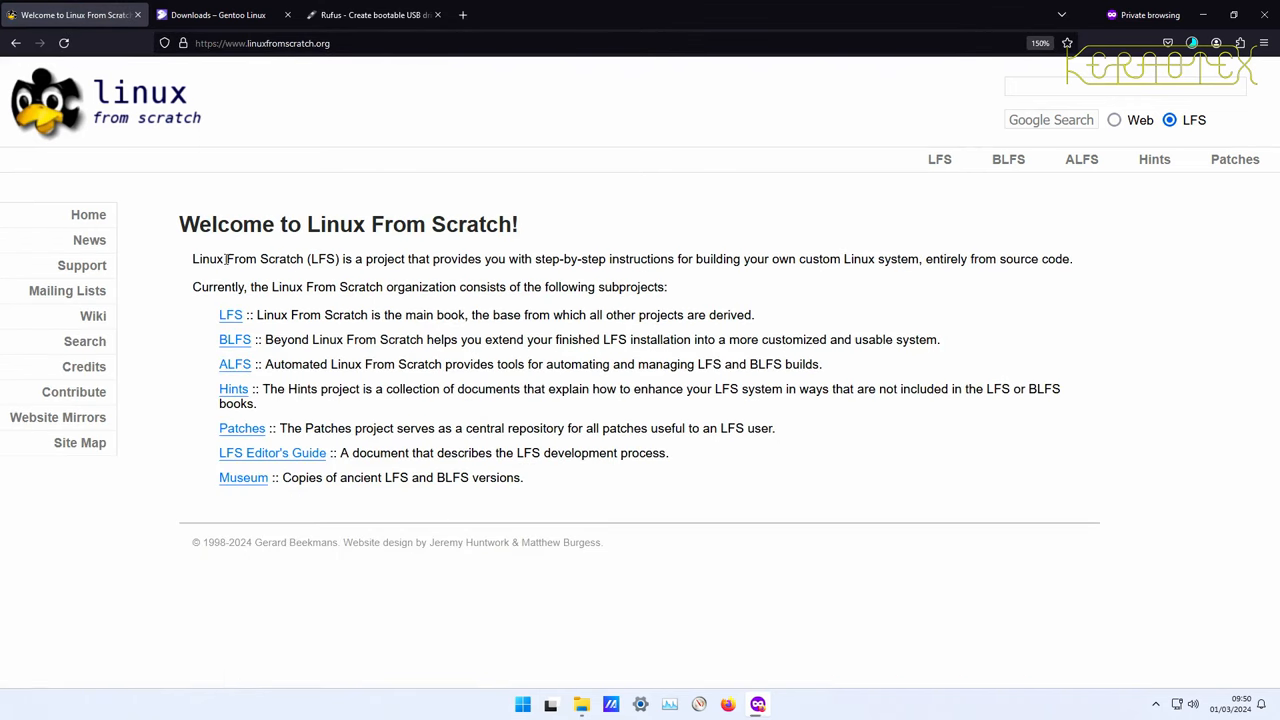
mouse_move(205, 274)
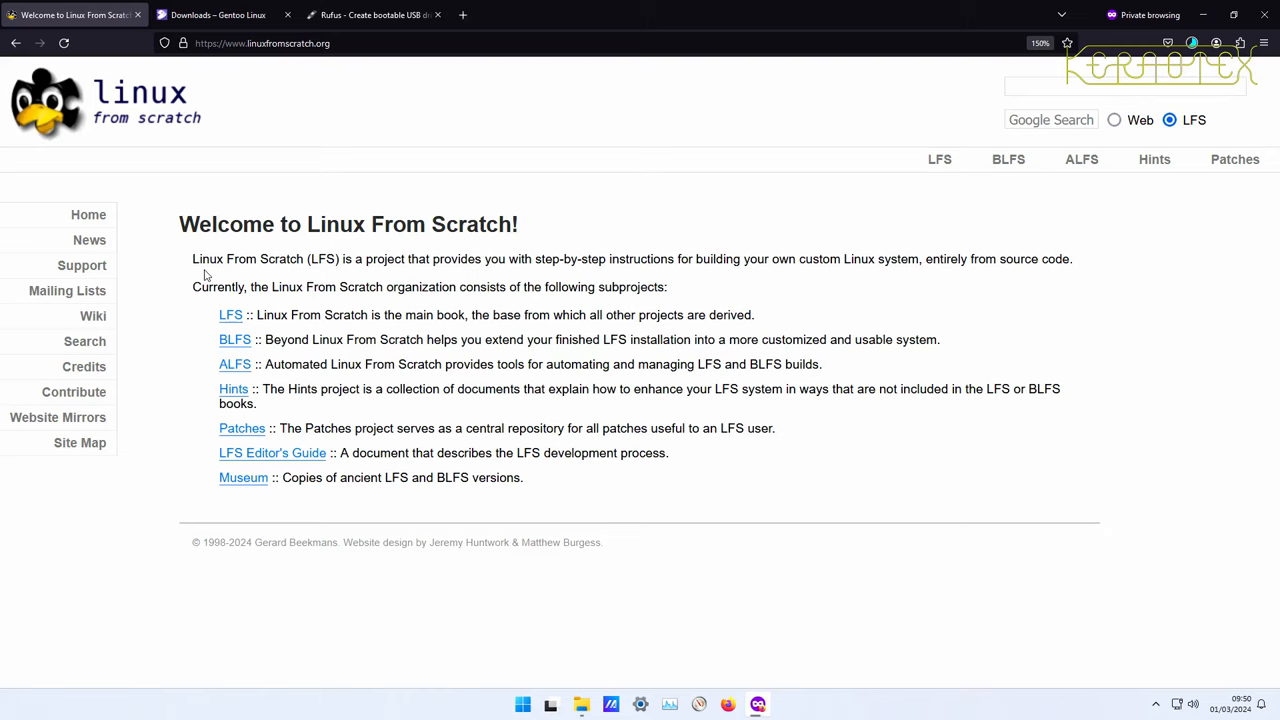
mouse_move(939, 159)
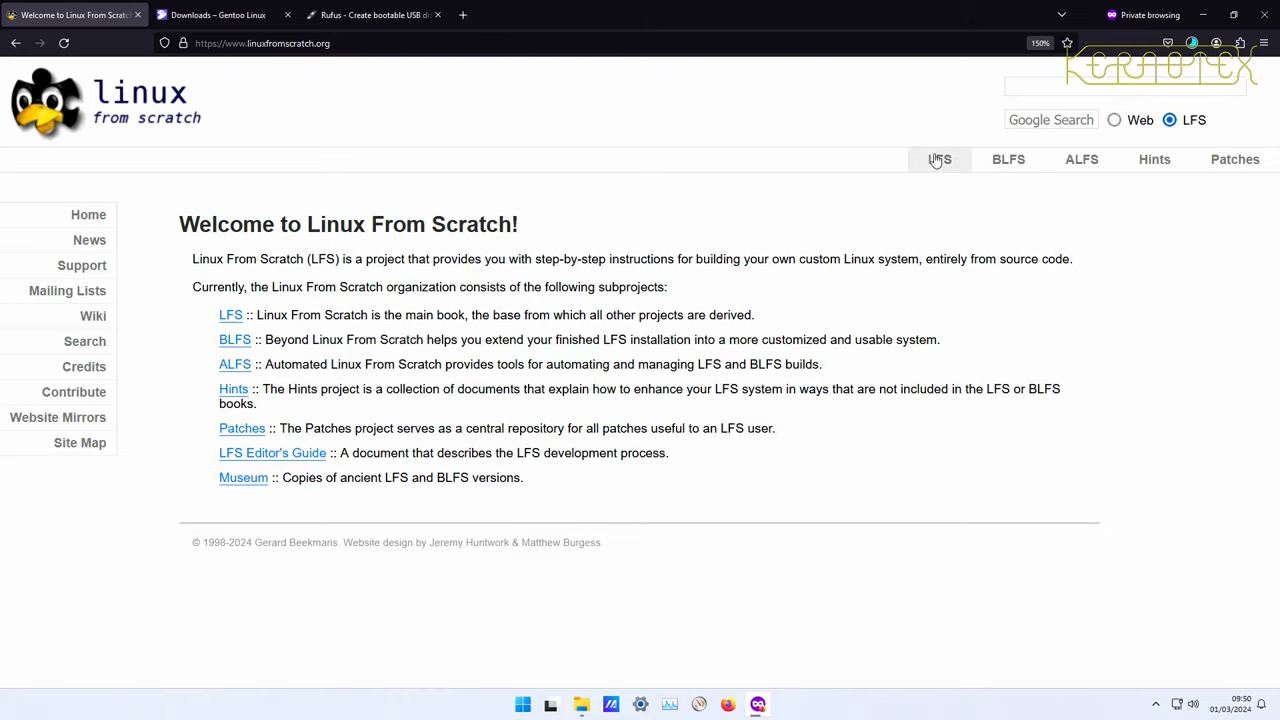
mouse_move(232, 320)
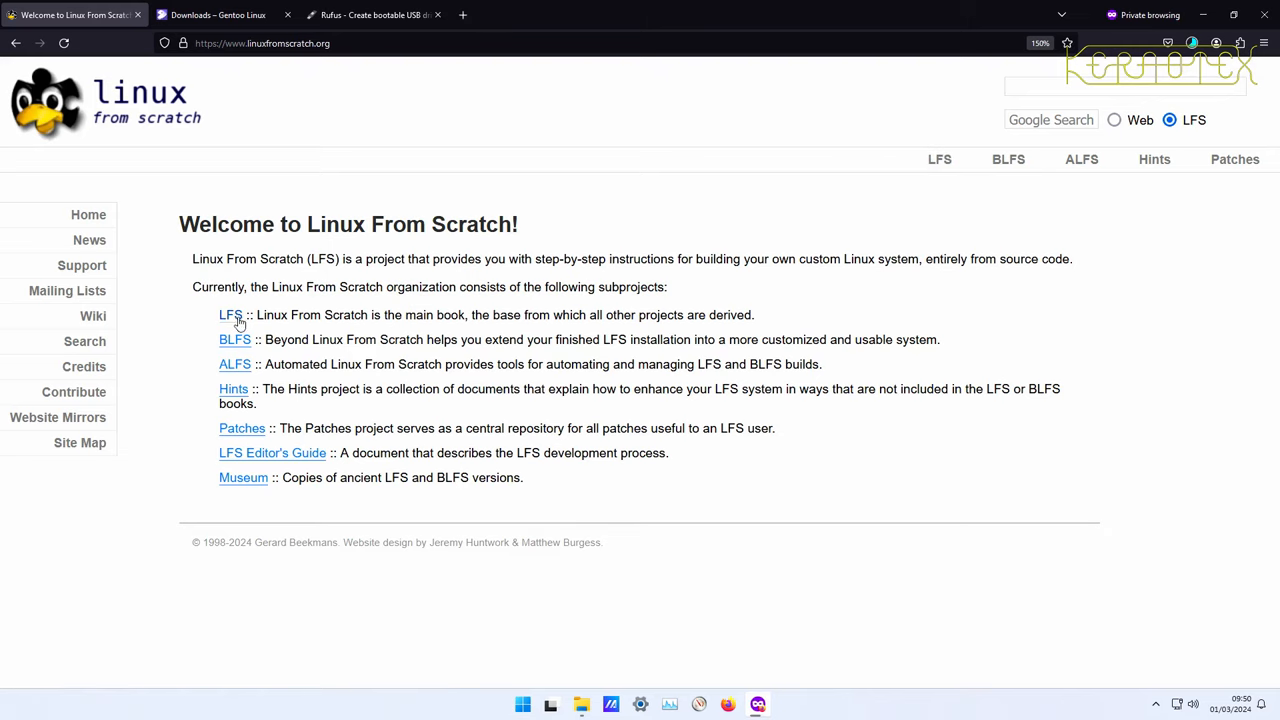
Open the LFS subproject page and scroll through its overview, benefits and contributors.
left_click(231, 315)
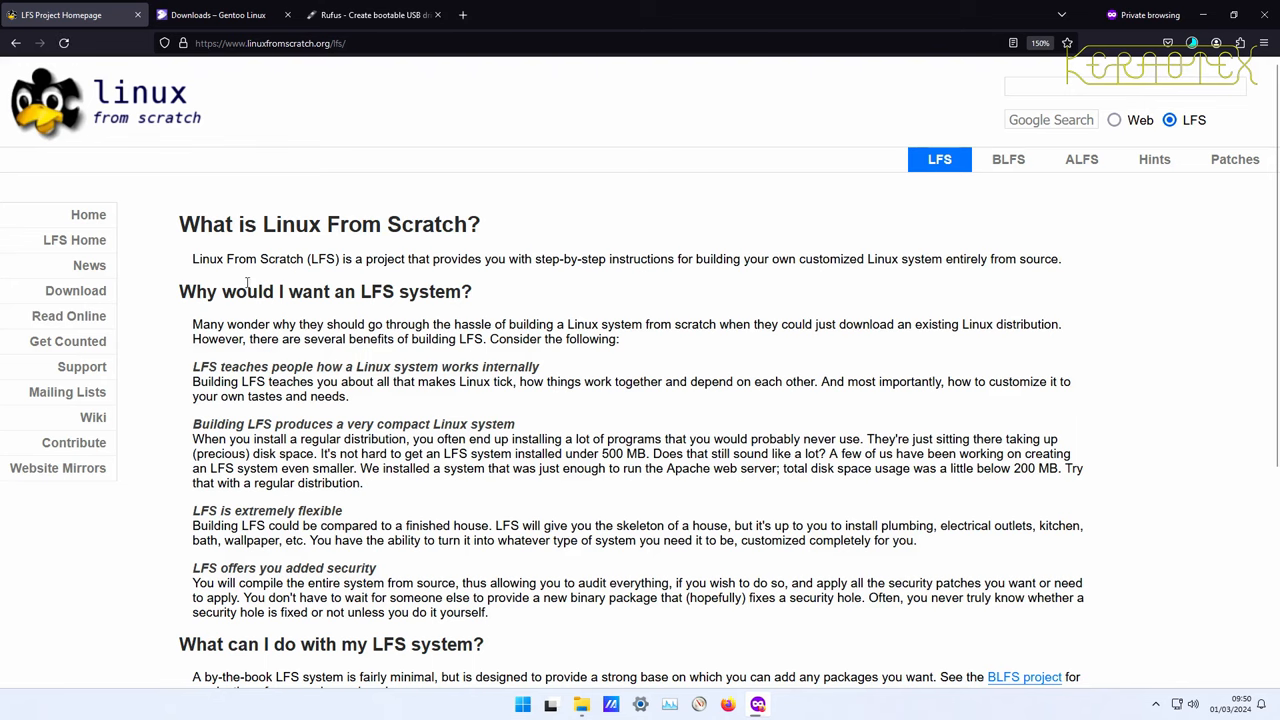
mouse_move(250, 315)
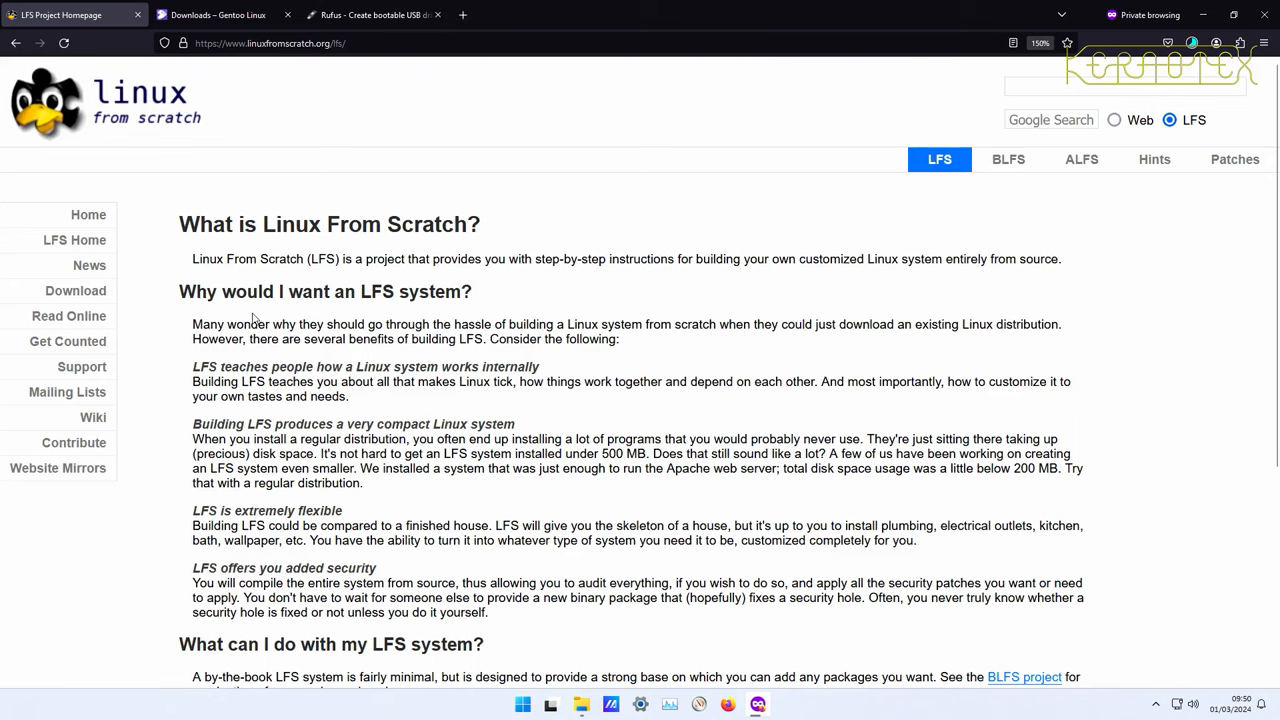
scroll("down", 3)
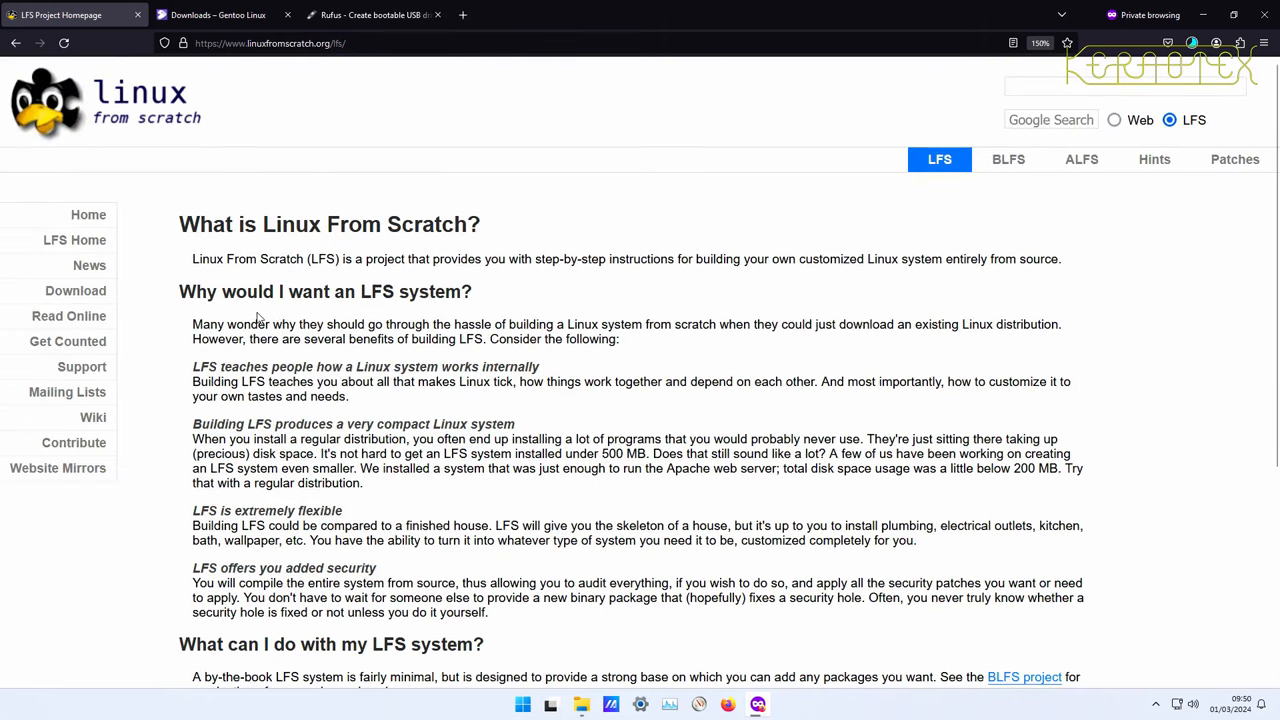
scroll("down", 3)
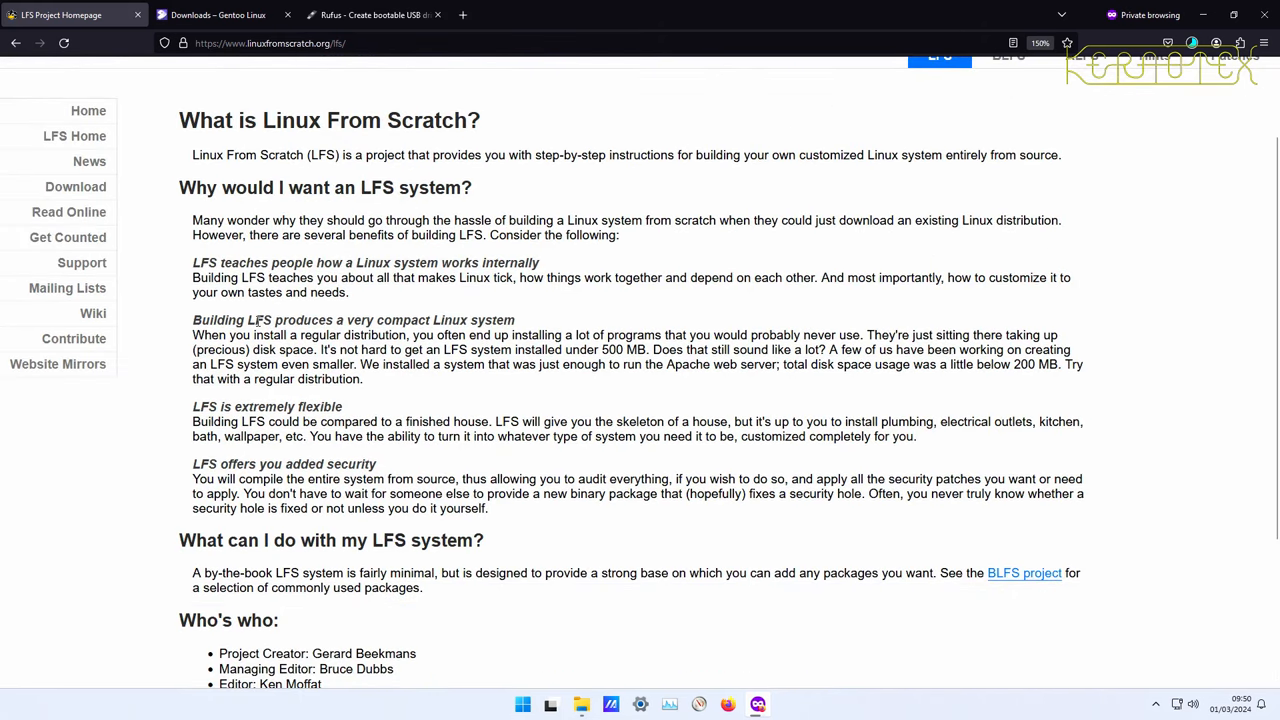
scroll("down", 3)
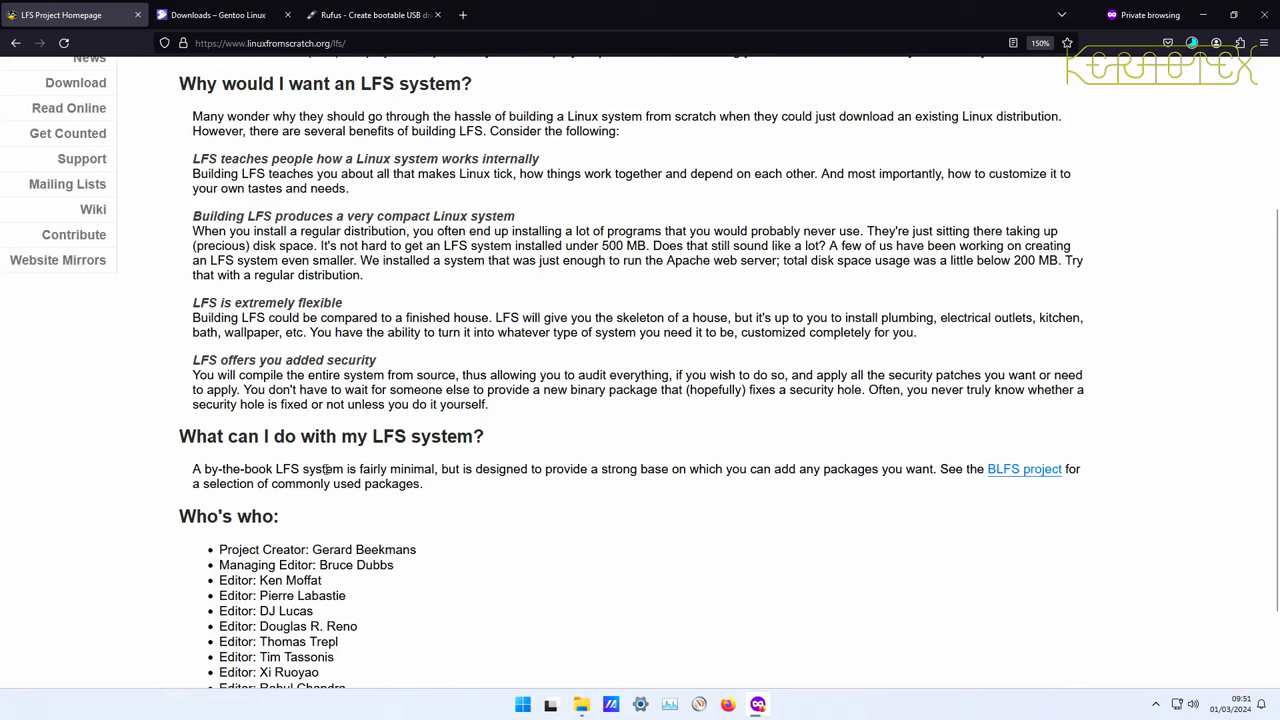
mouse_move(324, 509)
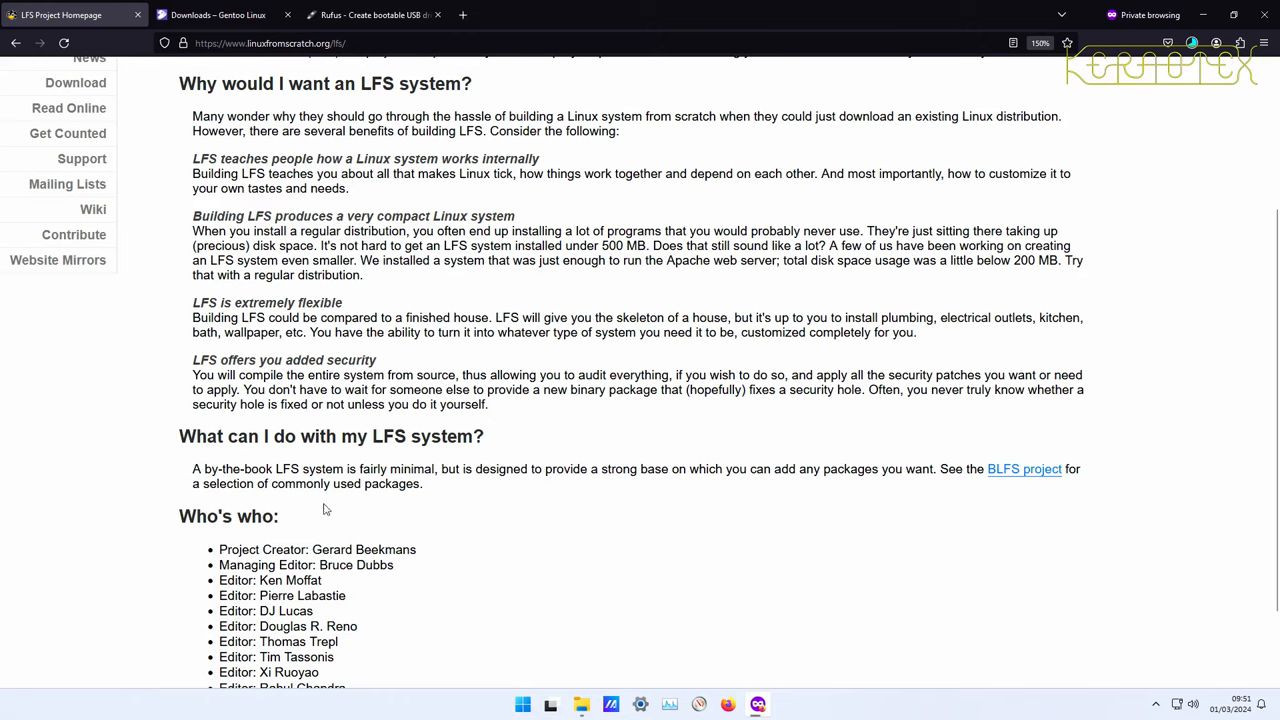
mouse_move(311, 455)
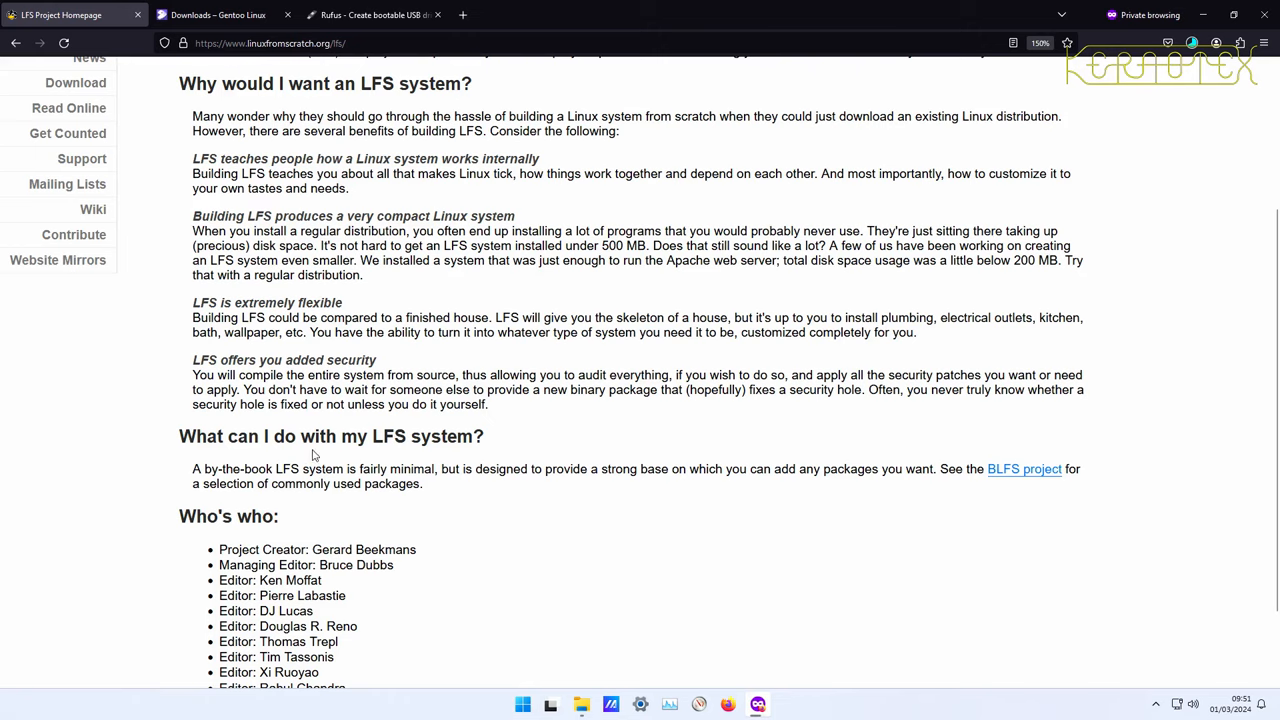
scroll("up", 3)
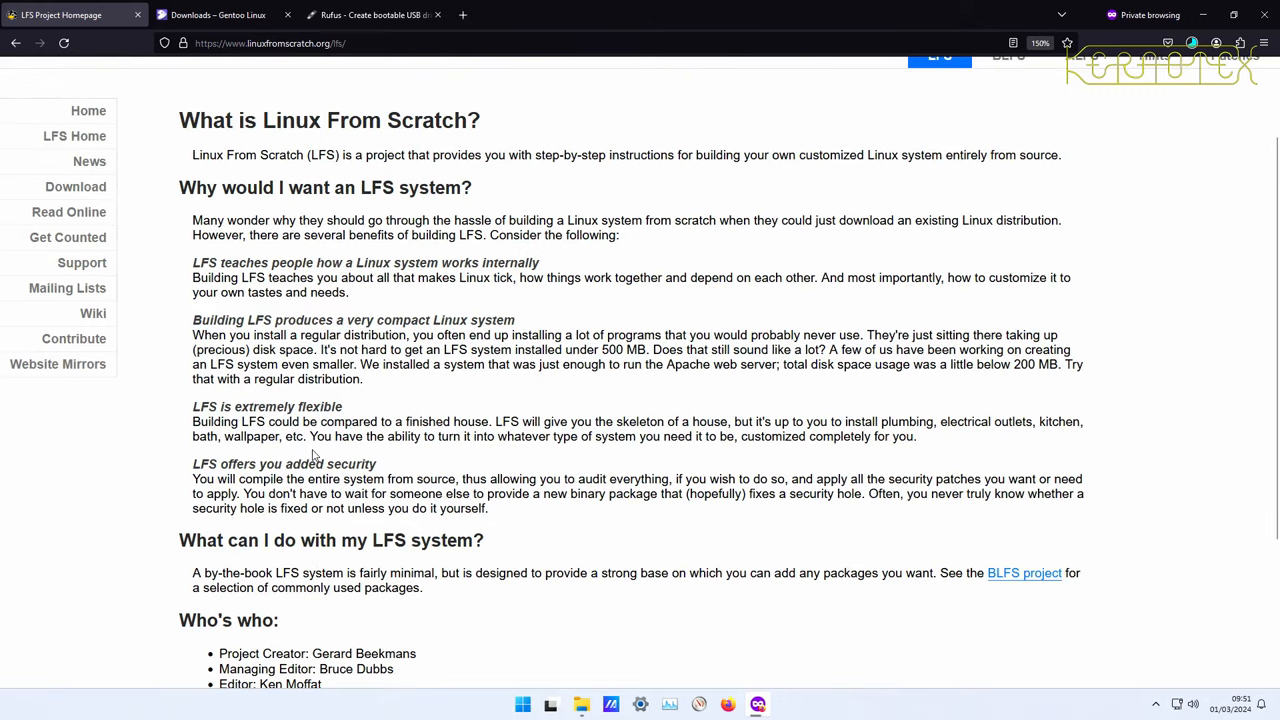
scroll("down", 3)
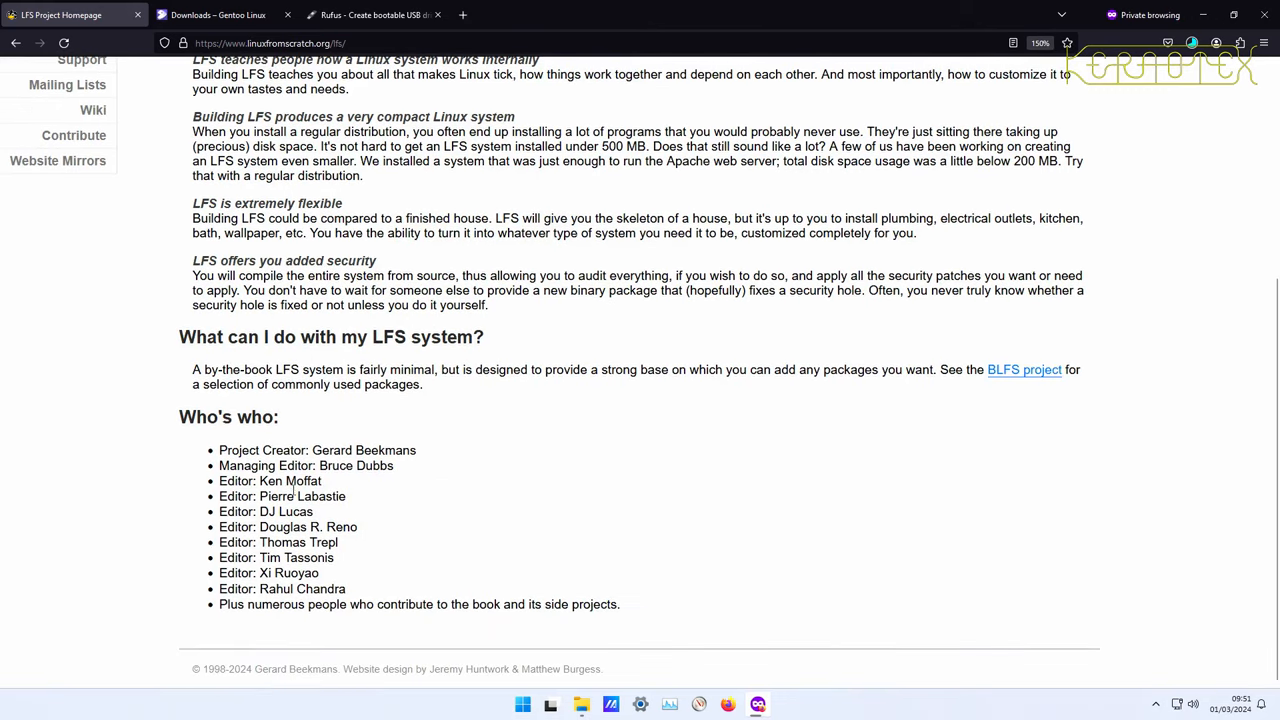
scroll("up", 3)
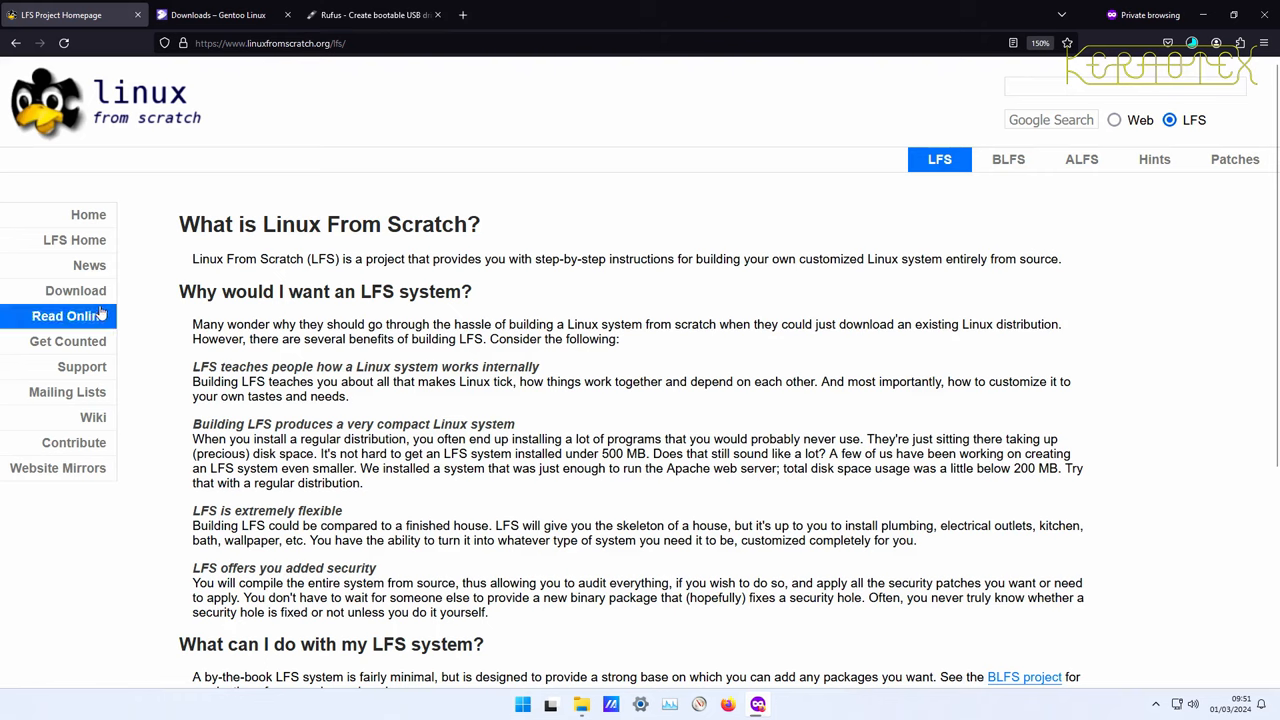
mouse_move(75, 290)
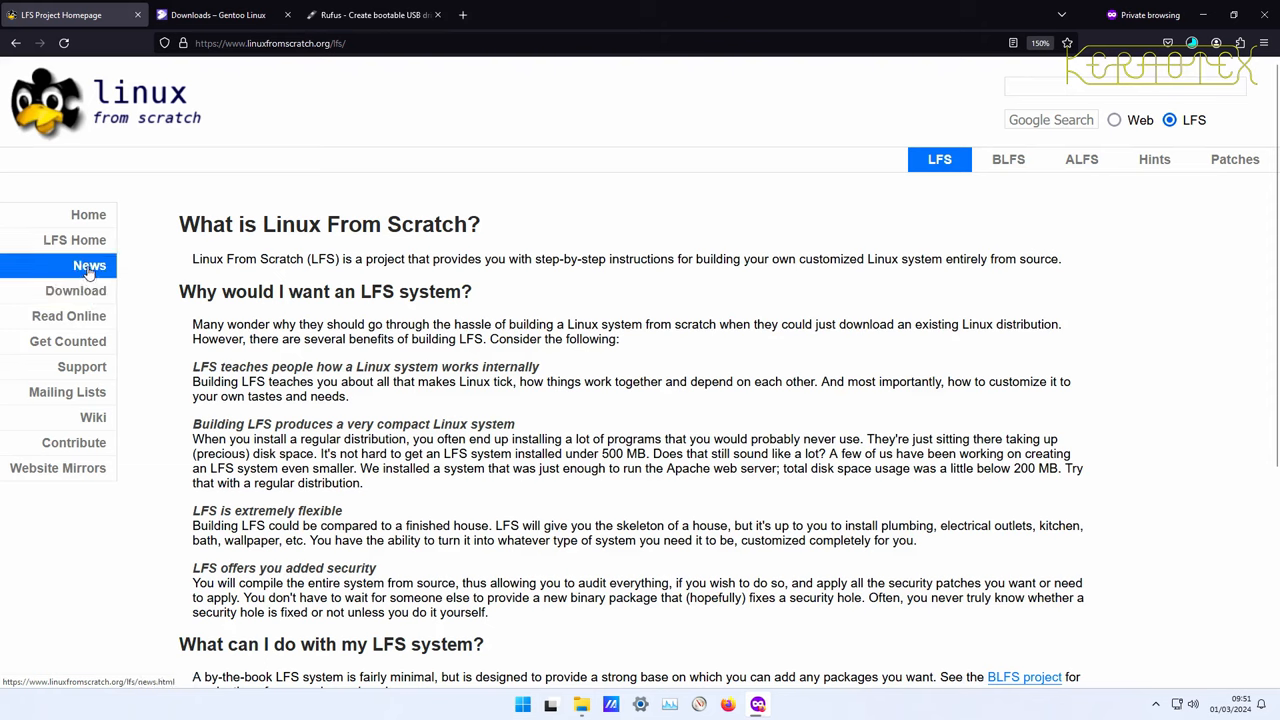
Open News and highlight the binutils and glibc versions in the LFS-12.1 announcement.
left_click(89, 265)
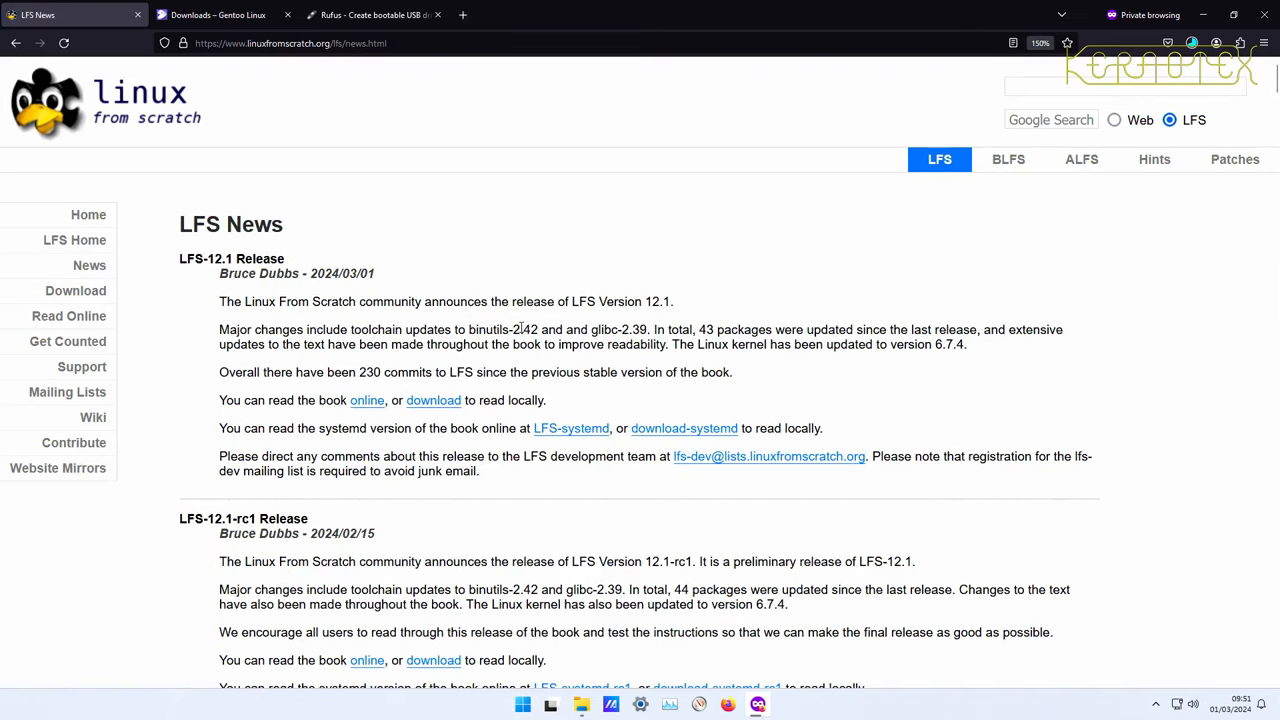
left_click_drag(510, 329, 655, 329)
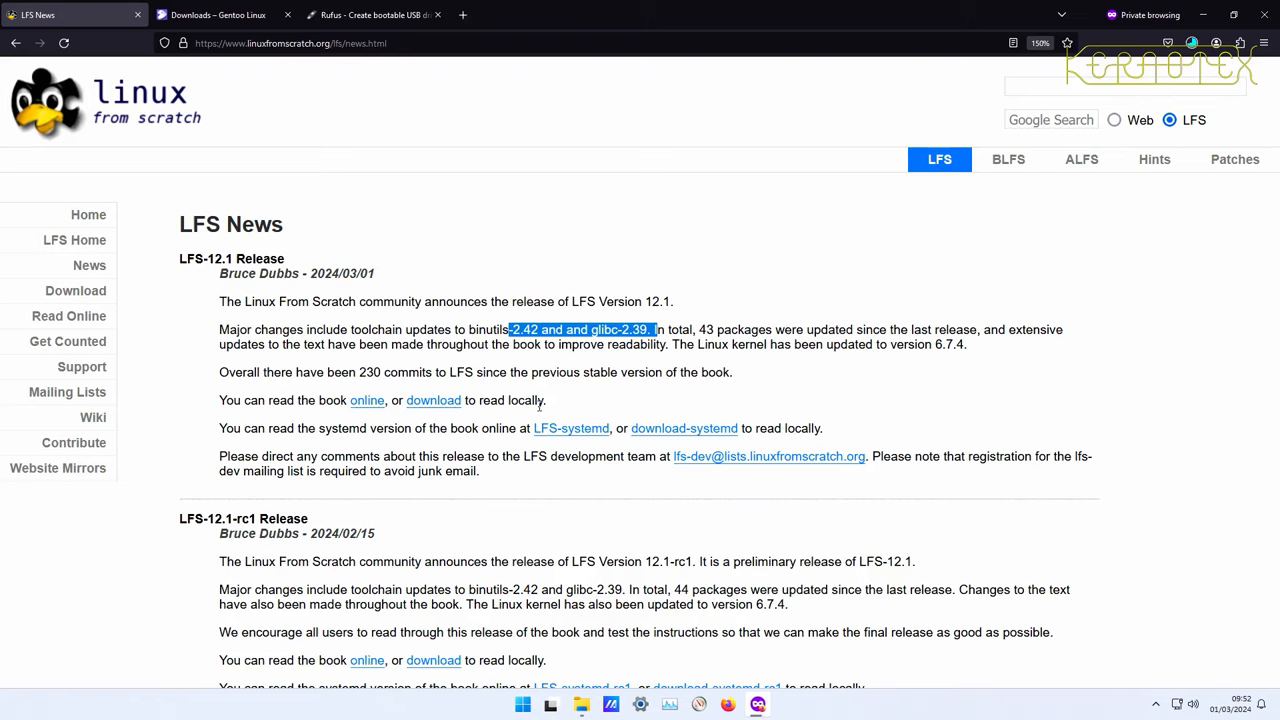
mouse_move(552, 413)
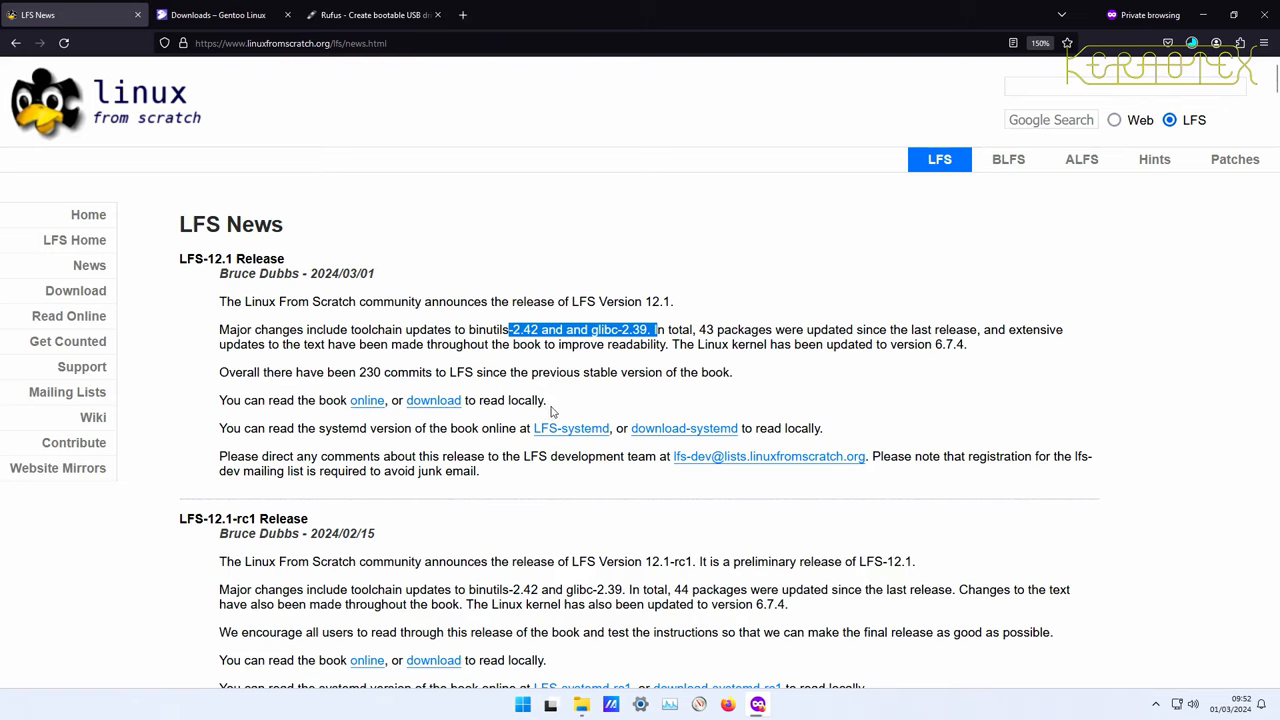
mouse_move(570, 428)
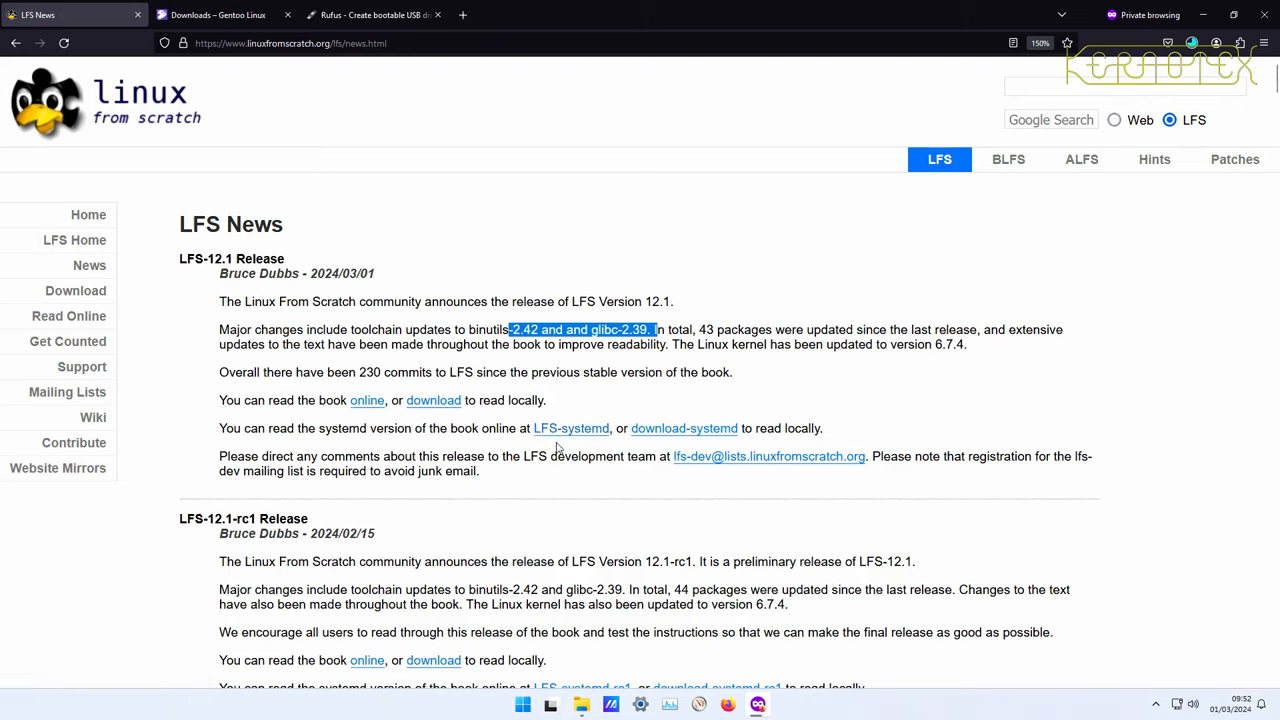
mouse_move(571, 428)
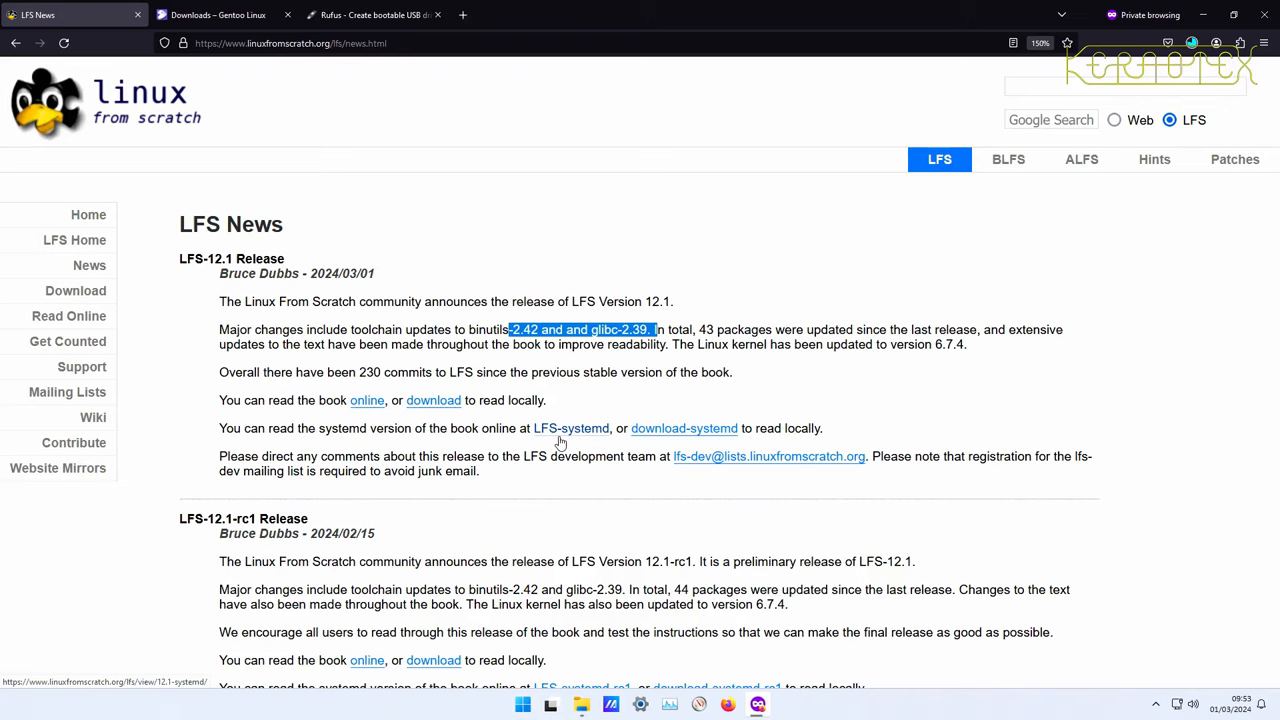
mouse_move(559, 440)
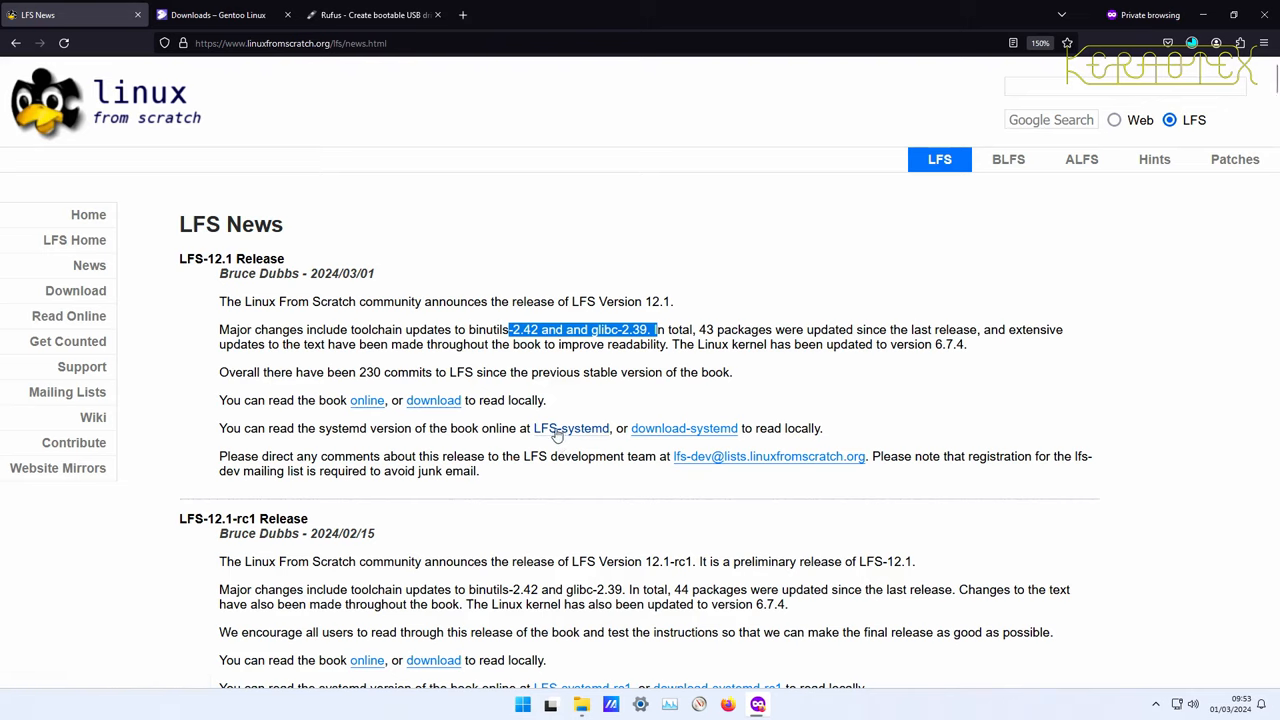
mouse_move(571, 428)
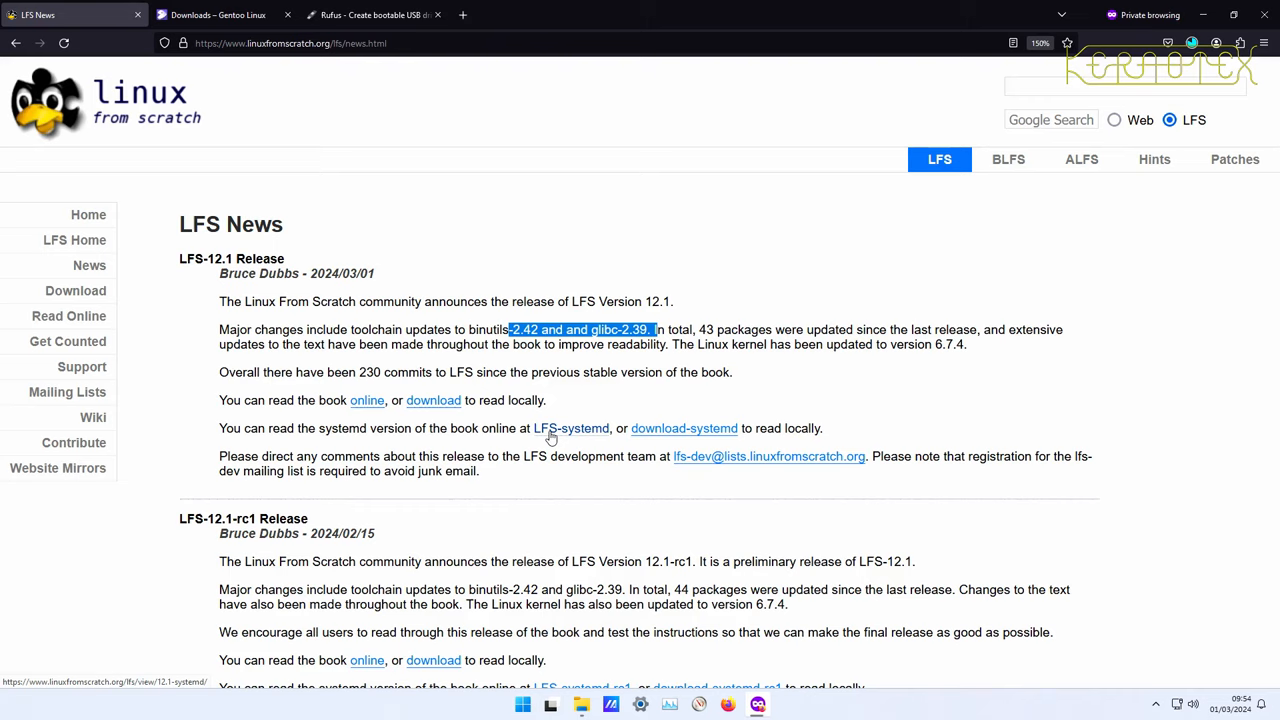
mouse_move(528, 398)
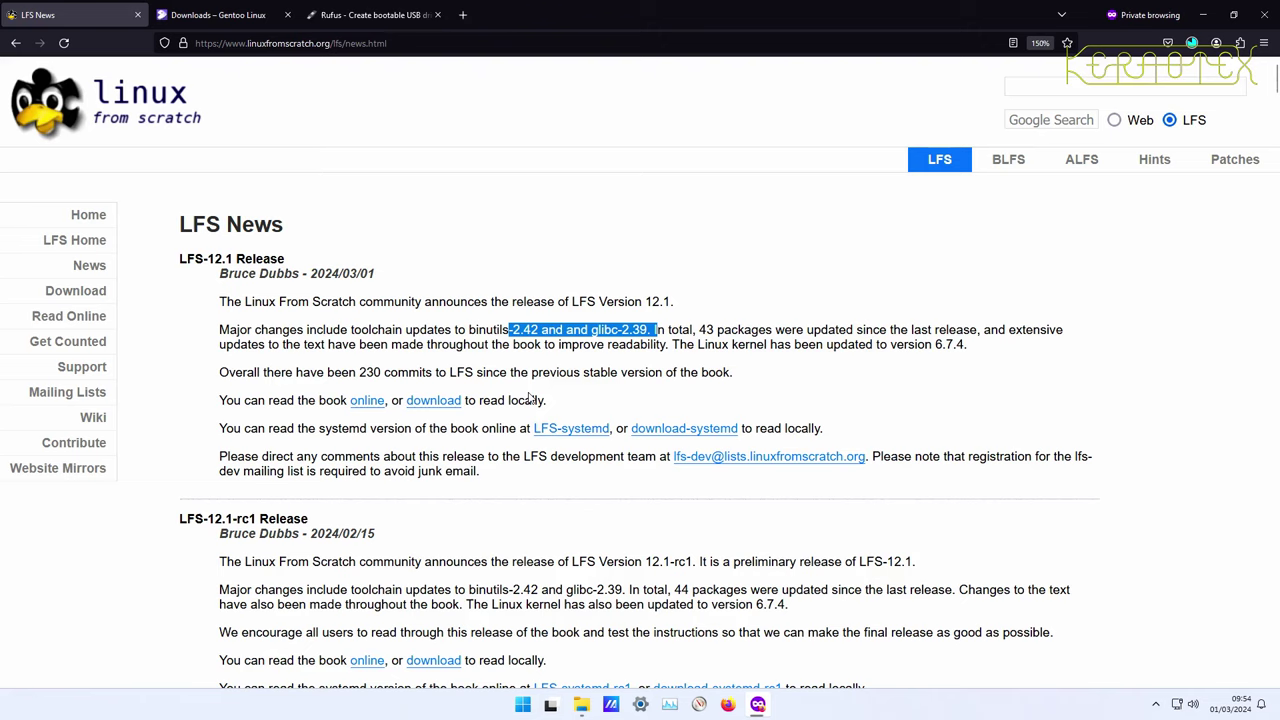
mouse_move(187, 330)
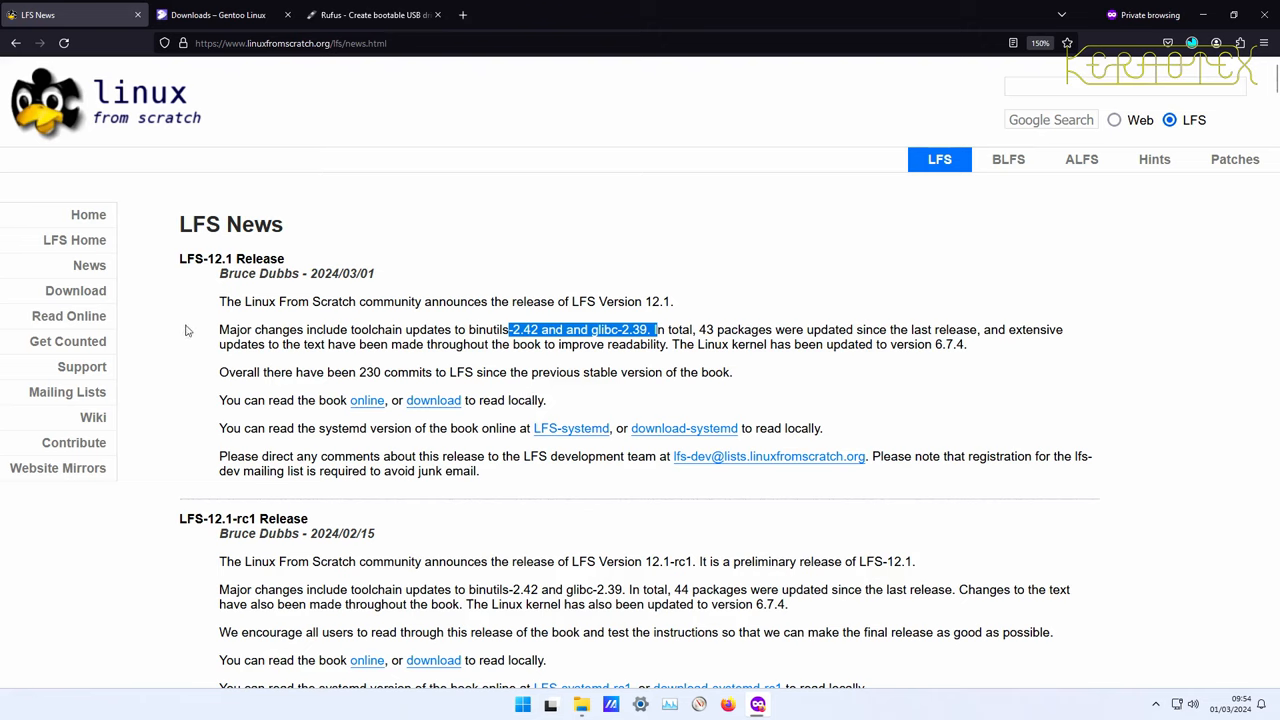
mouse_move(75, 291)
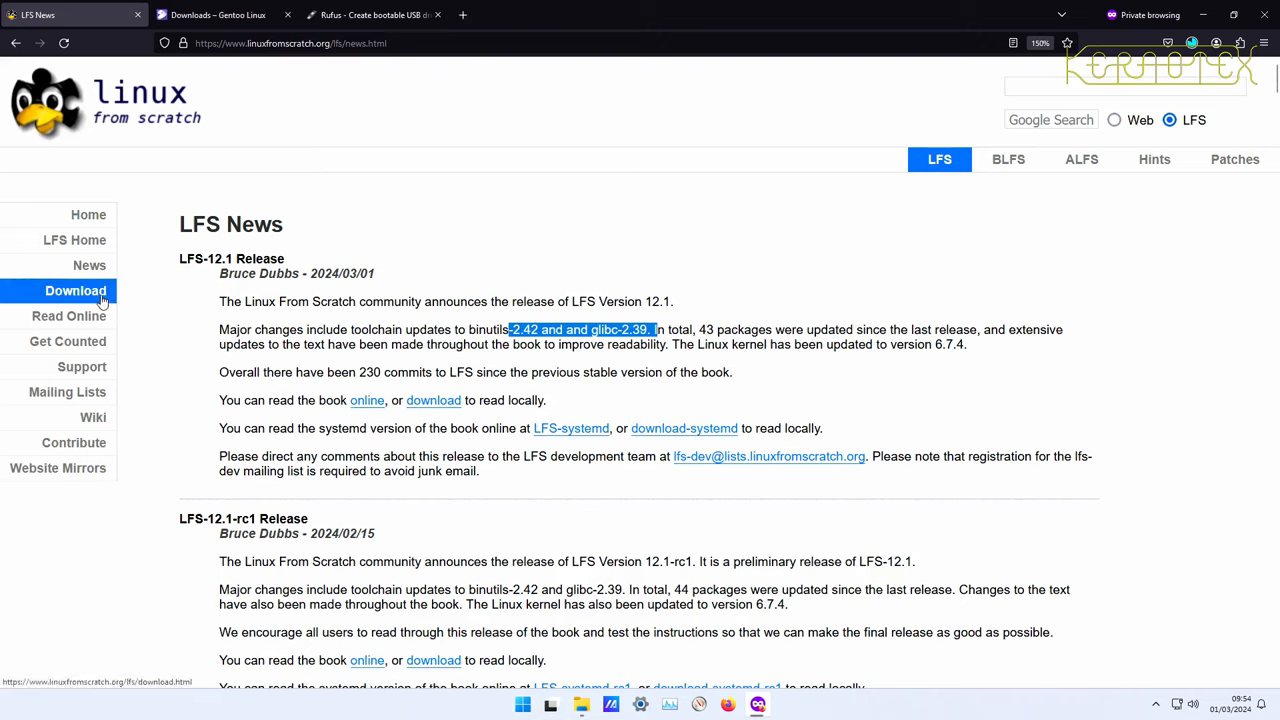
Go through Download and the stable book directory to LFS-BOOK-12.1-NOCHUNKS.html.
left_click(75, 290)
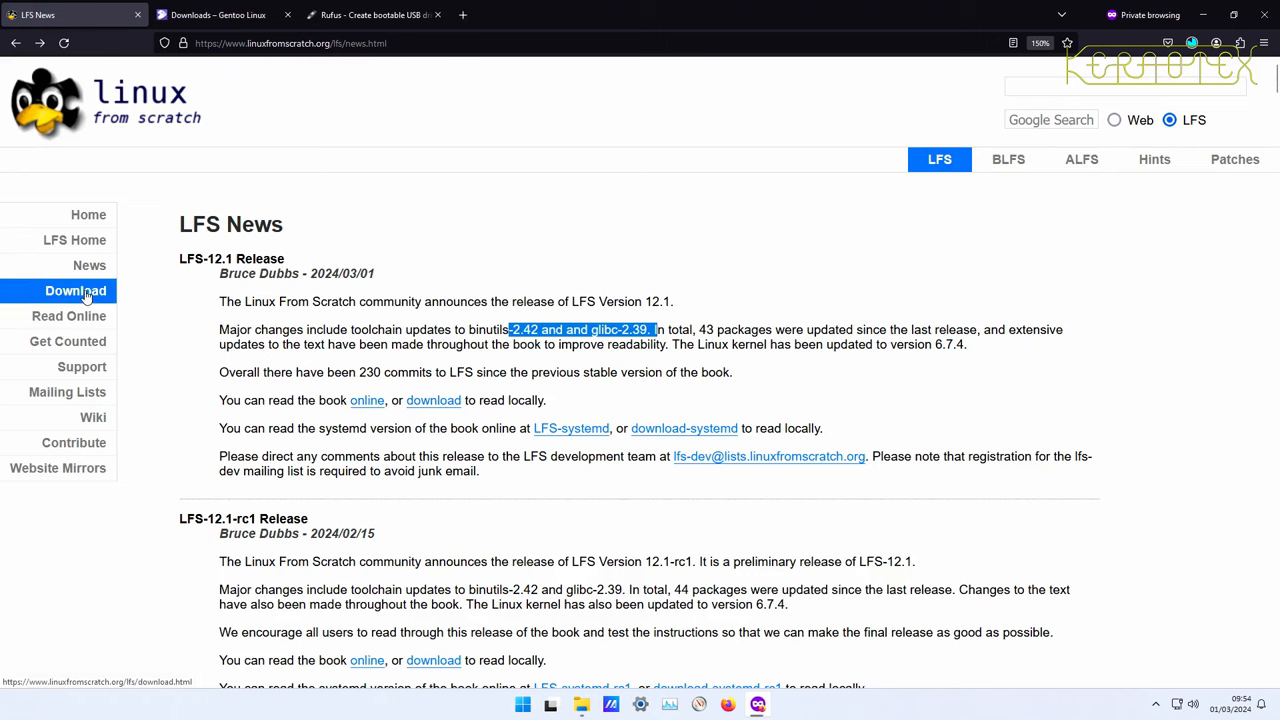
left_click(75, 290)
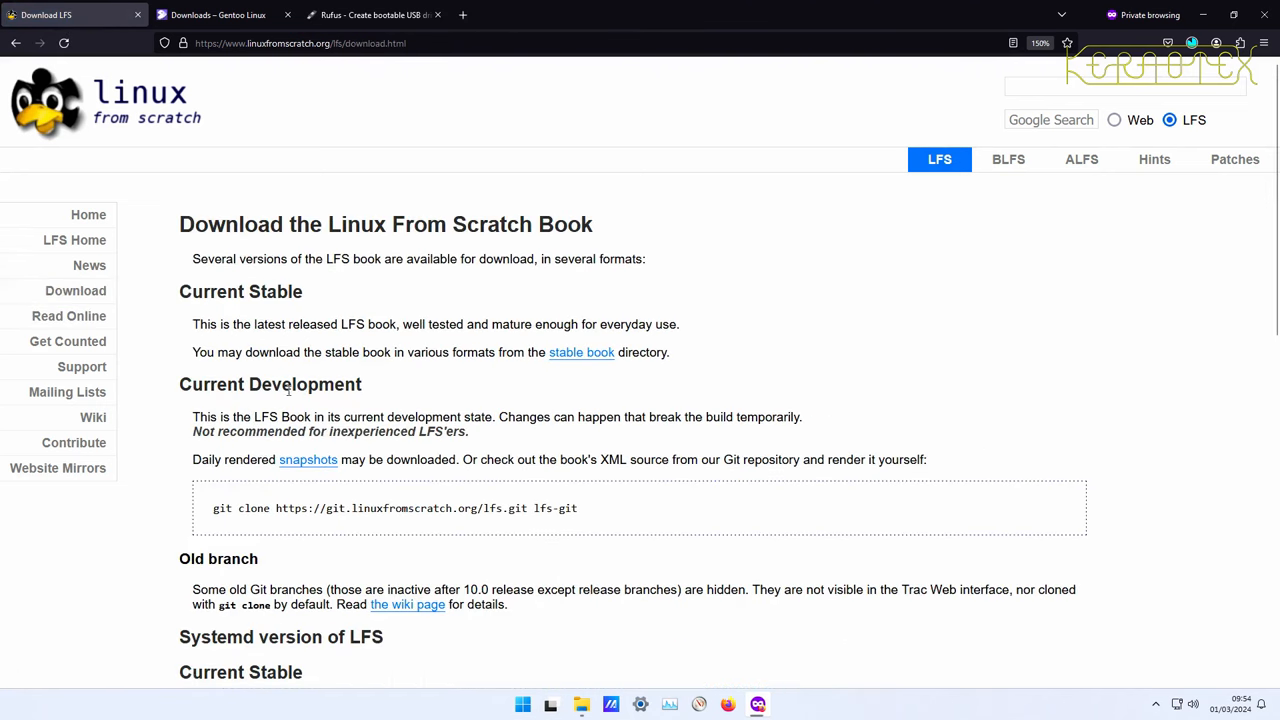
mouse_move(582, 352)
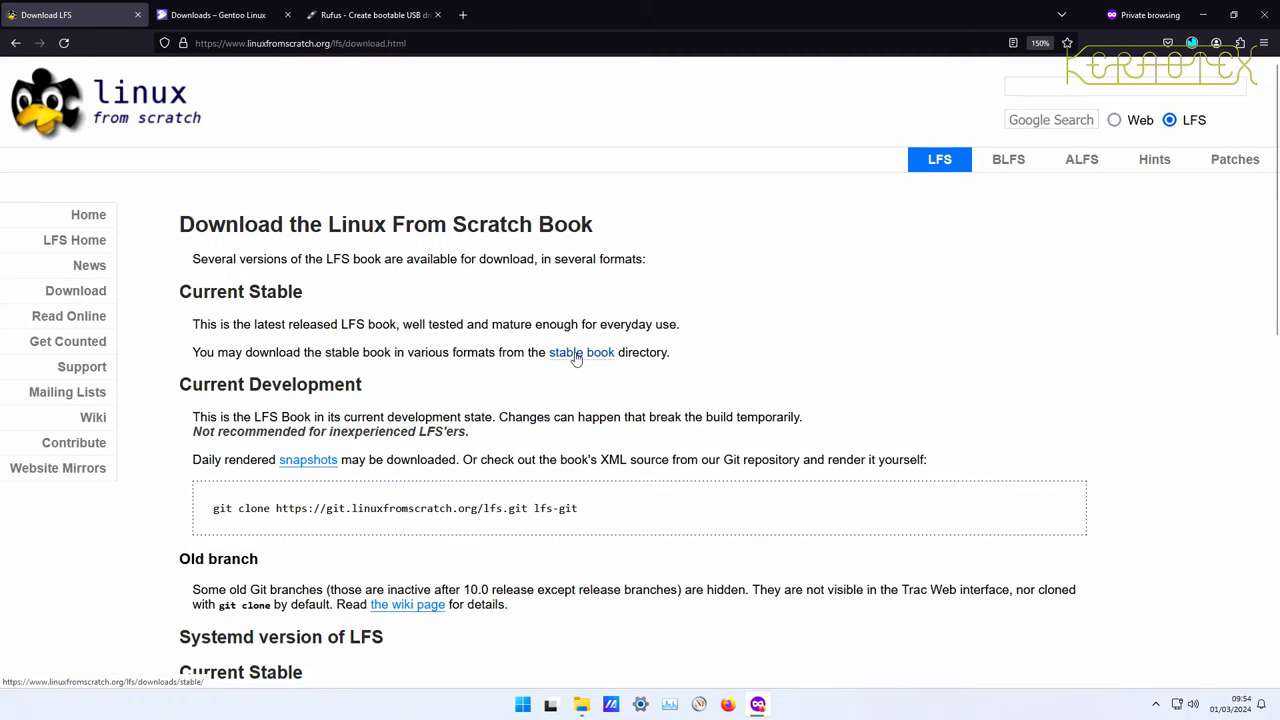
left_click(564, 352)
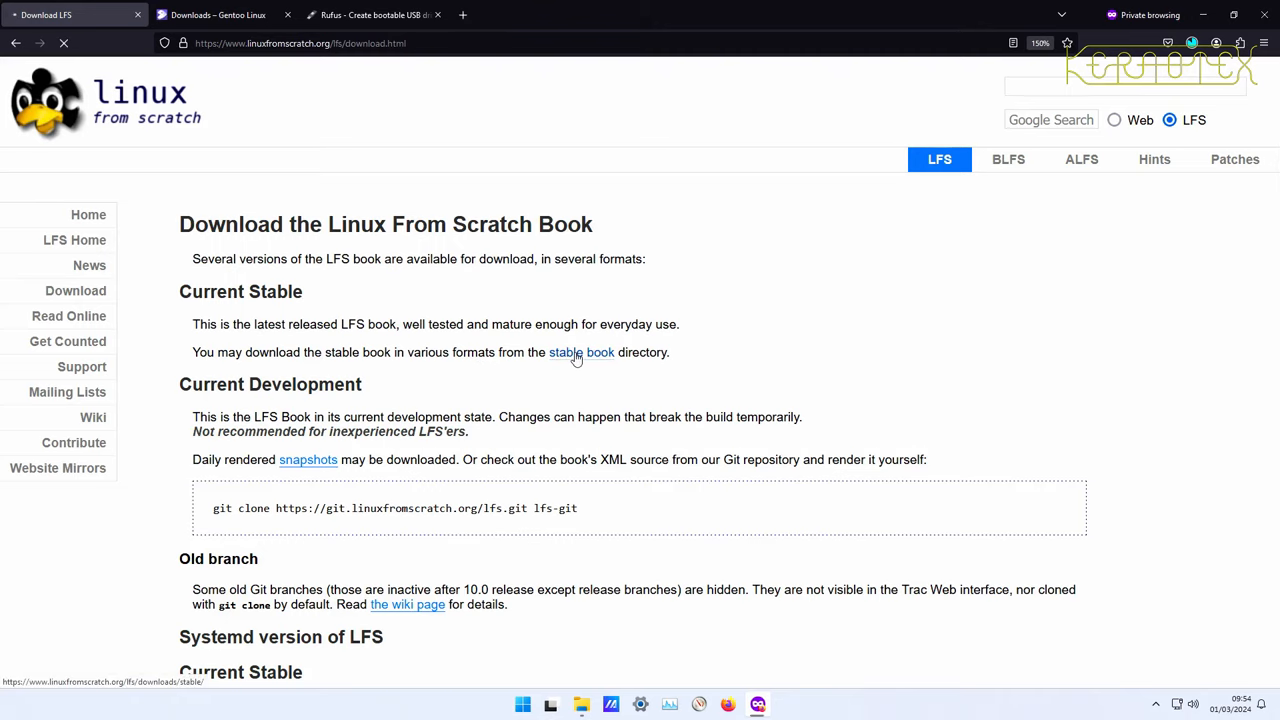
left_click(565, 352)
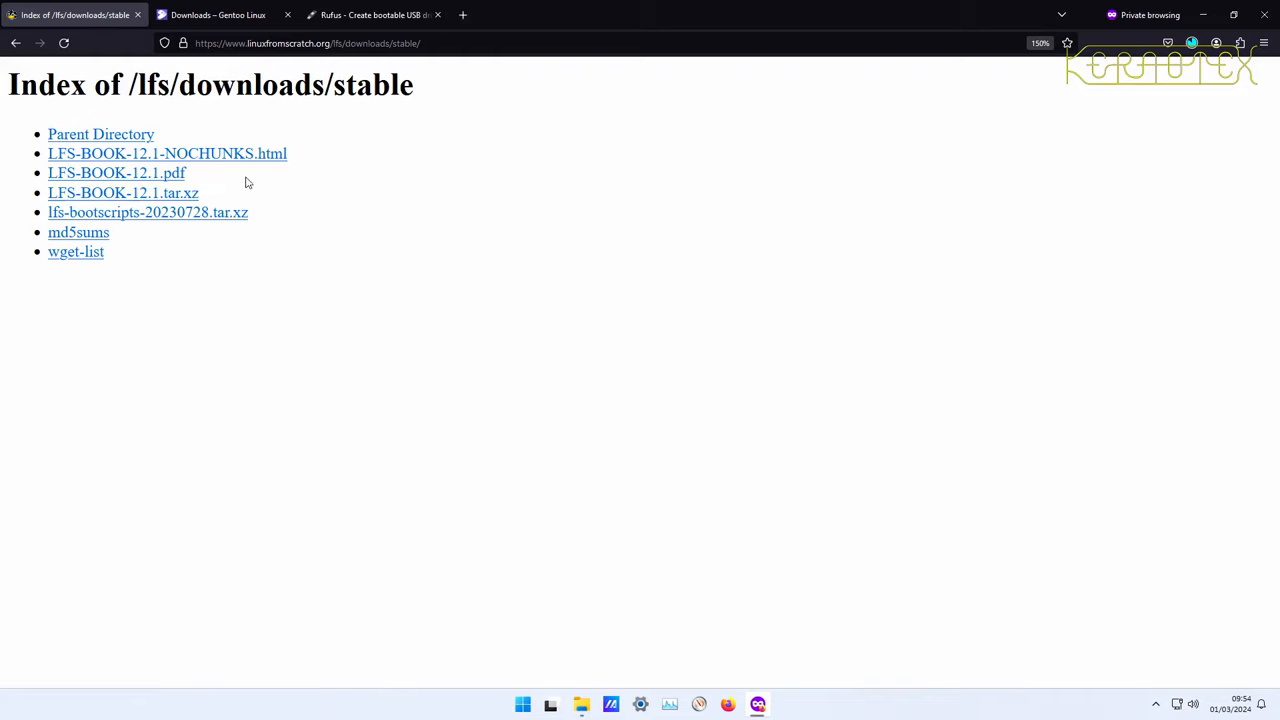
mouse_move(234, 159)
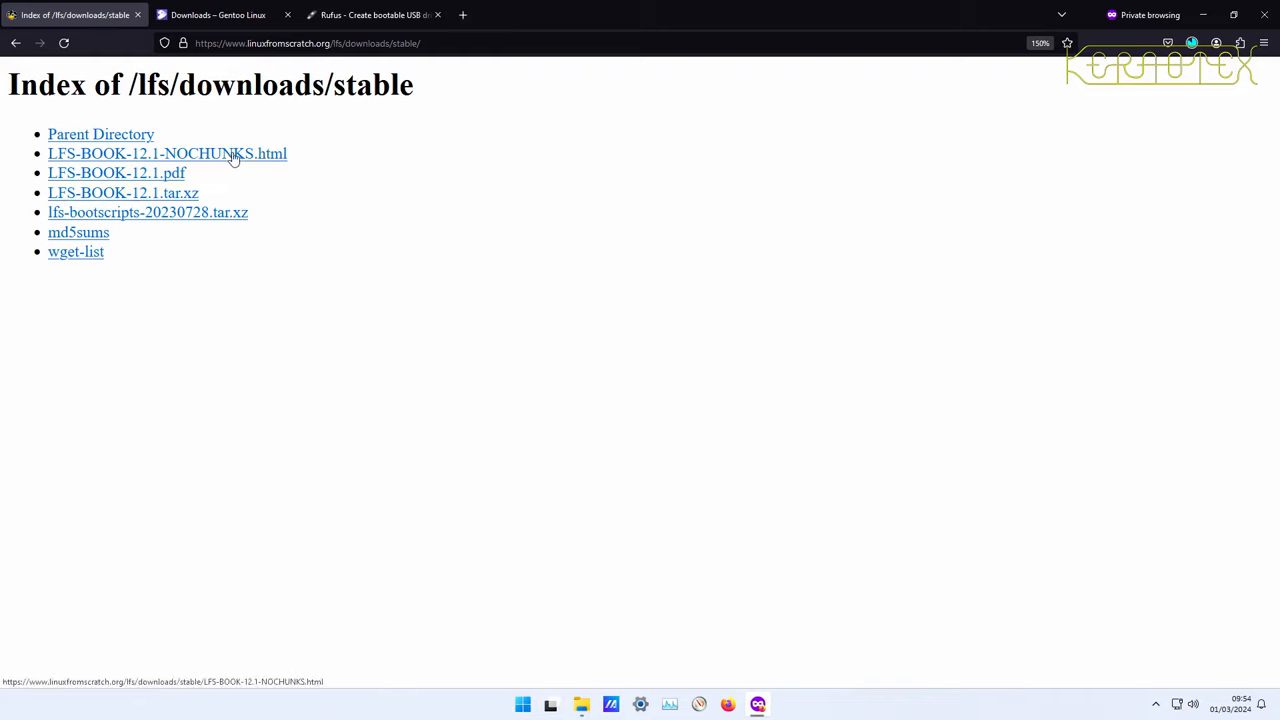
mouse_move(258, 158)
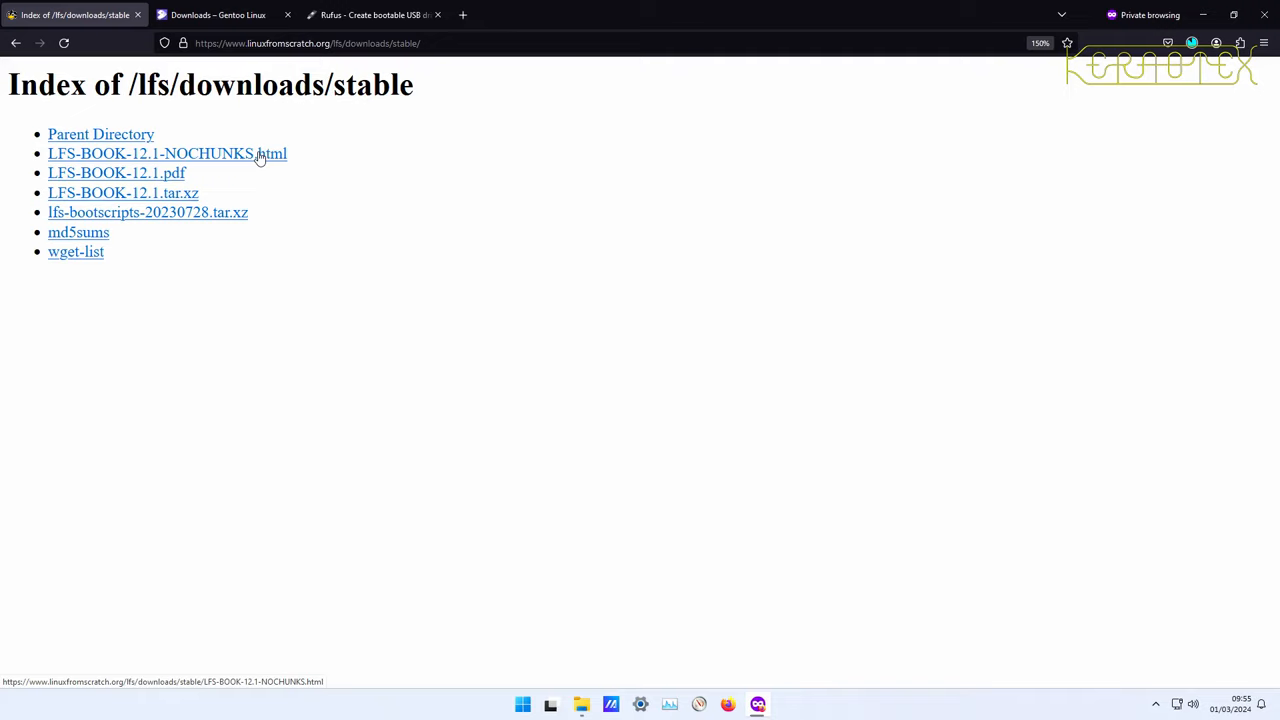
left_click(167, 153)
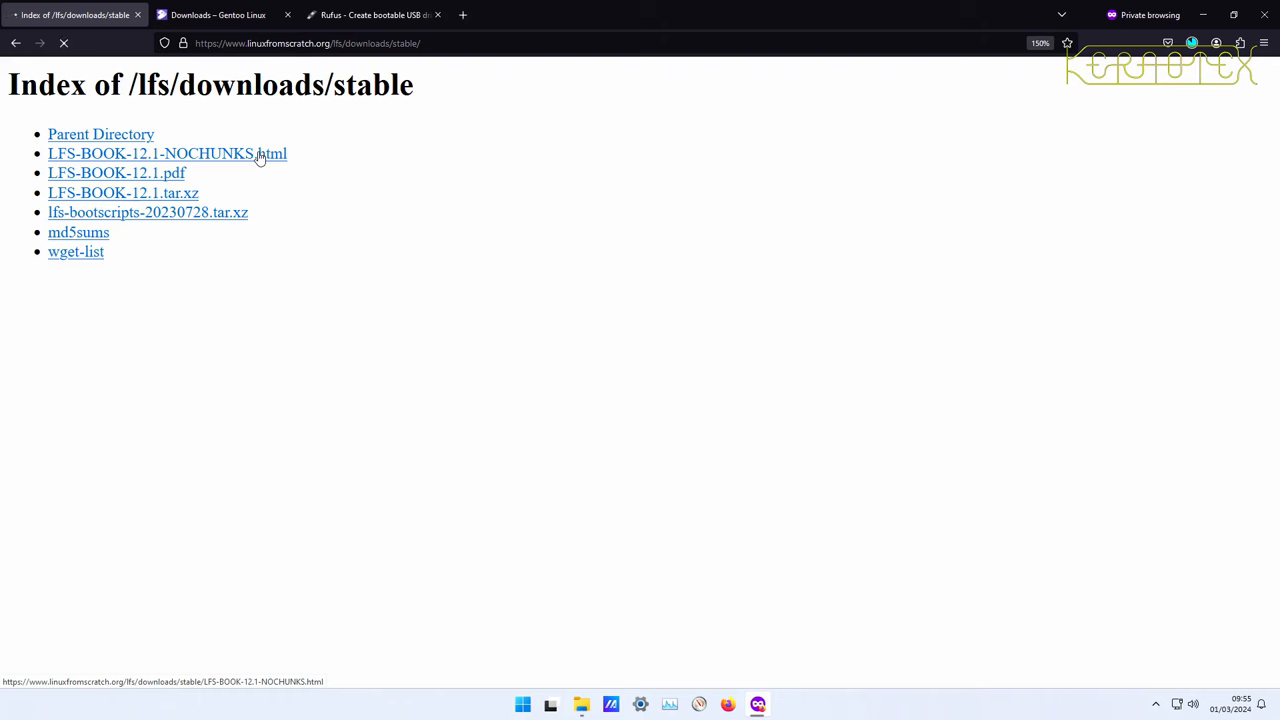
left_click(167, 153)
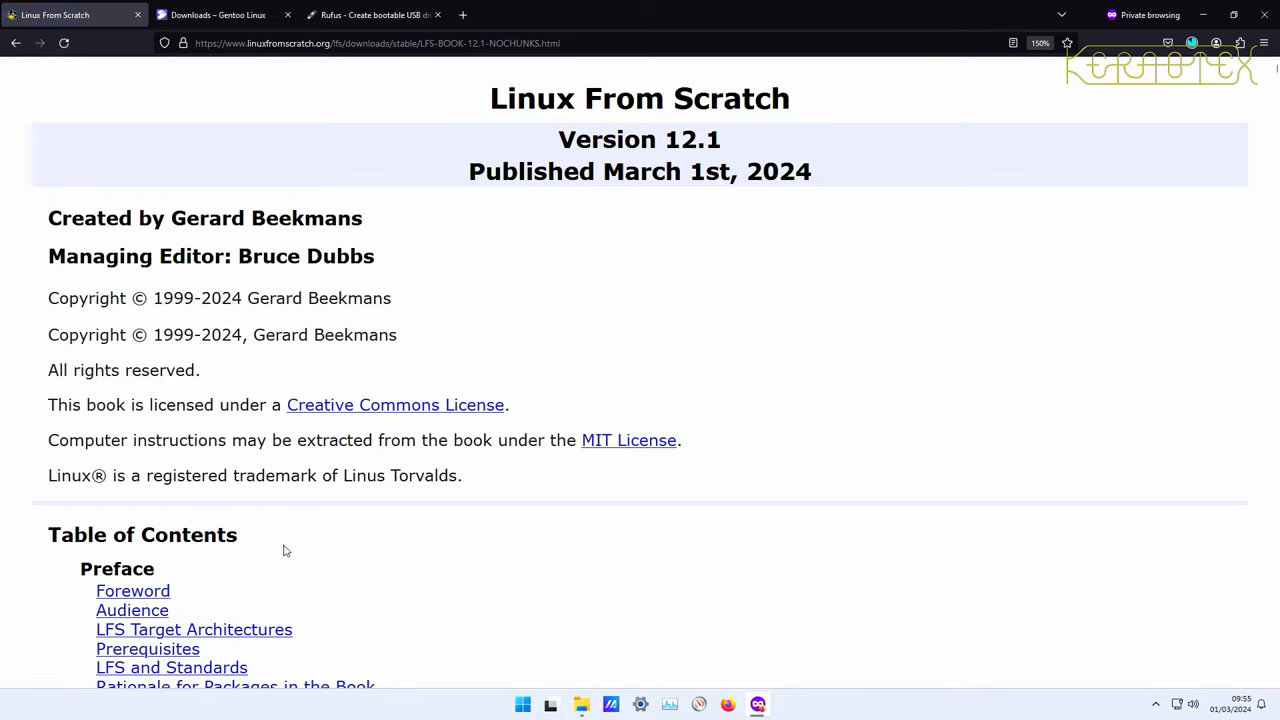
Search the book for 'lscpu', then go back to the stable book directory.
key("ctrl+f")
type("lscpu")
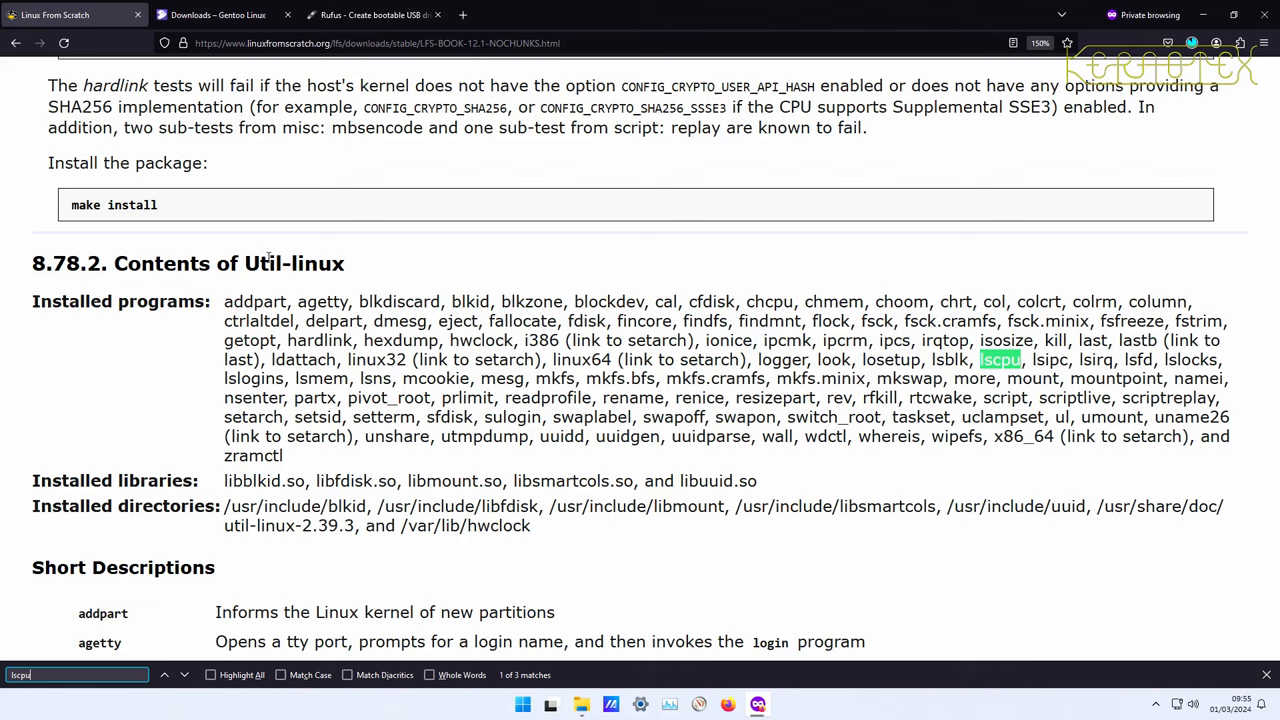
mouse_move(110, 185)
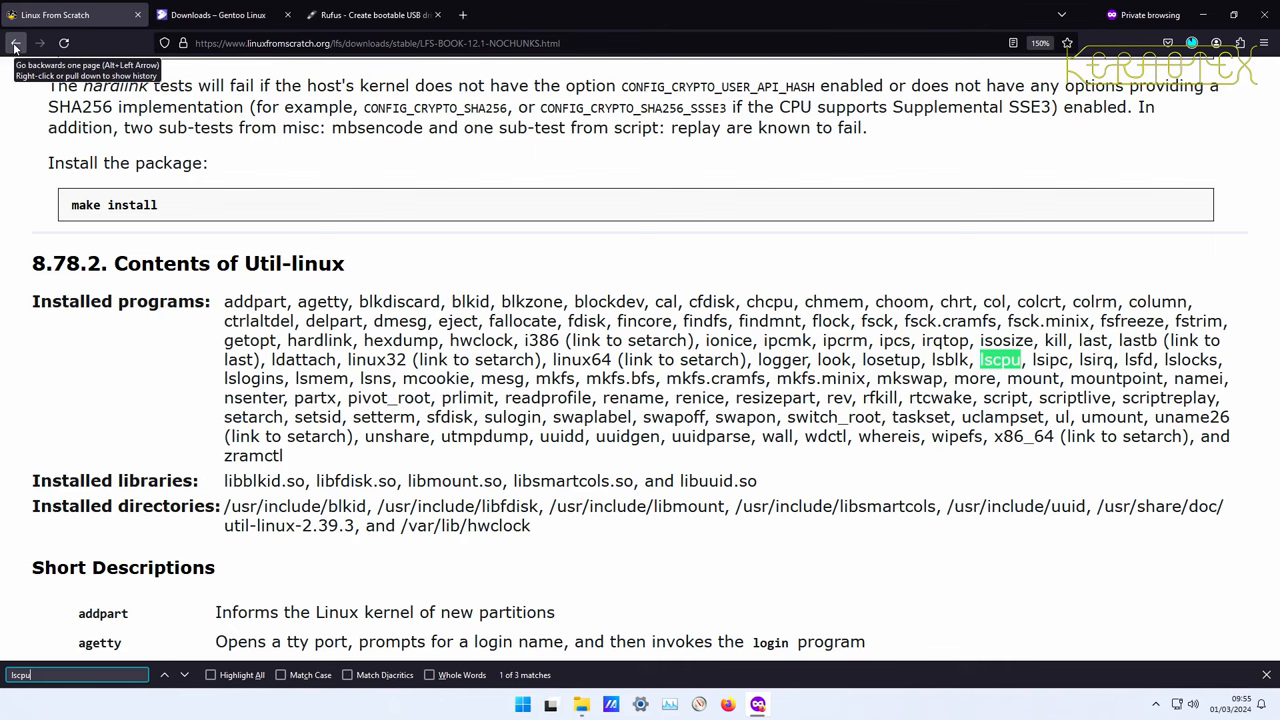
left_click(15, 43)
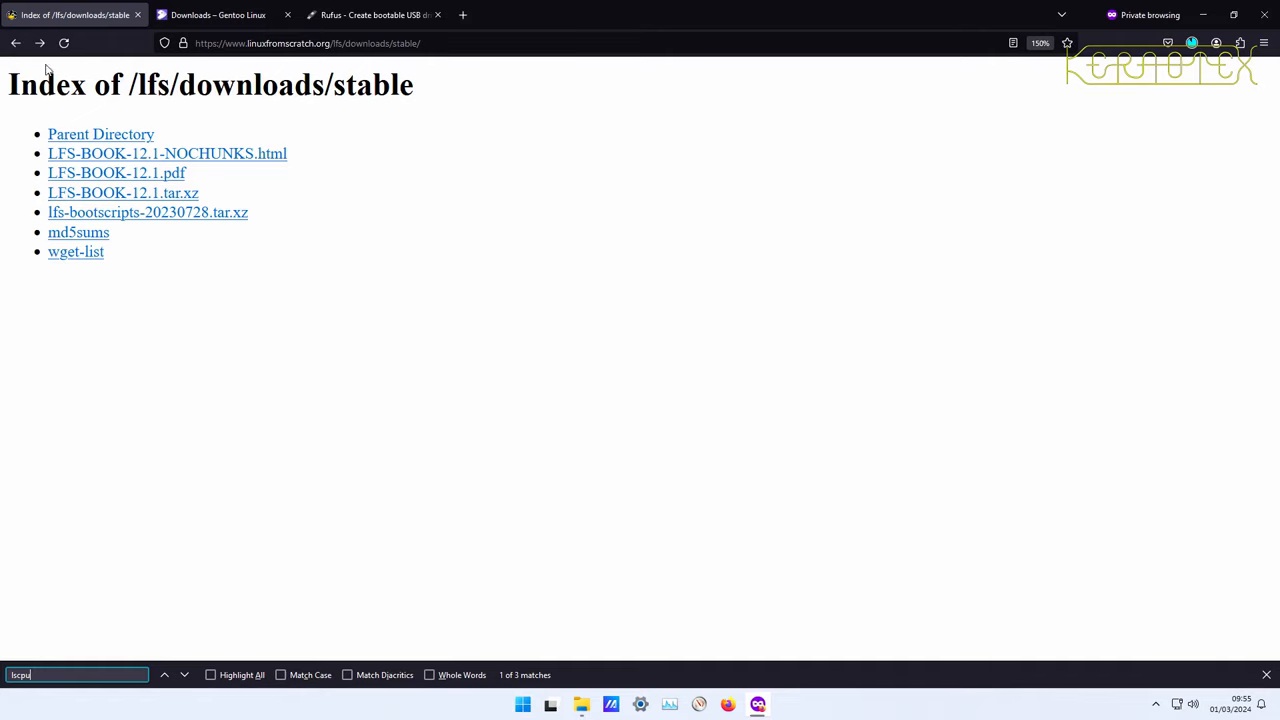
mouse_move(116, 172)
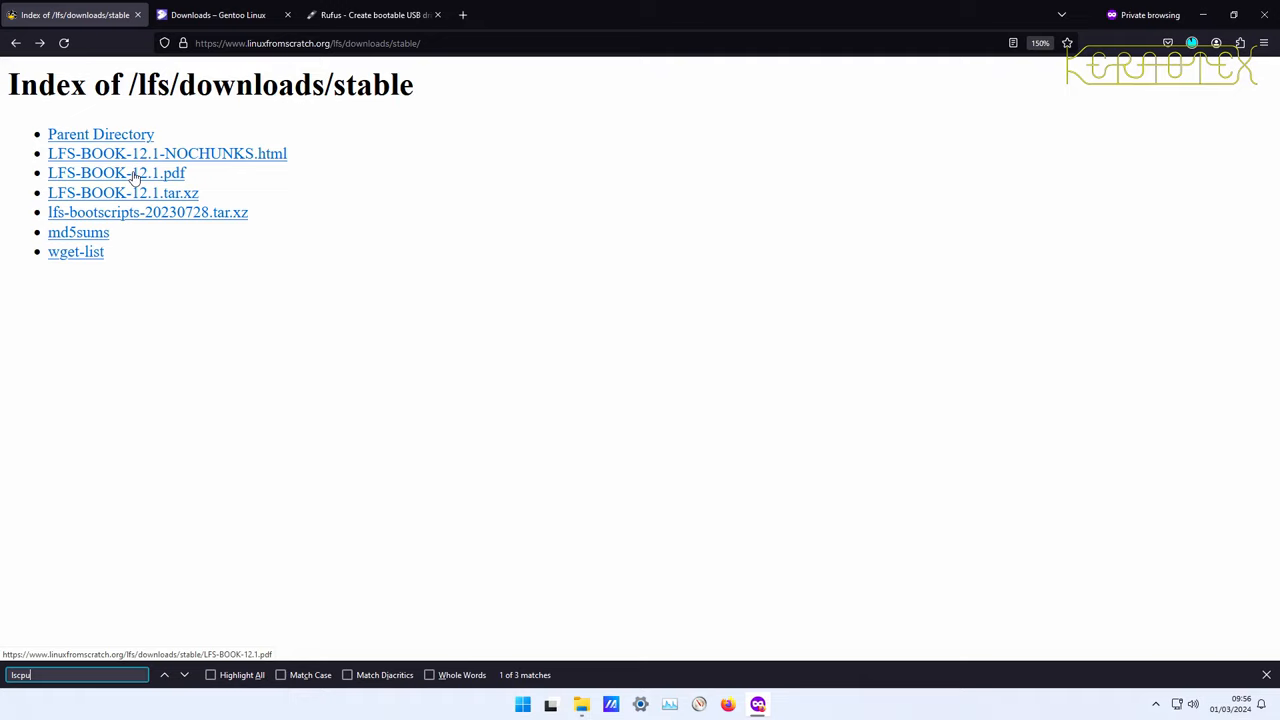
mouse_move(148, 200)
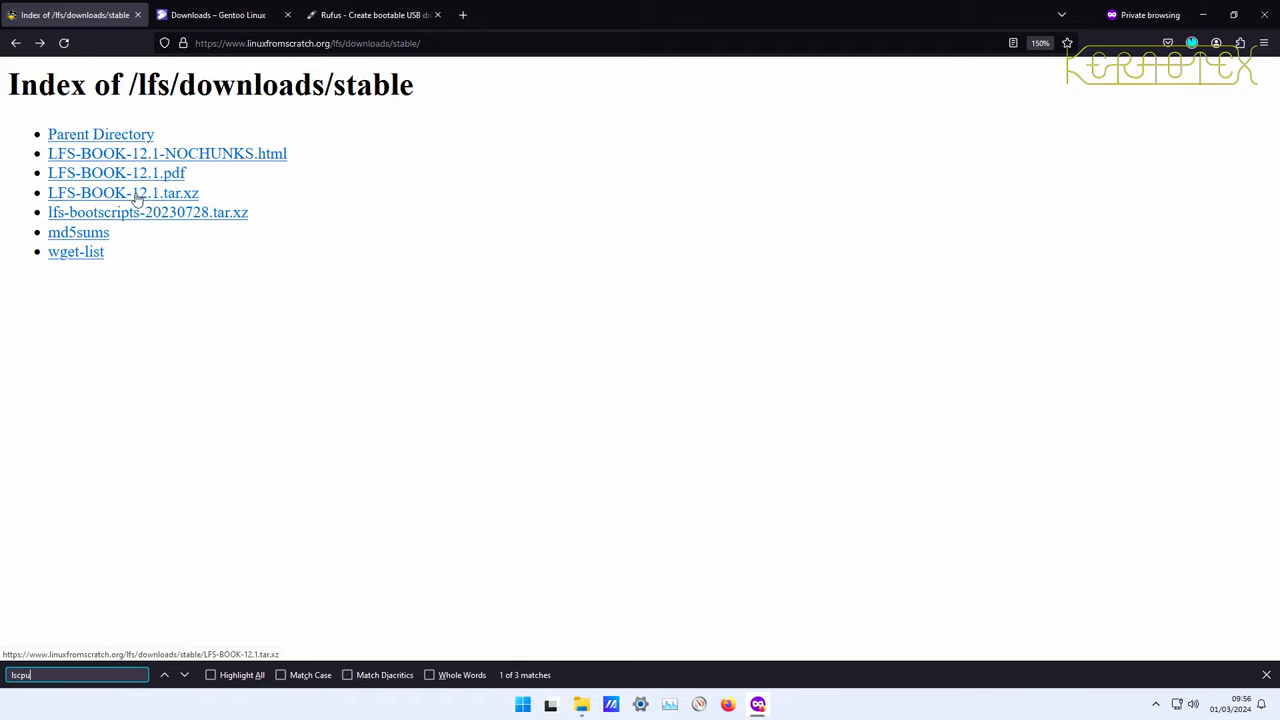
mouse_move(114, 195)
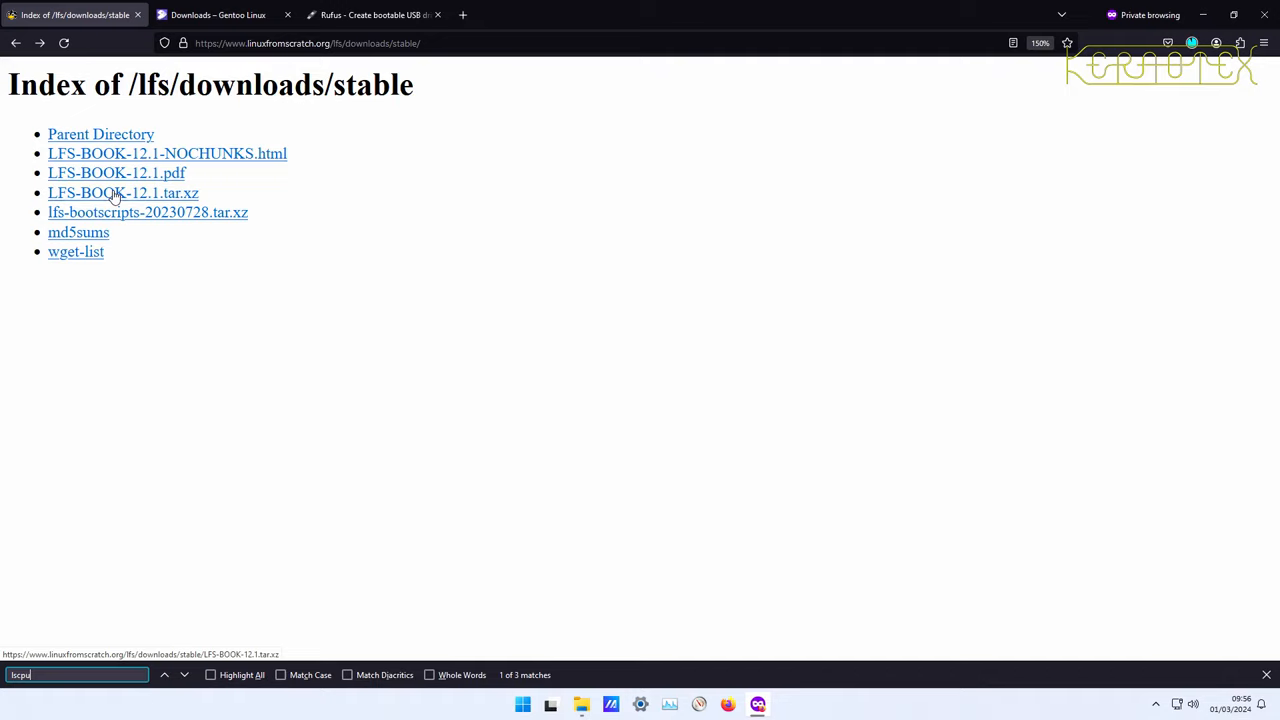
mouse_move(160, 197)
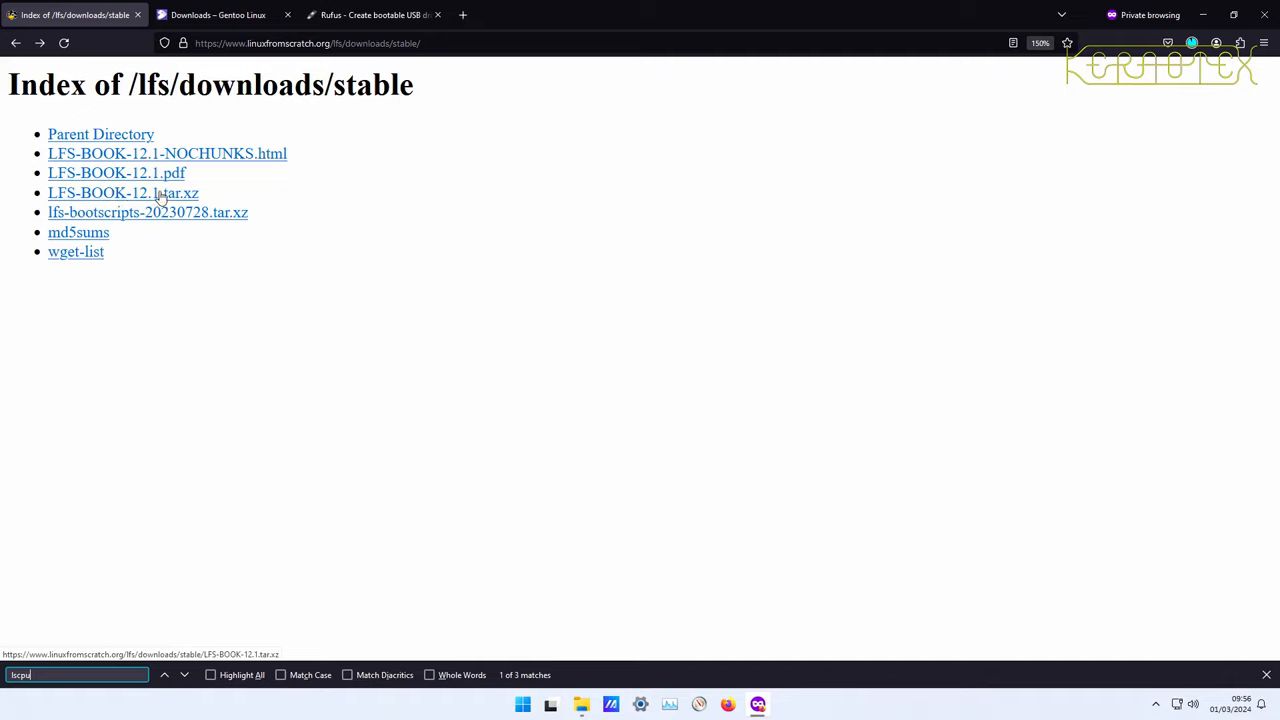
mouse_move(198, 193)
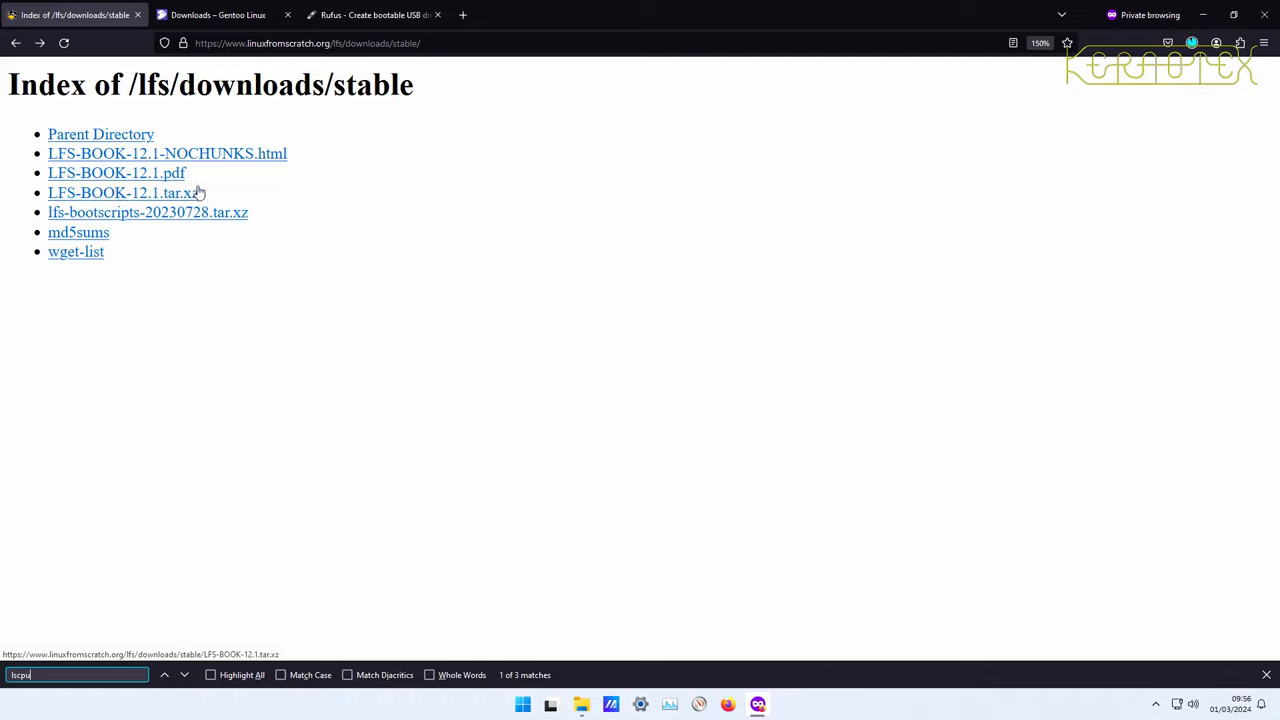
mouse_move(183, 232)
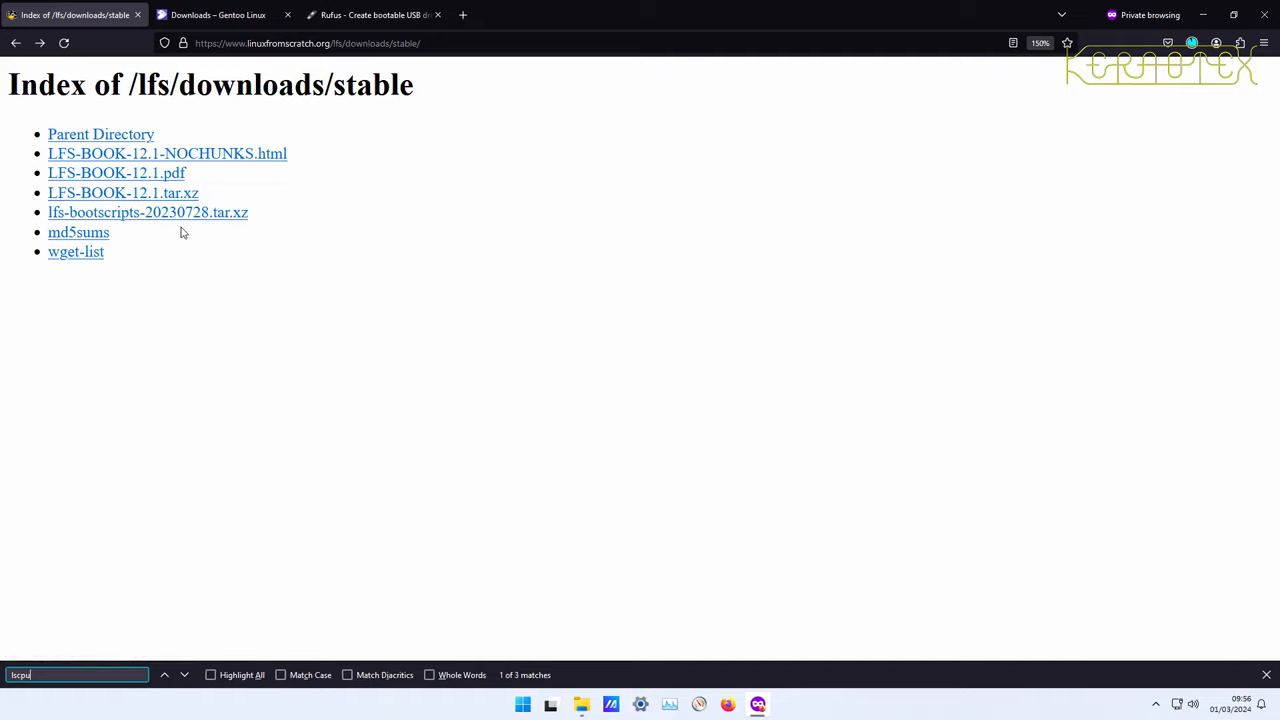
mouse_move(110, 258)
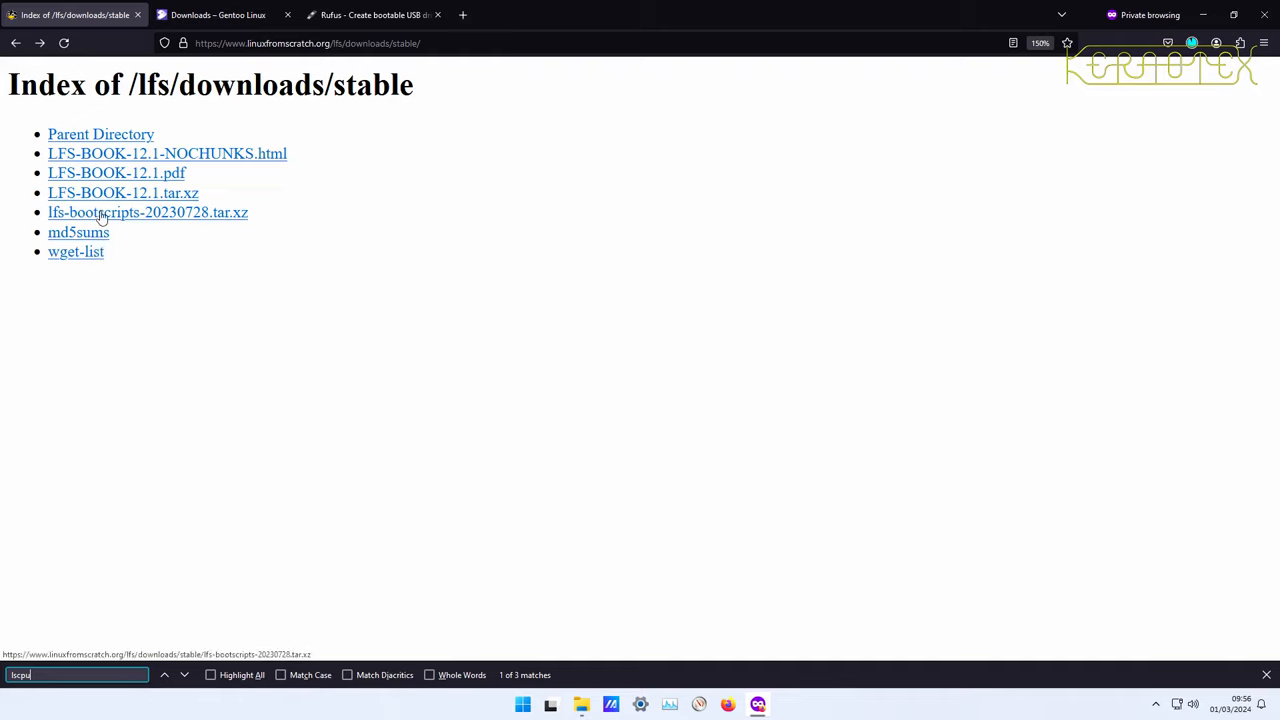
mouse_move(135, 218)
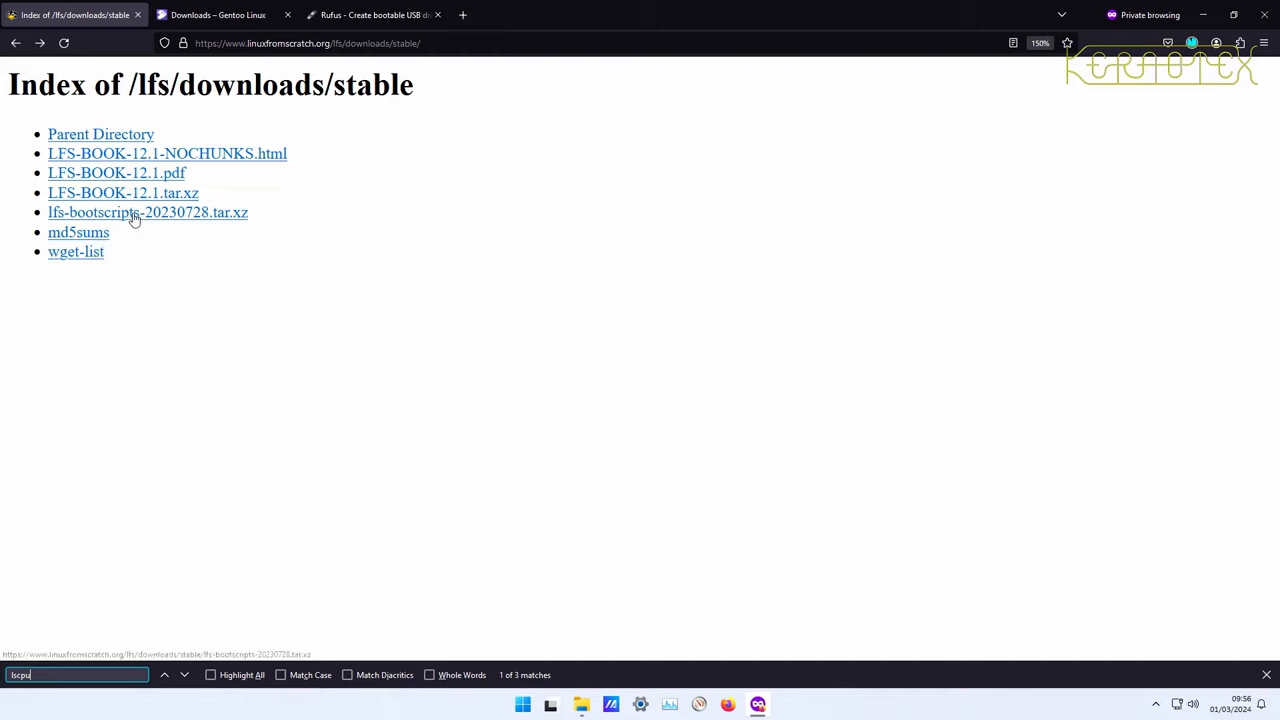
mouse_move(78, 232)
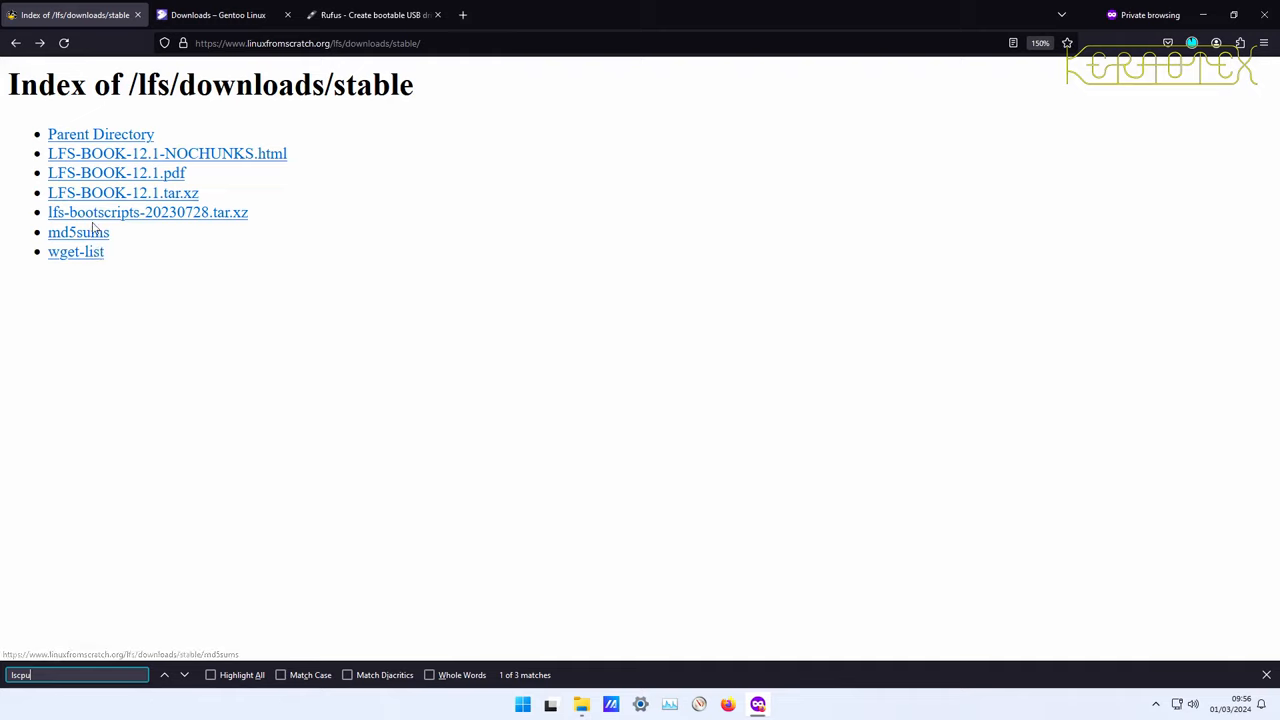
mouse_move(123, 193)
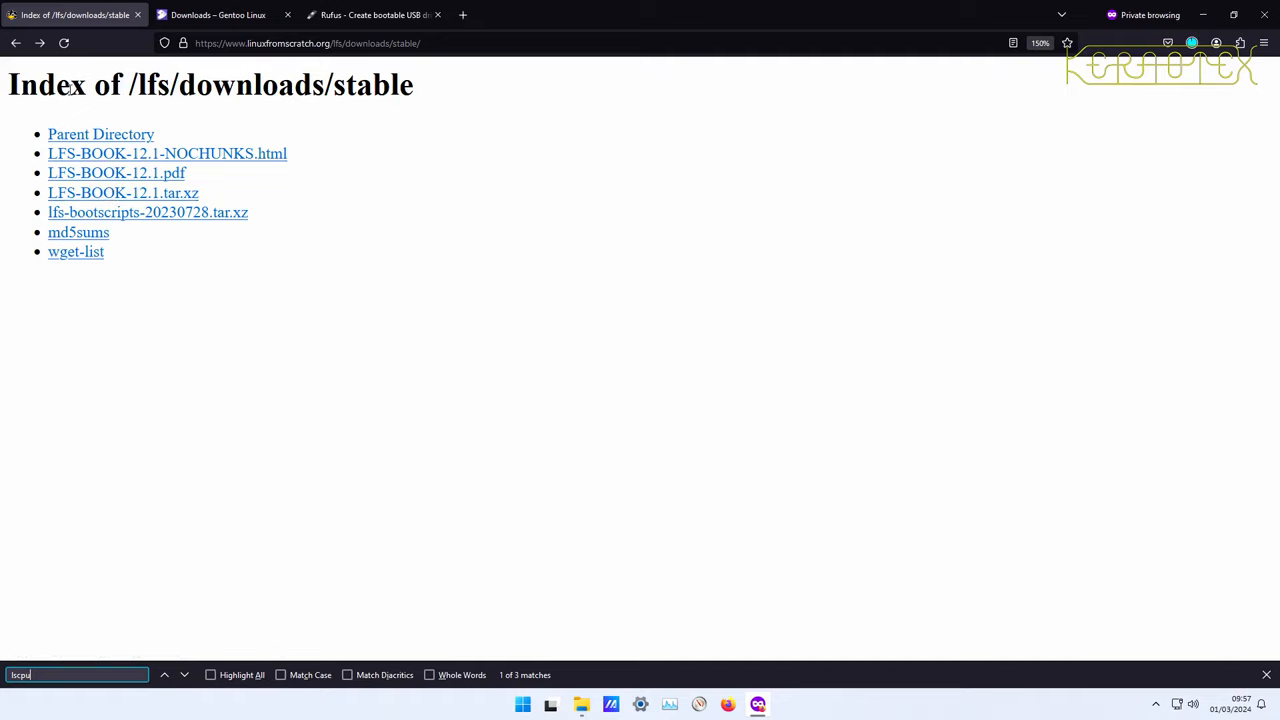
mouse_move(16, 43)
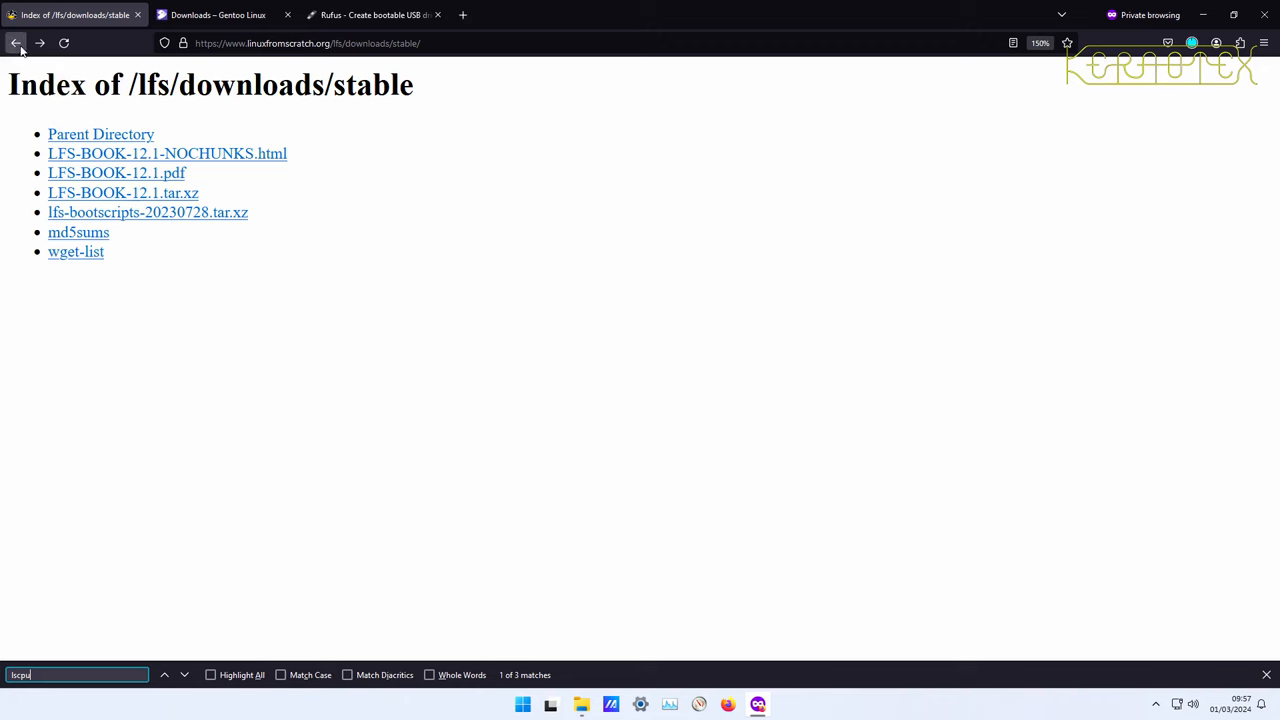
mouse_move(16, 43)
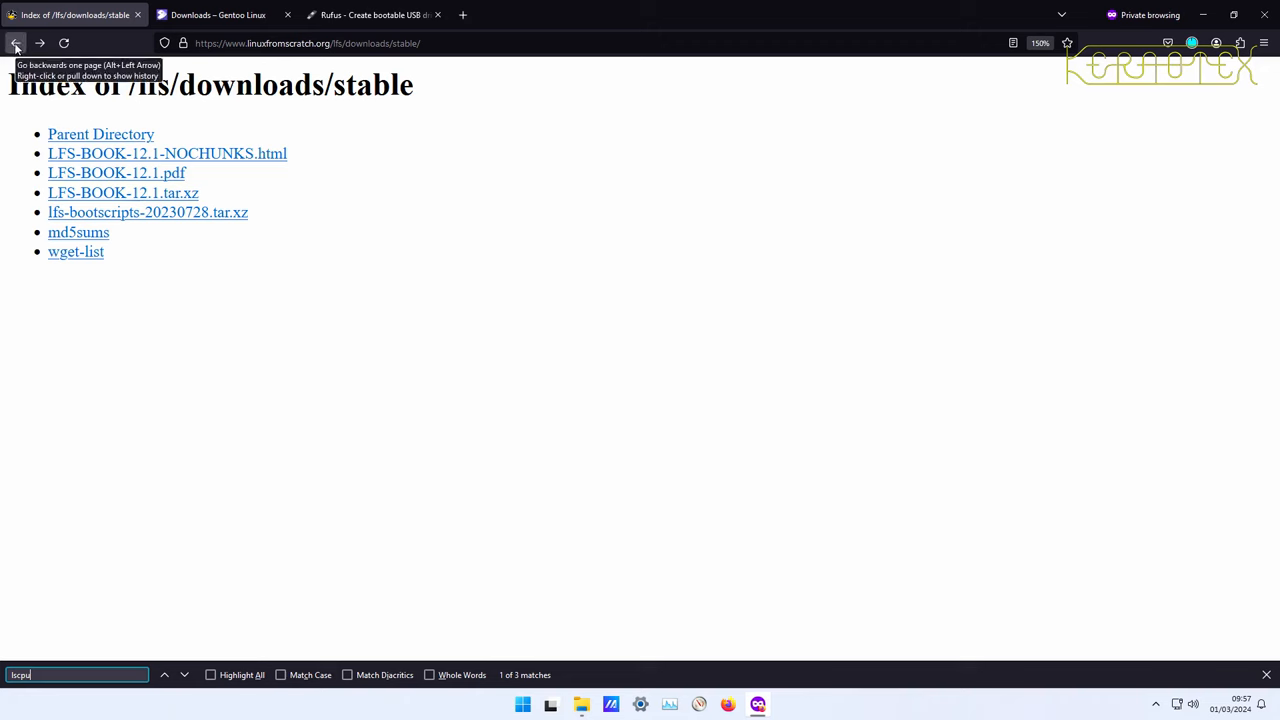
Return to the download page and open Read Online to see the stable, development and systemd editions.
left_click(16, 43)
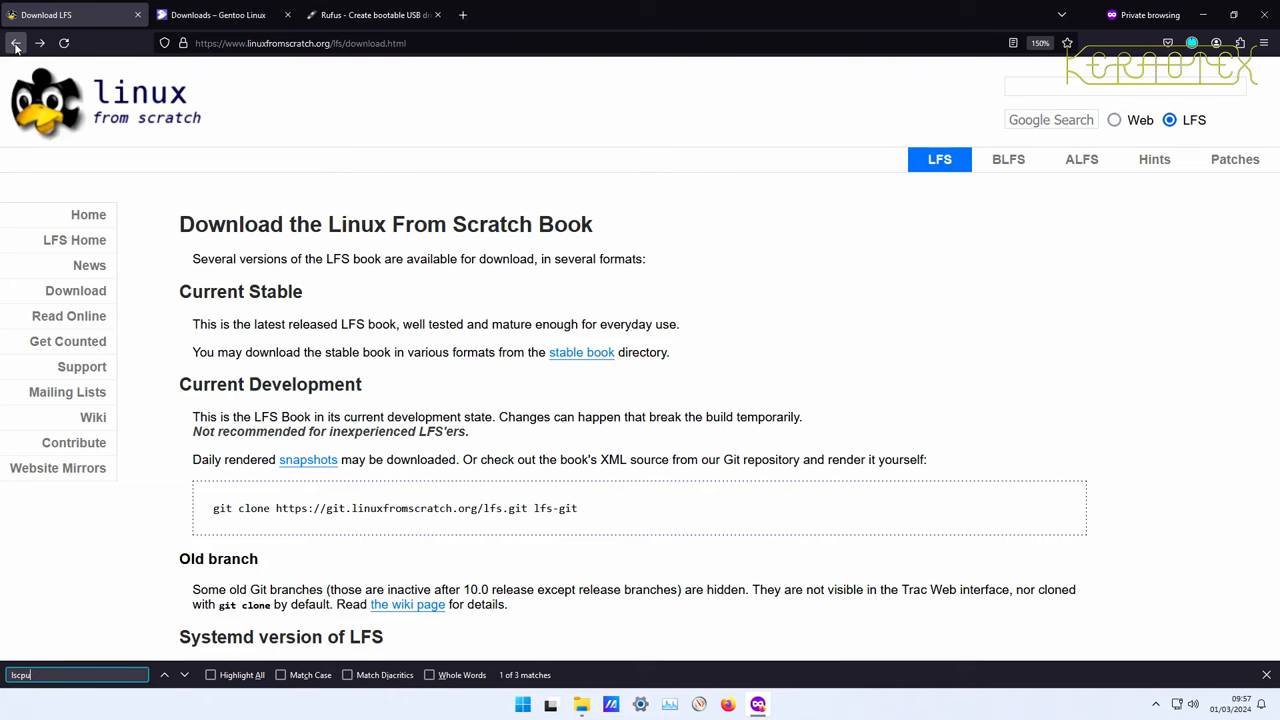
mouse_move(68, 316)
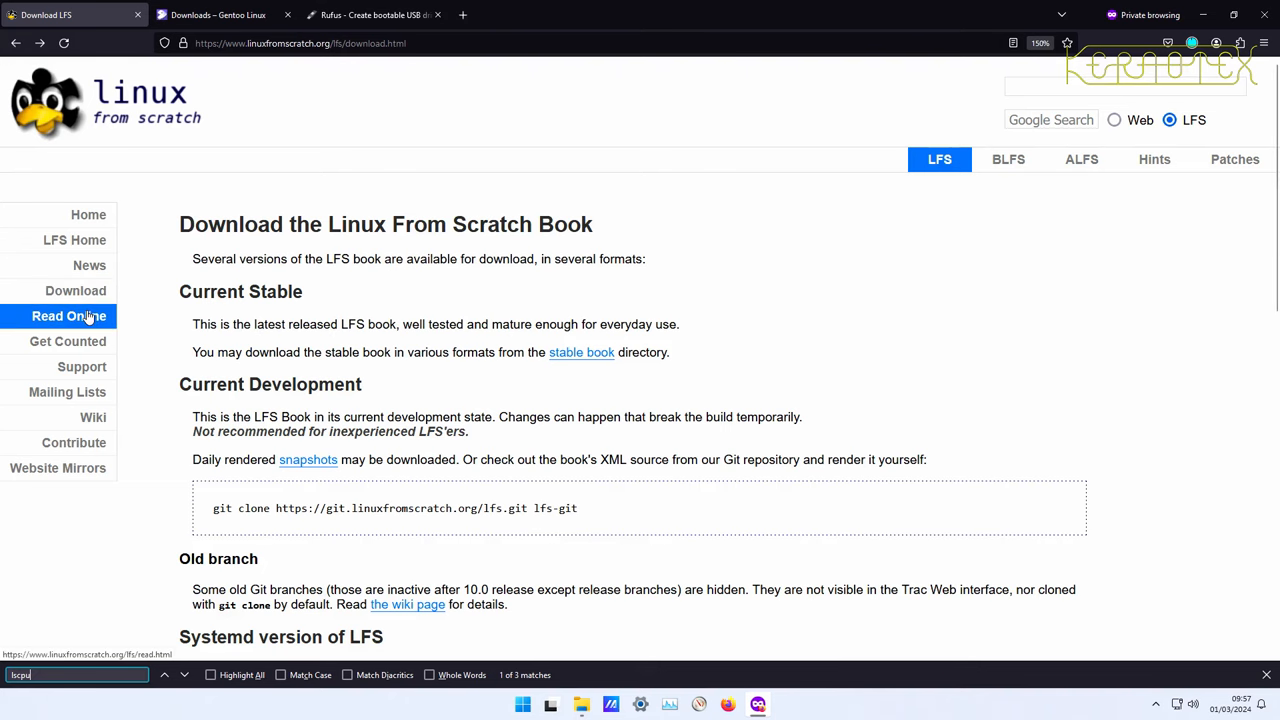
left_click(68, 316)
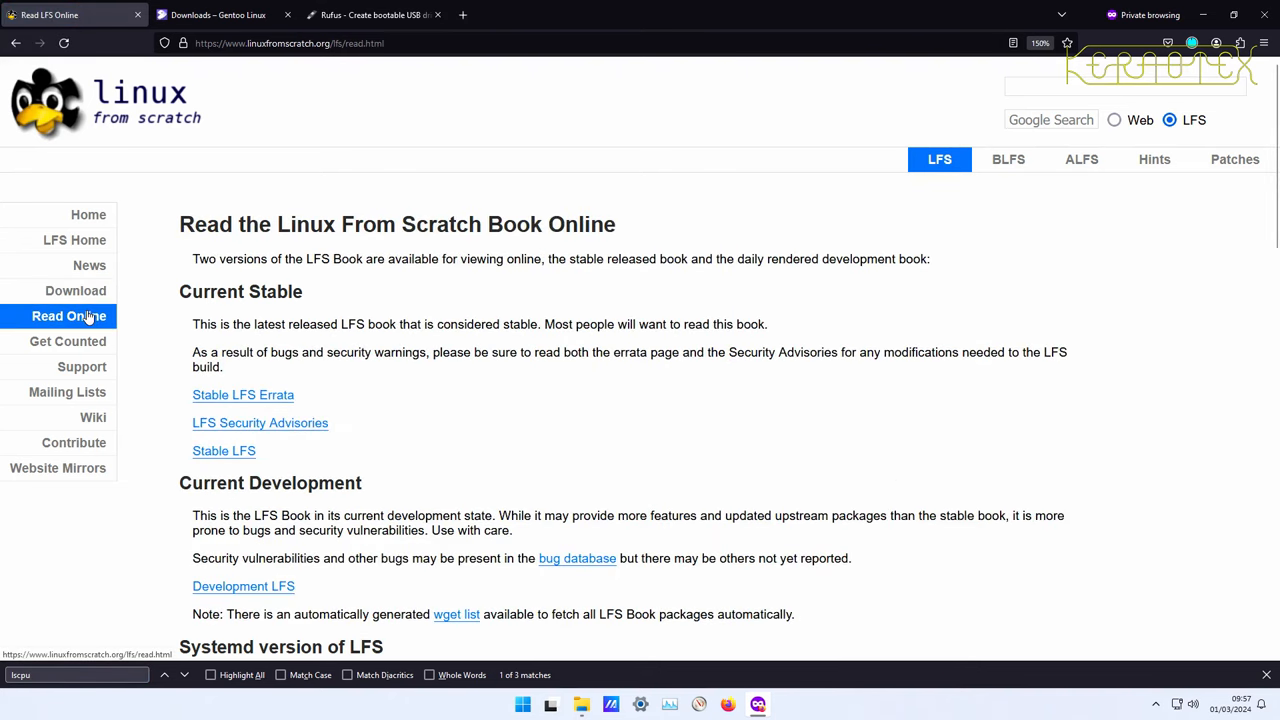
scroll("down", 3)
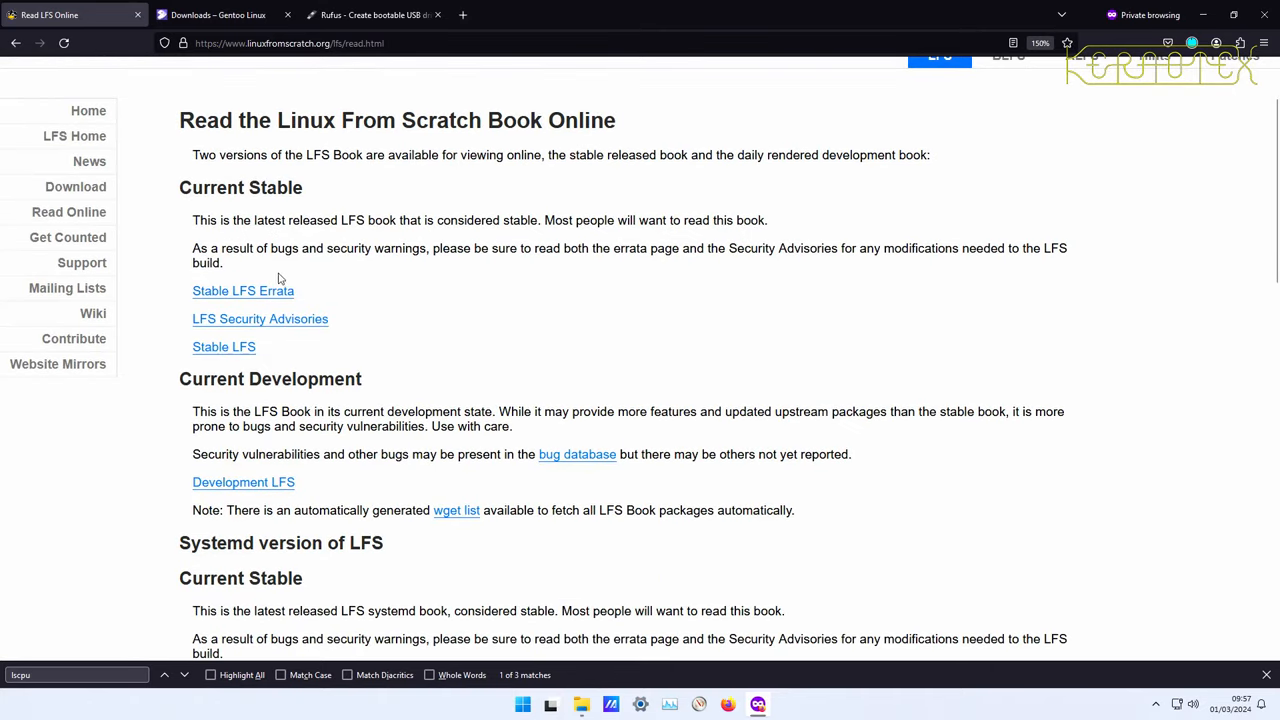
mouse_move(277, 305)
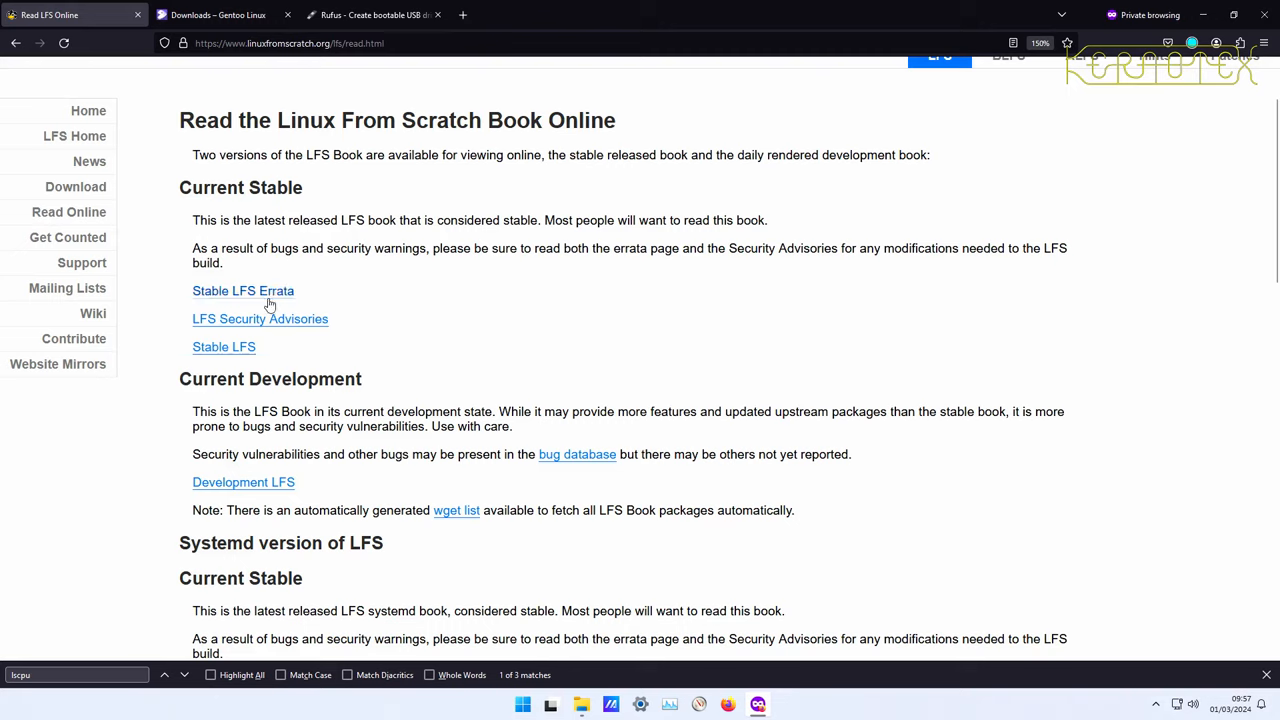
mouse_move(224, 347)
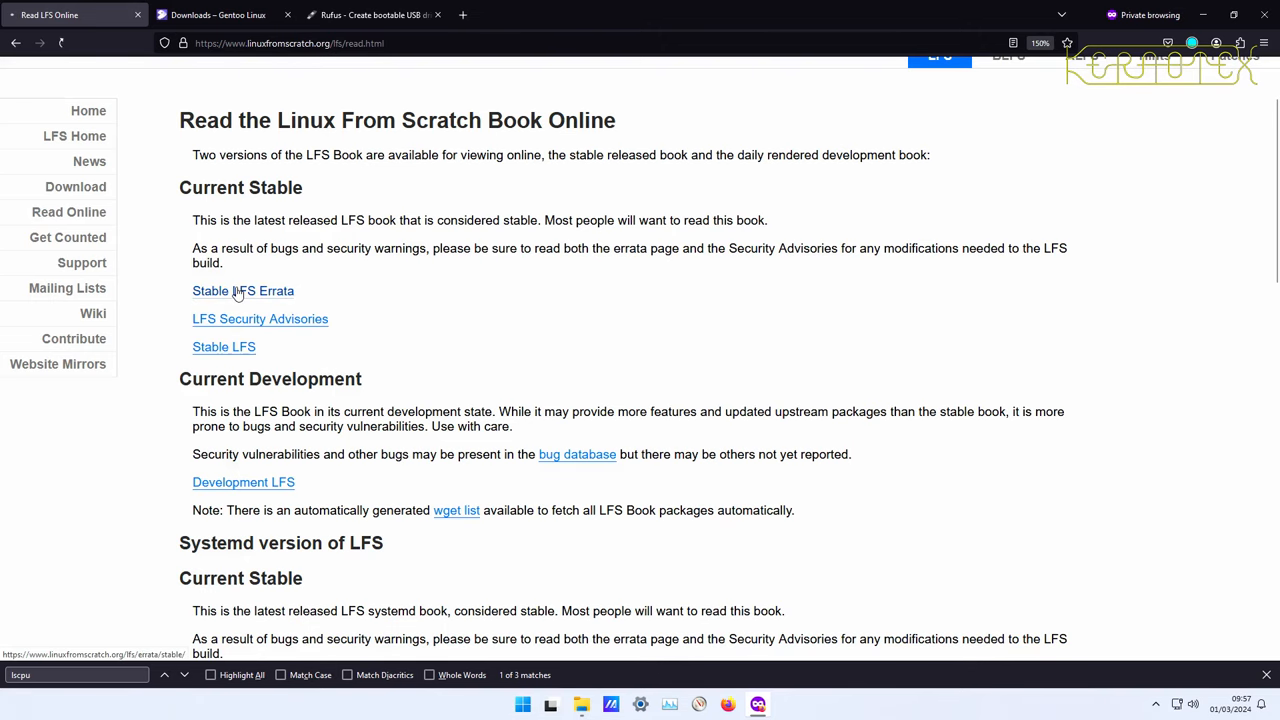
left_click(243, 291)
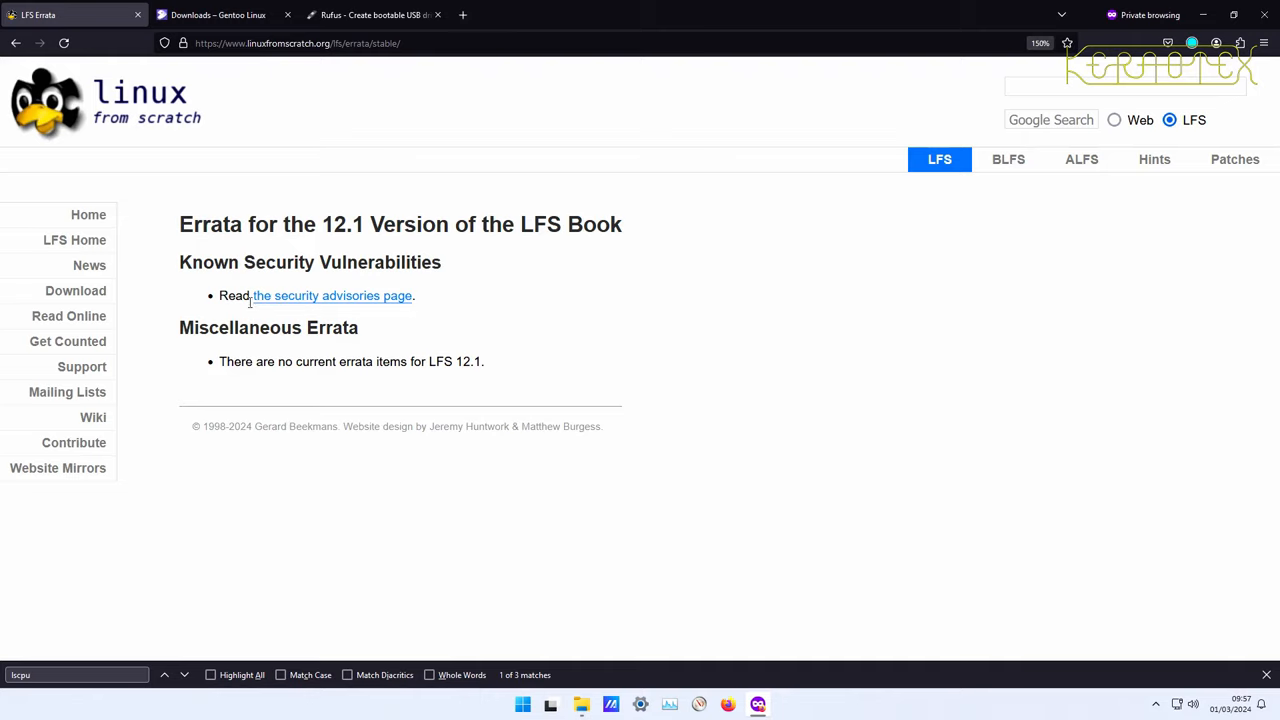
mouse_move(255, 360)
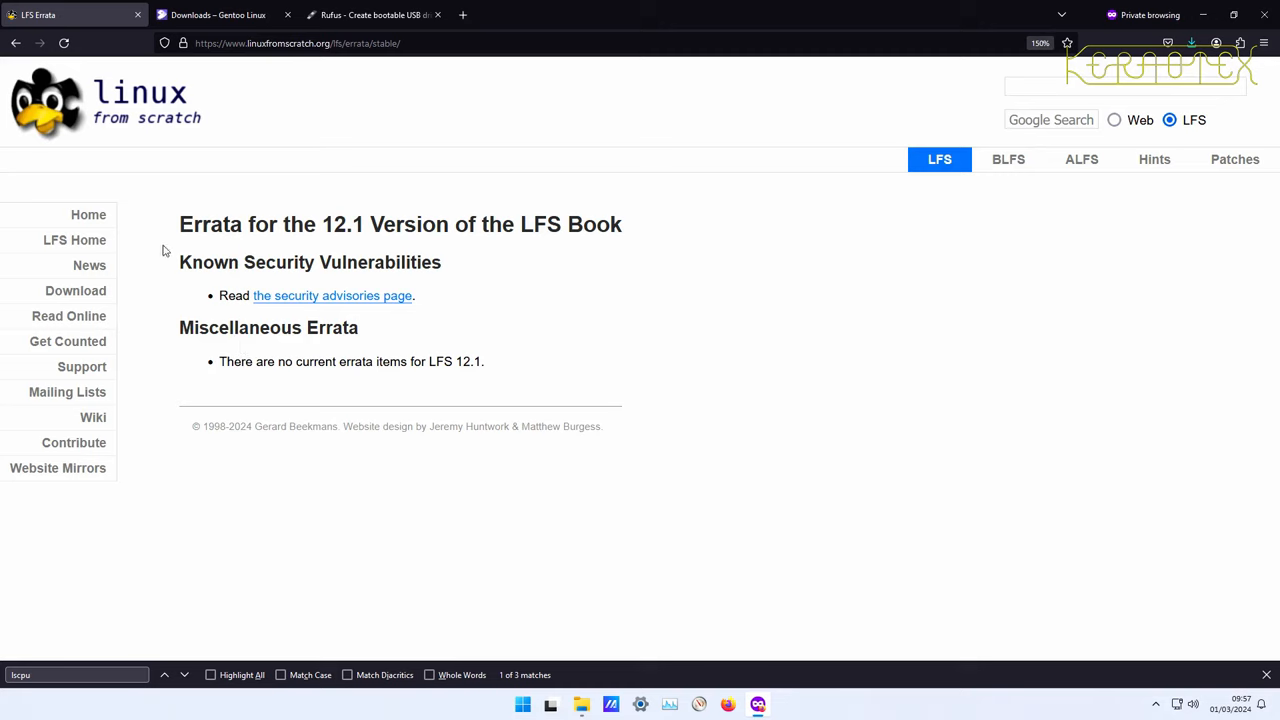
left_click(332, 295)
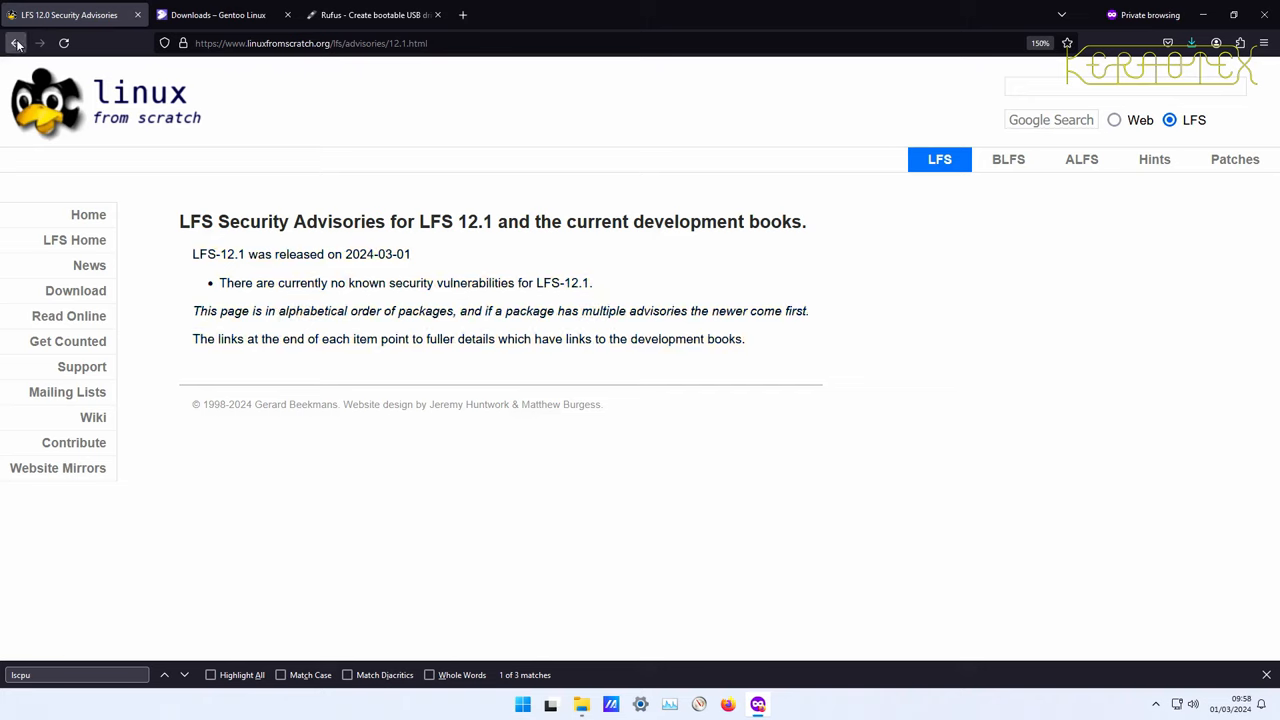
mouse_move(16, 43)
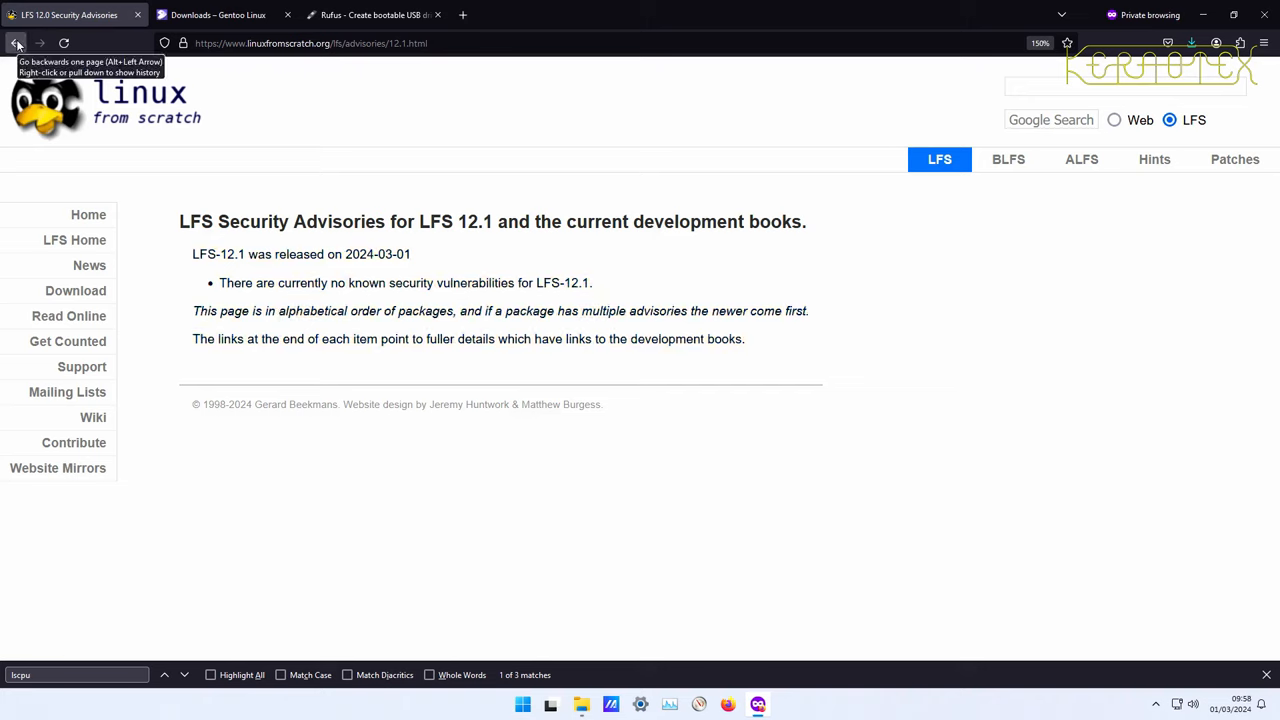
left_click(16, 42)
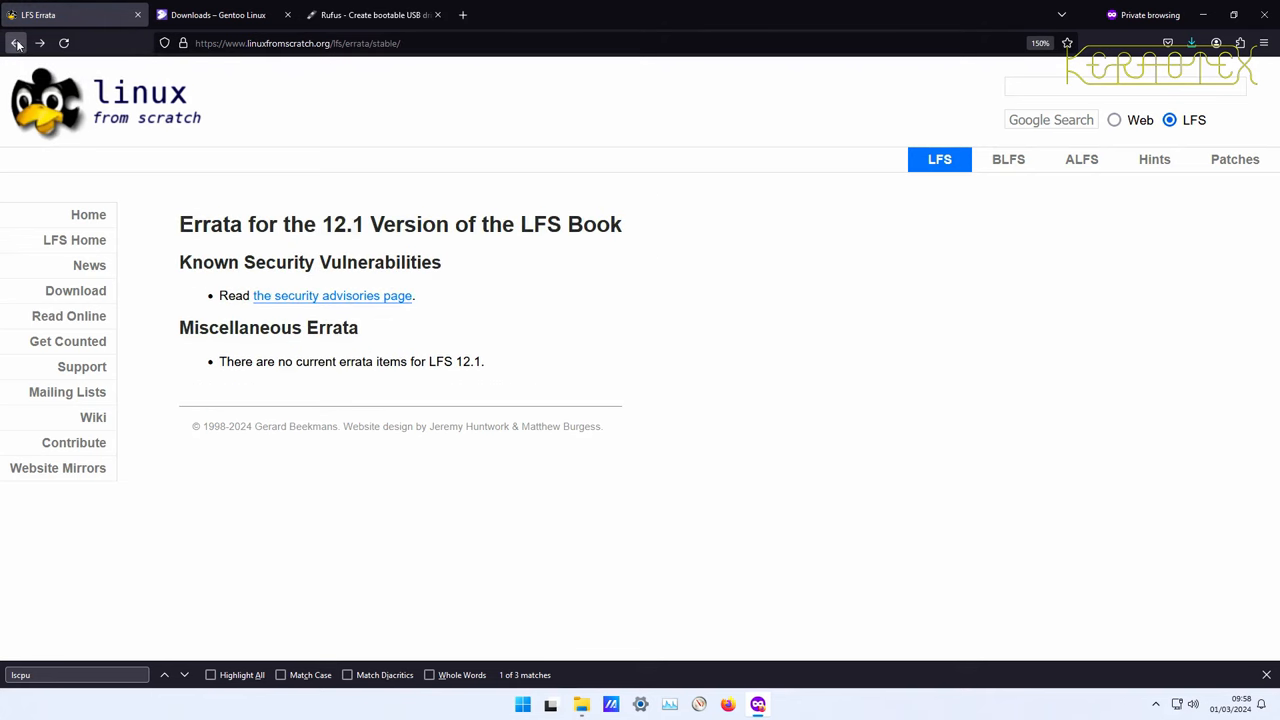
left_click(16, 43)
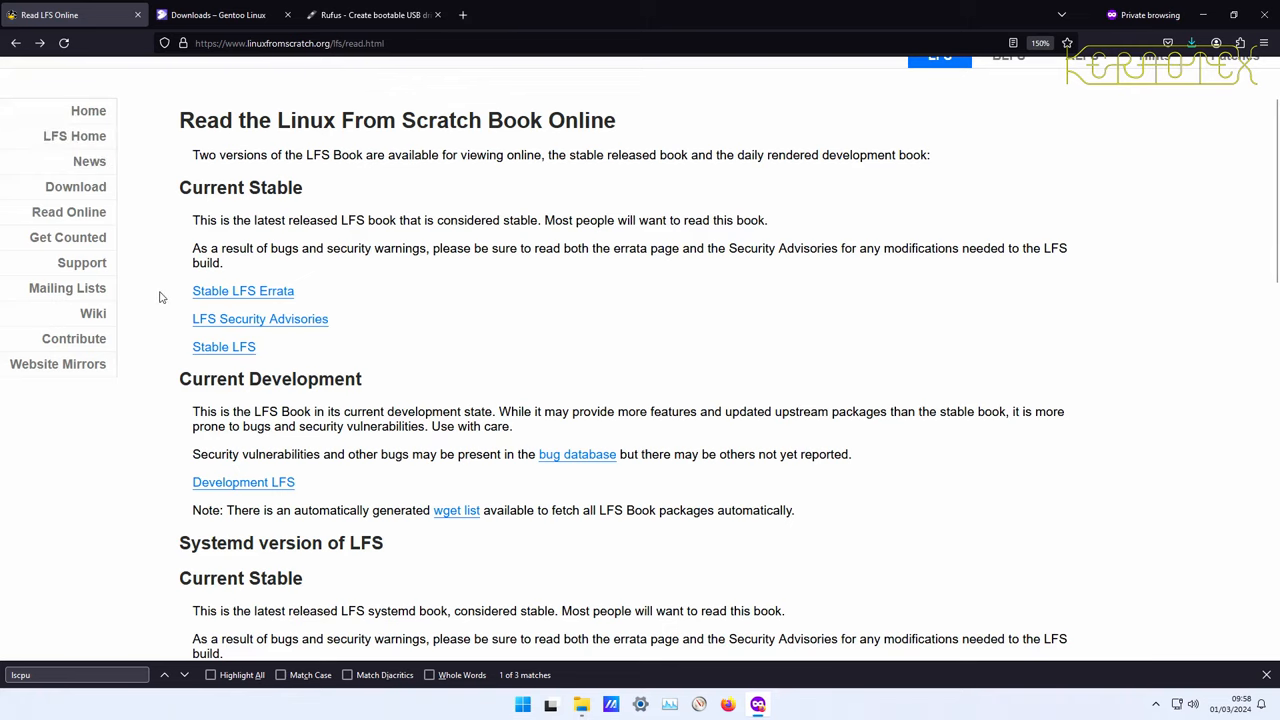
mouse_move(225, 328)
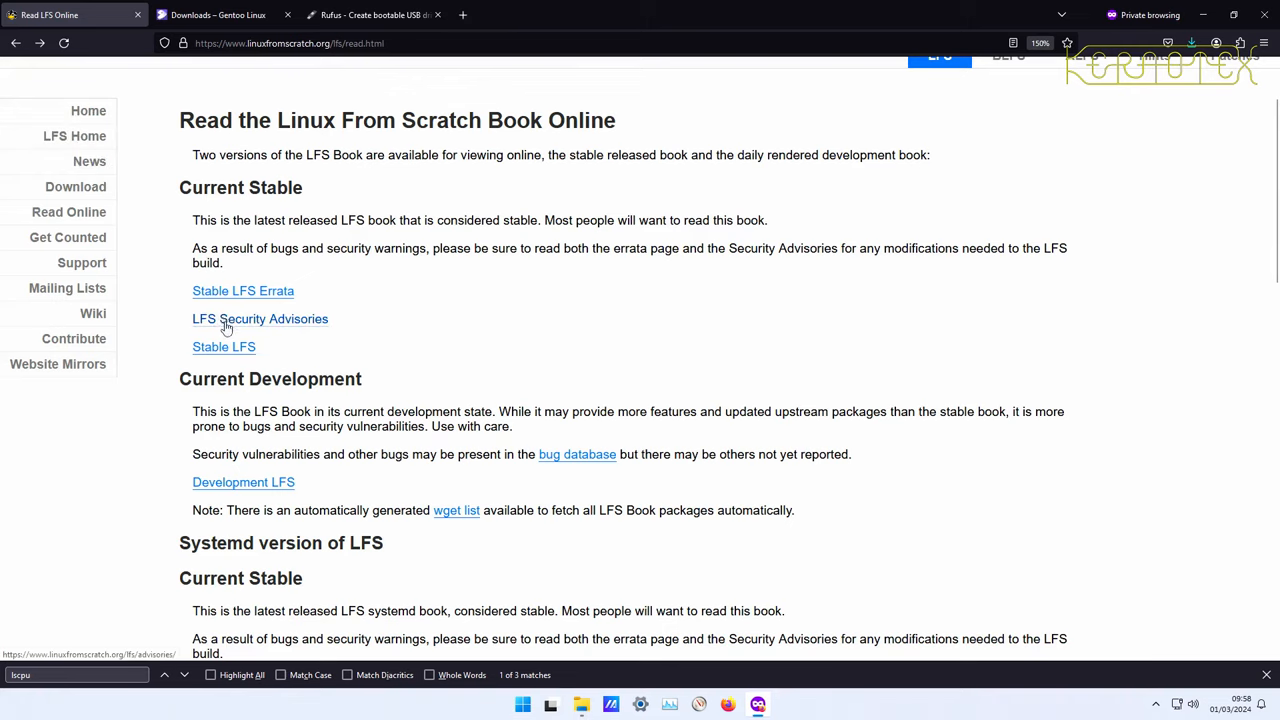
left_click(223, 347)
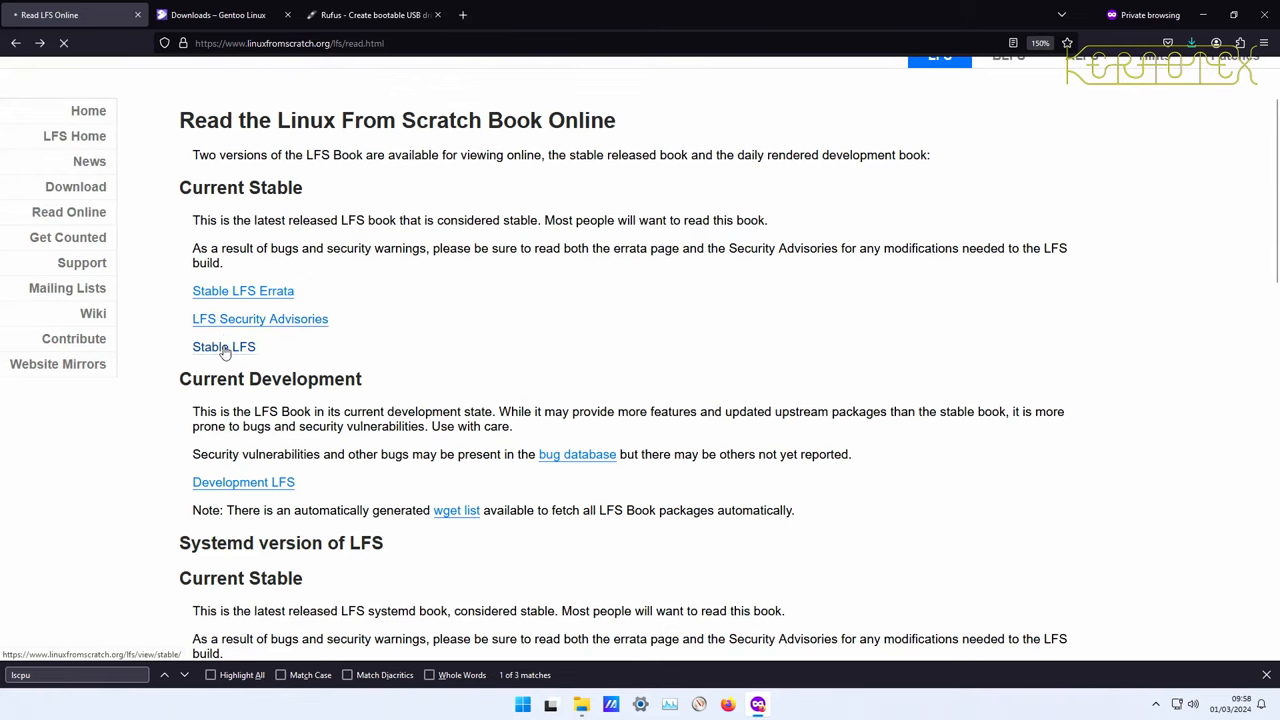
left_click(223, 346)
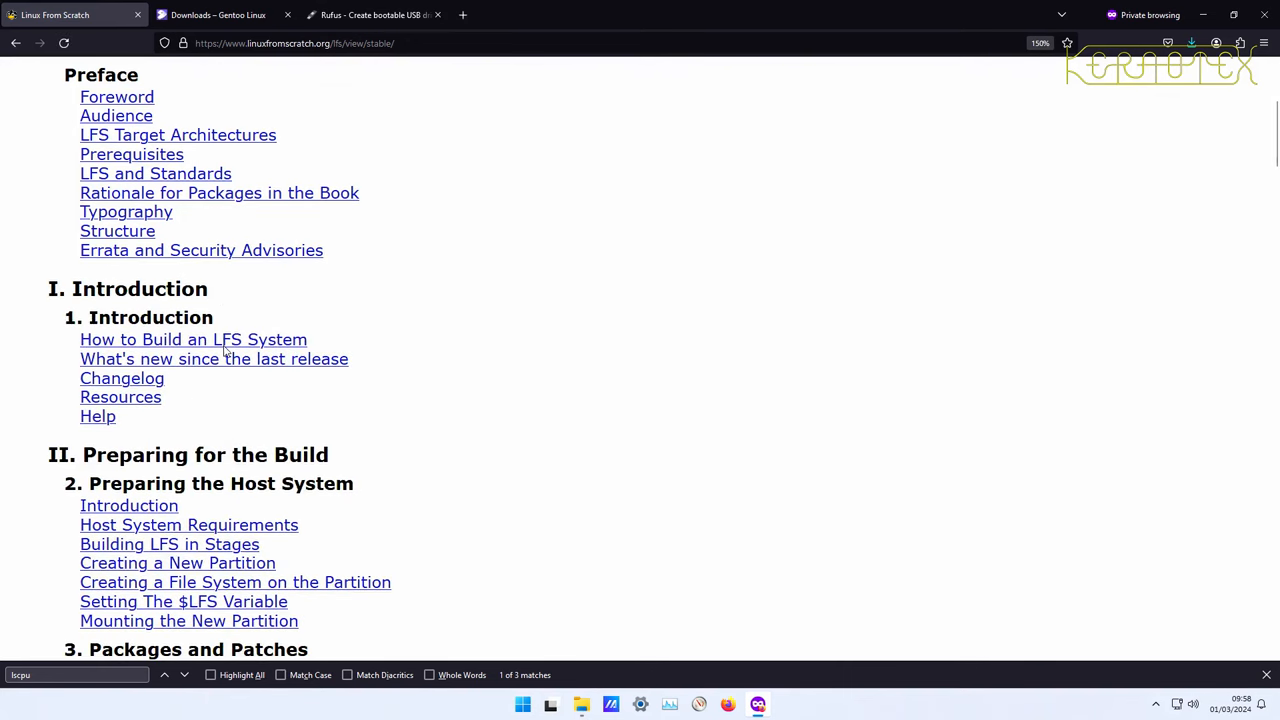
scroll("up", 3)
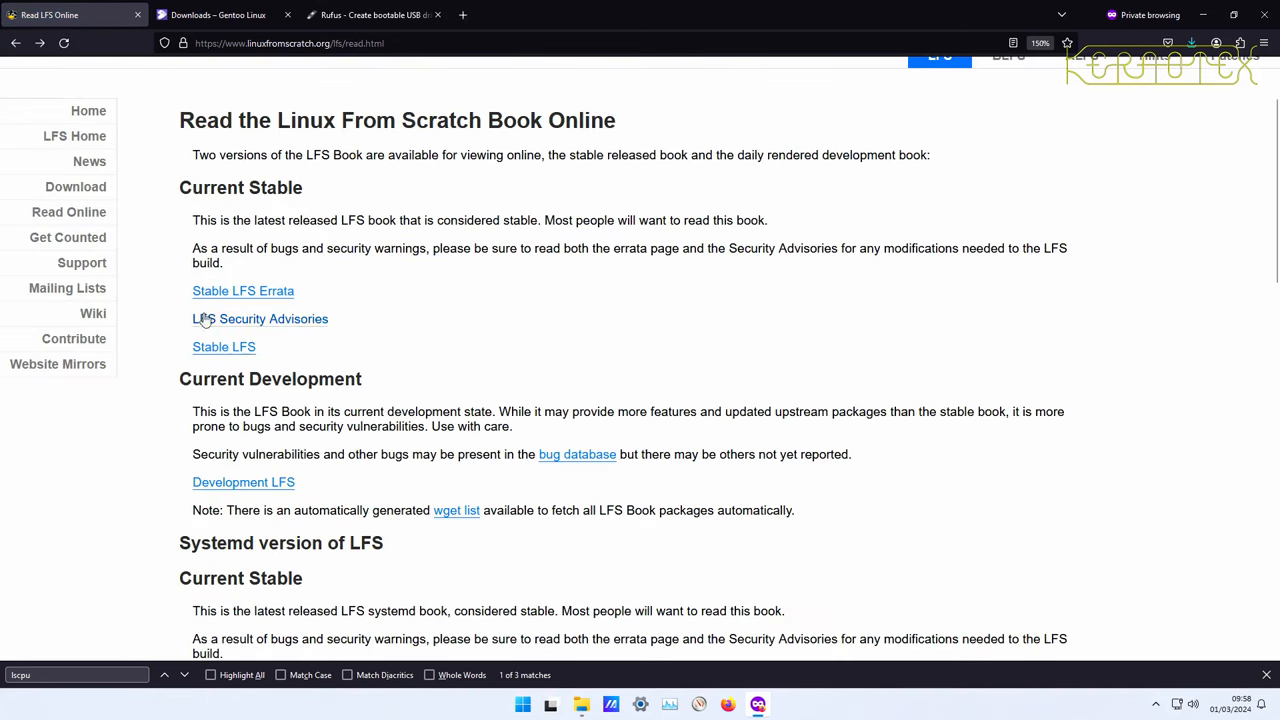
mouse_move(237, 451)
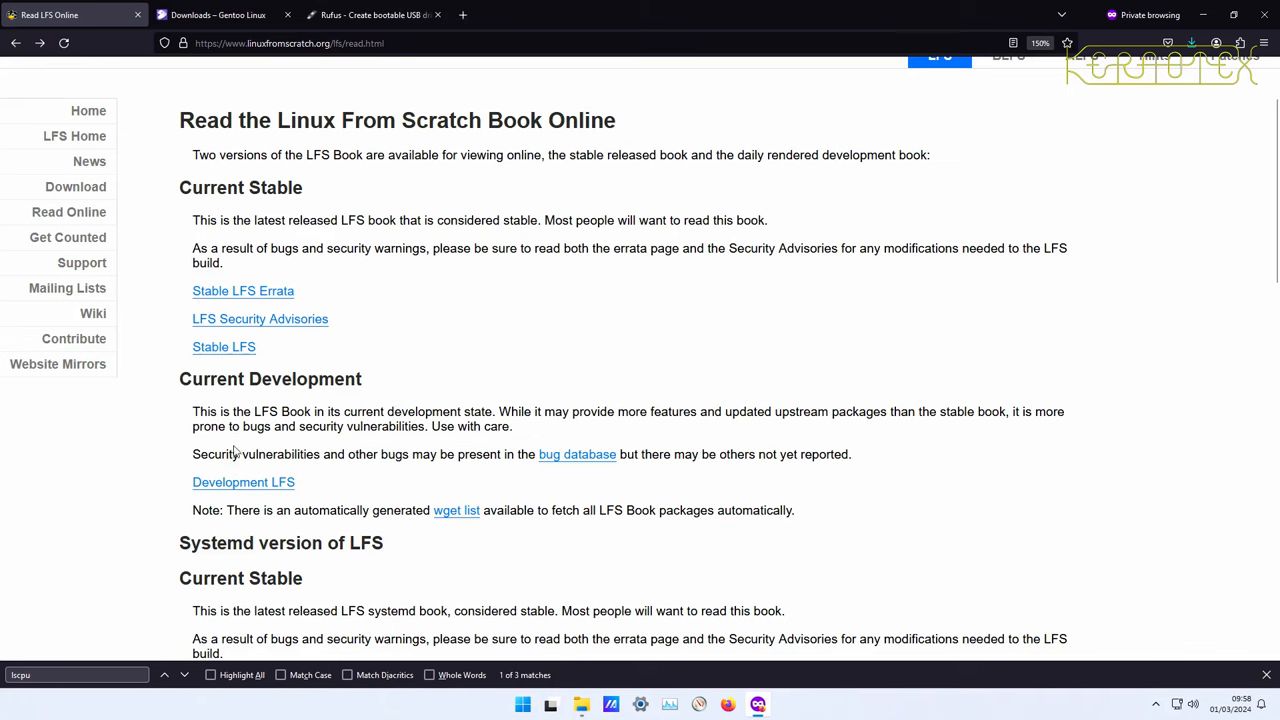
scroll("down", 3)
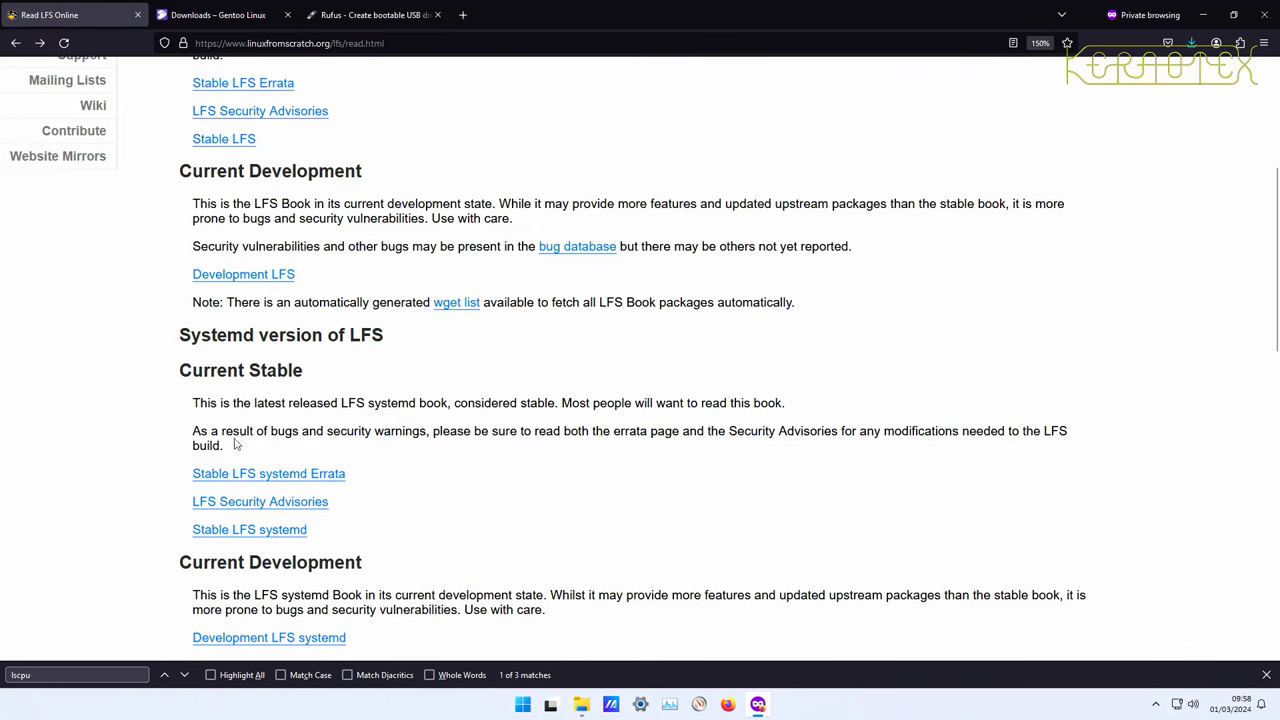
mouse_move(243, 274)
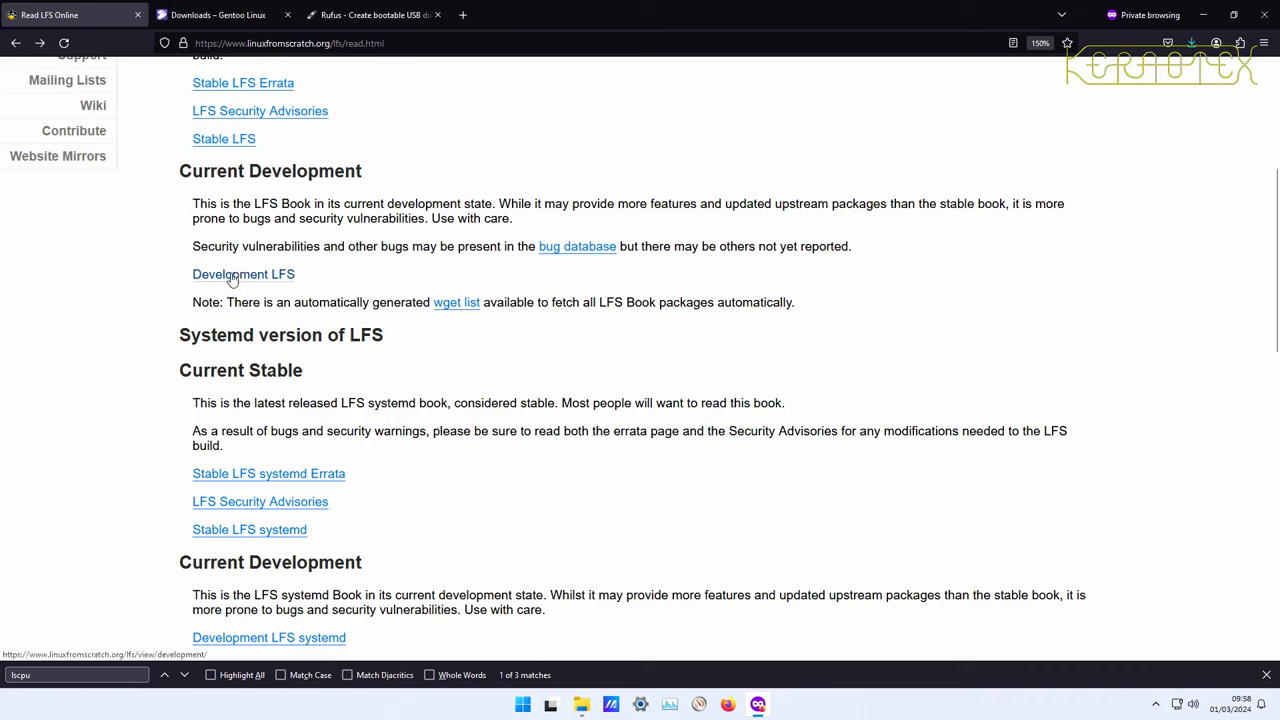
mouse_move(238, 328)
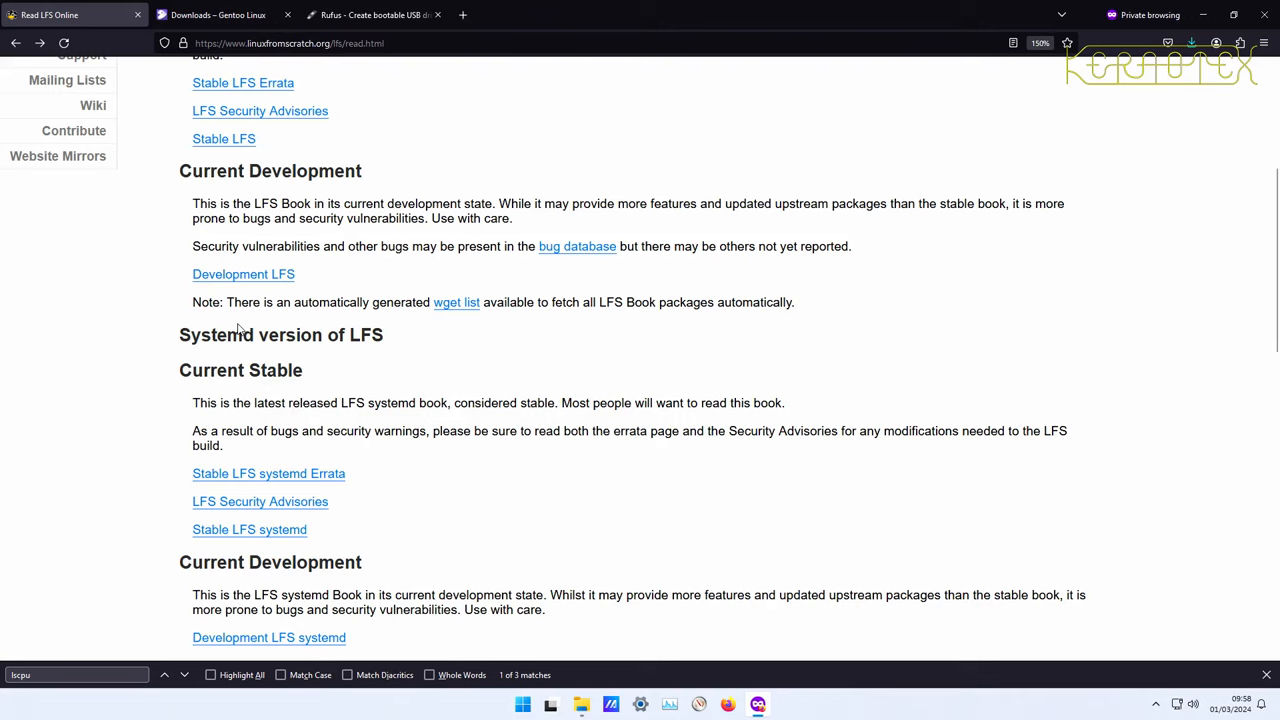
mouse_move(238, 360)
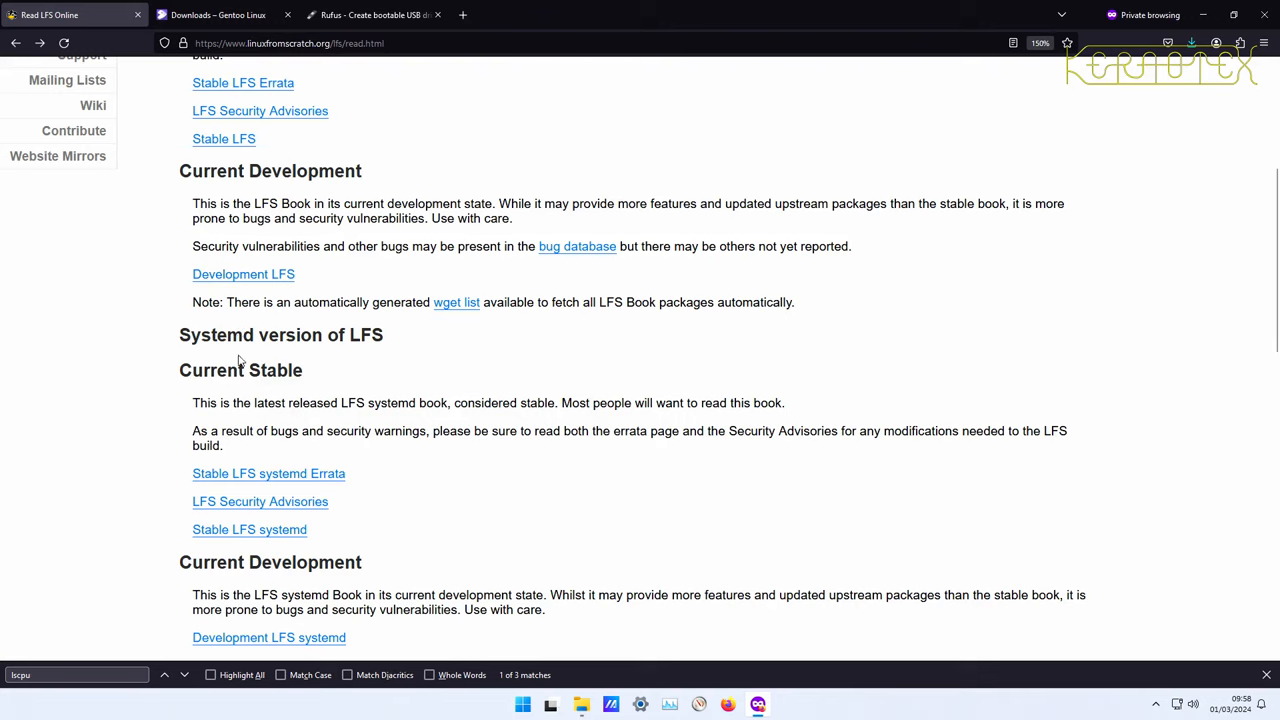
mouse_move(248, 288)
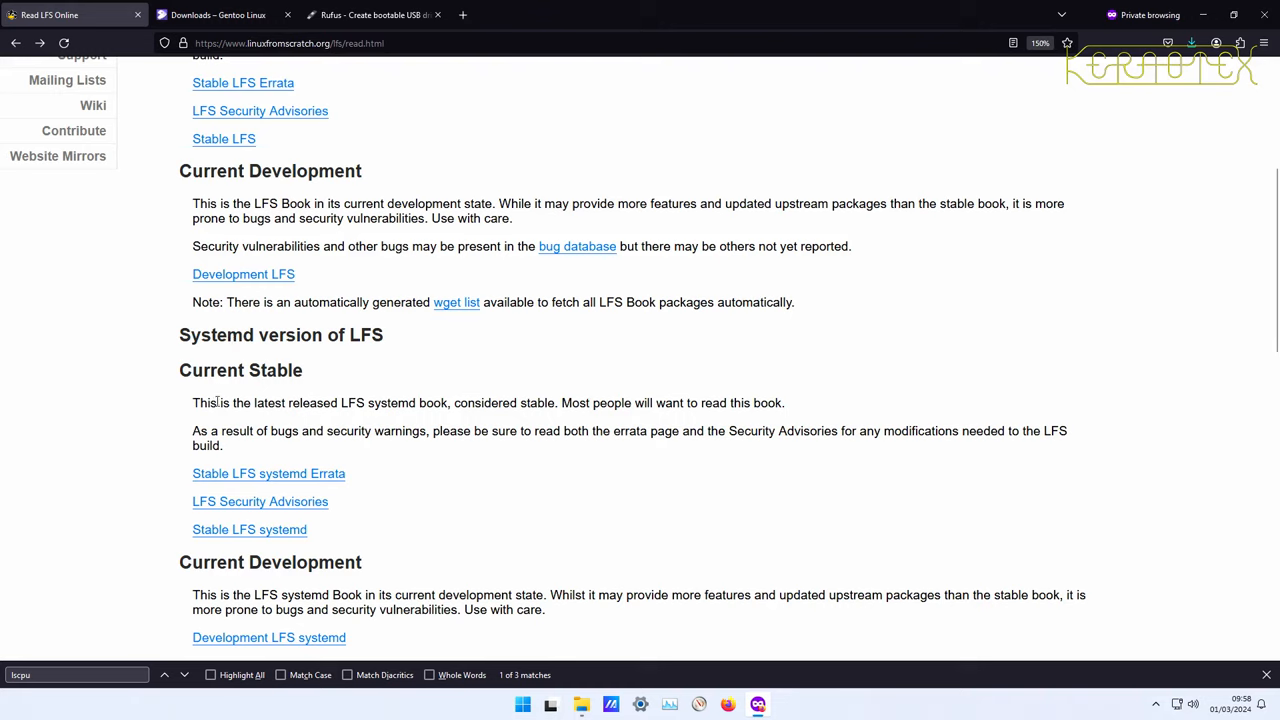
mouse_move(249, 529)
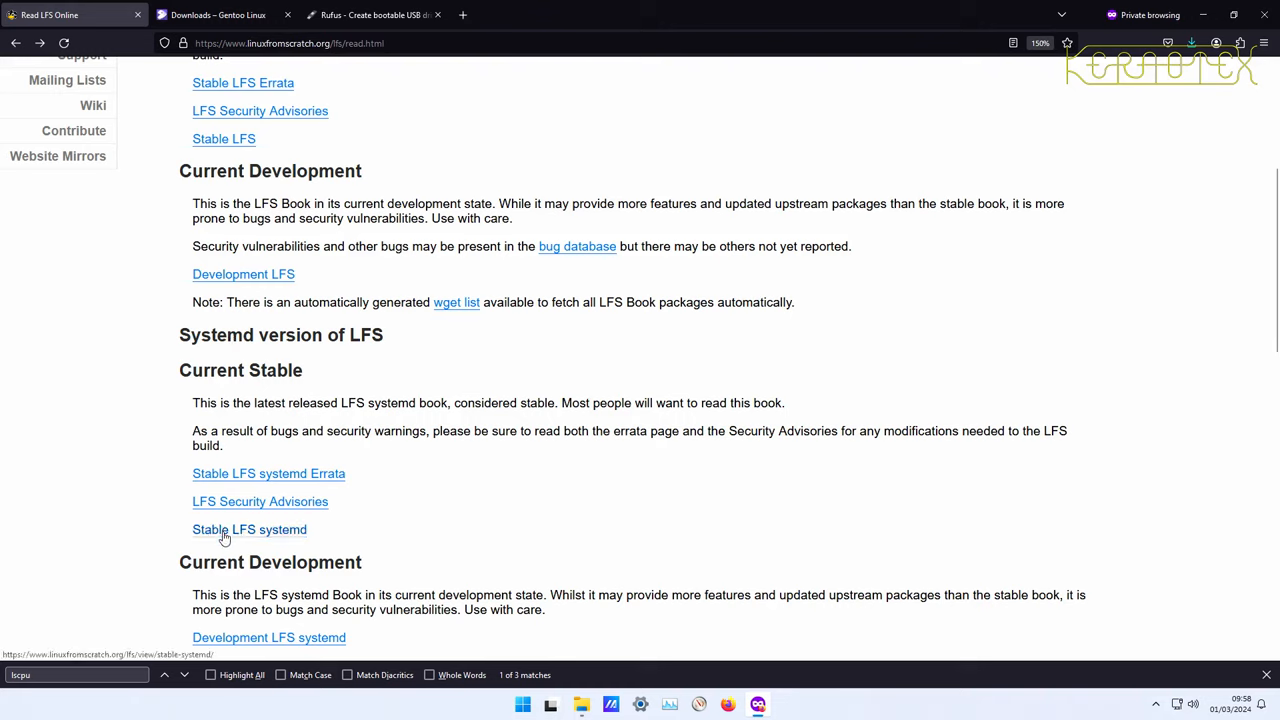
left_click(249, 529)
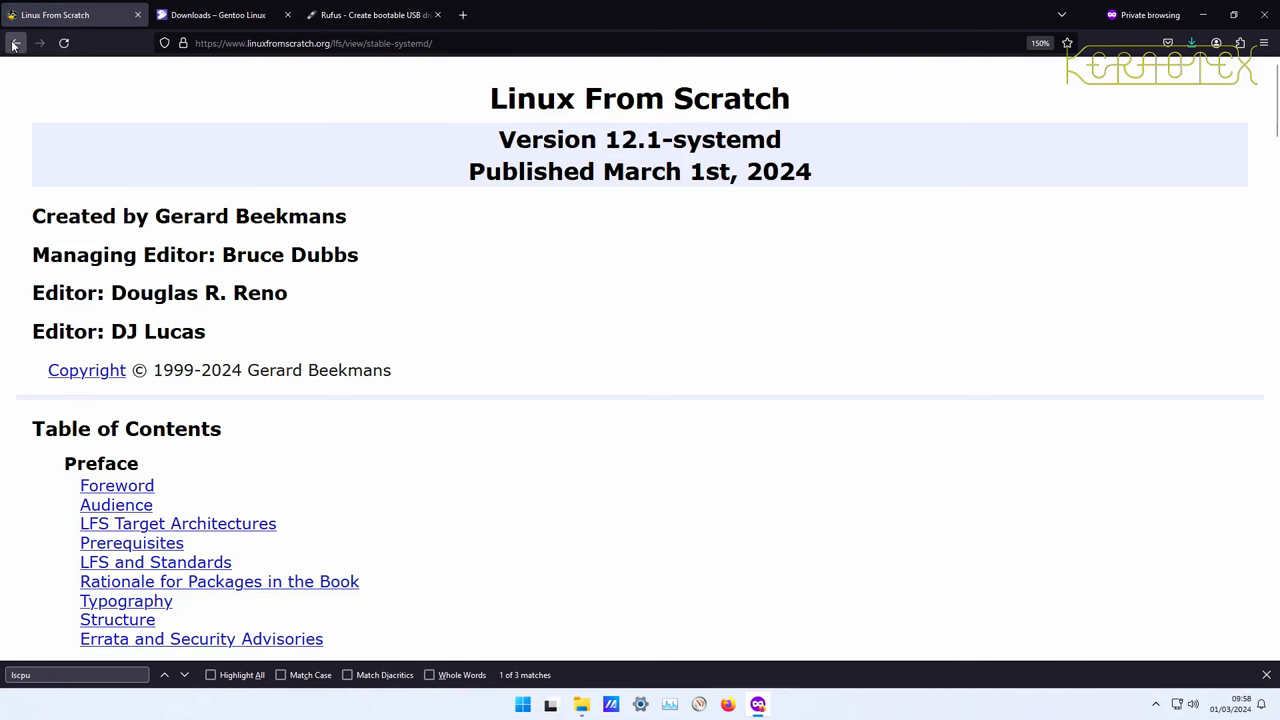
left_click(15, 42)
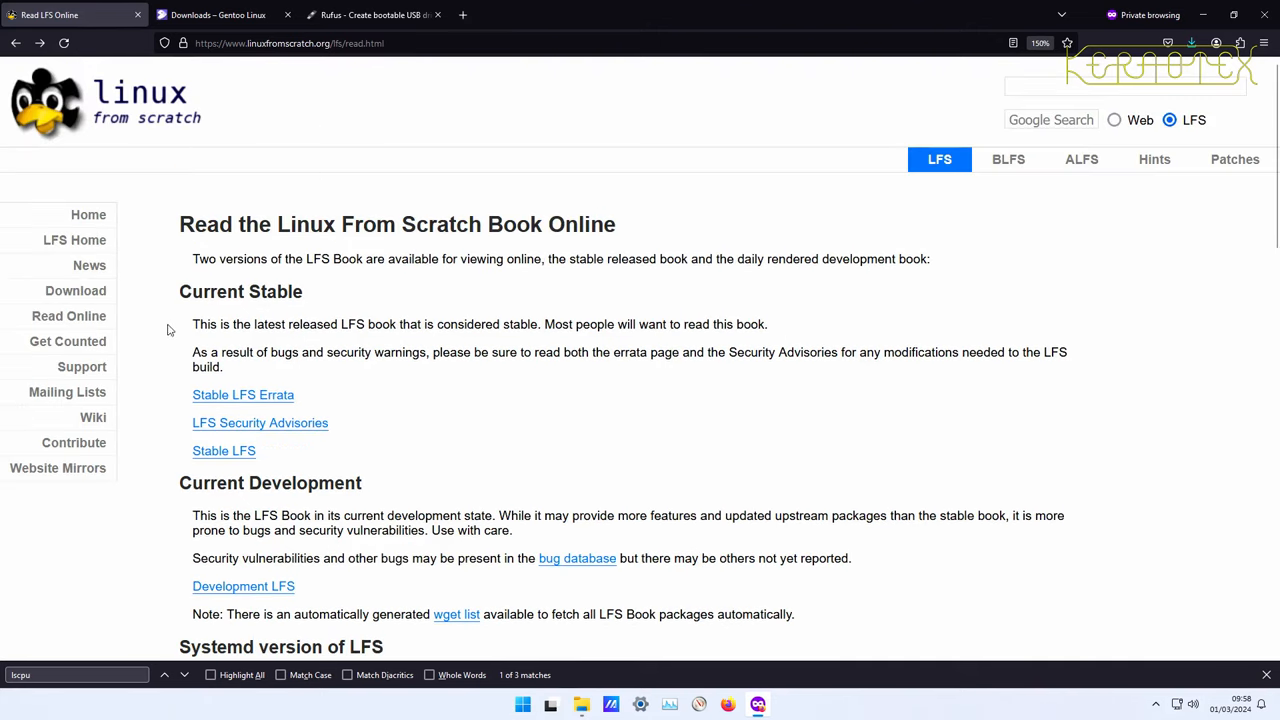
mouse_move(105, 158)
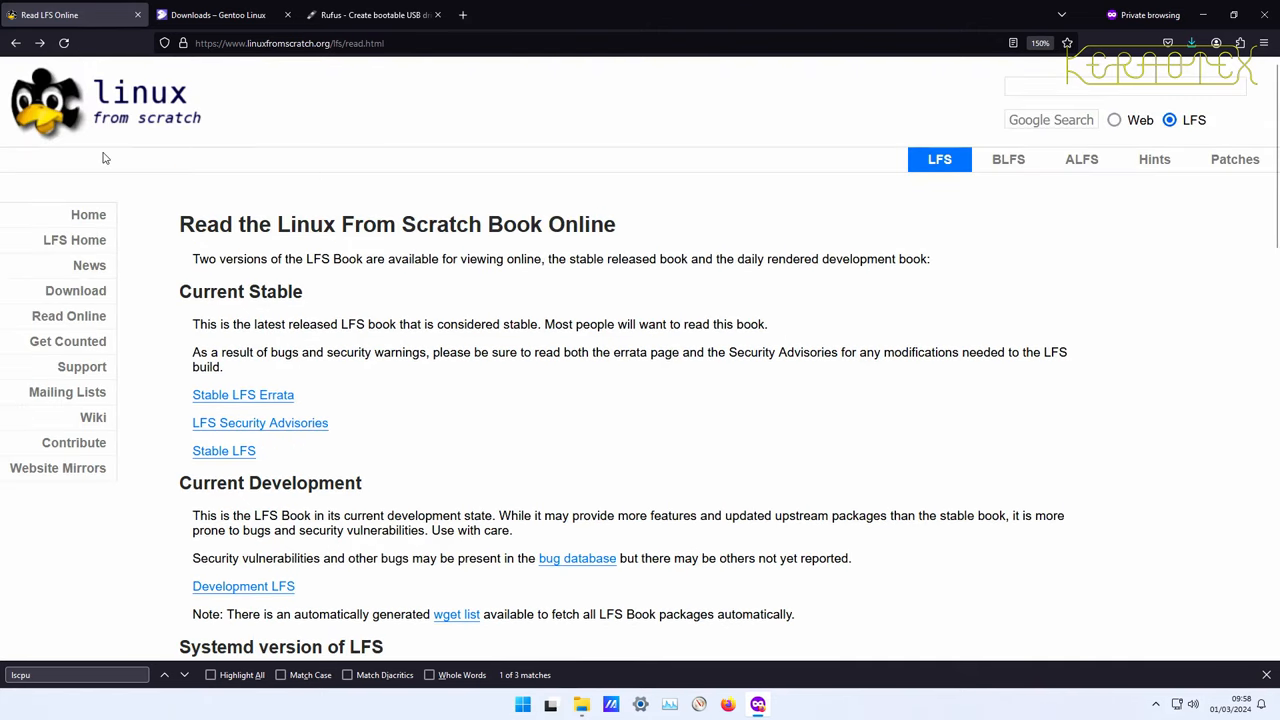
mouse_move(146, 334)
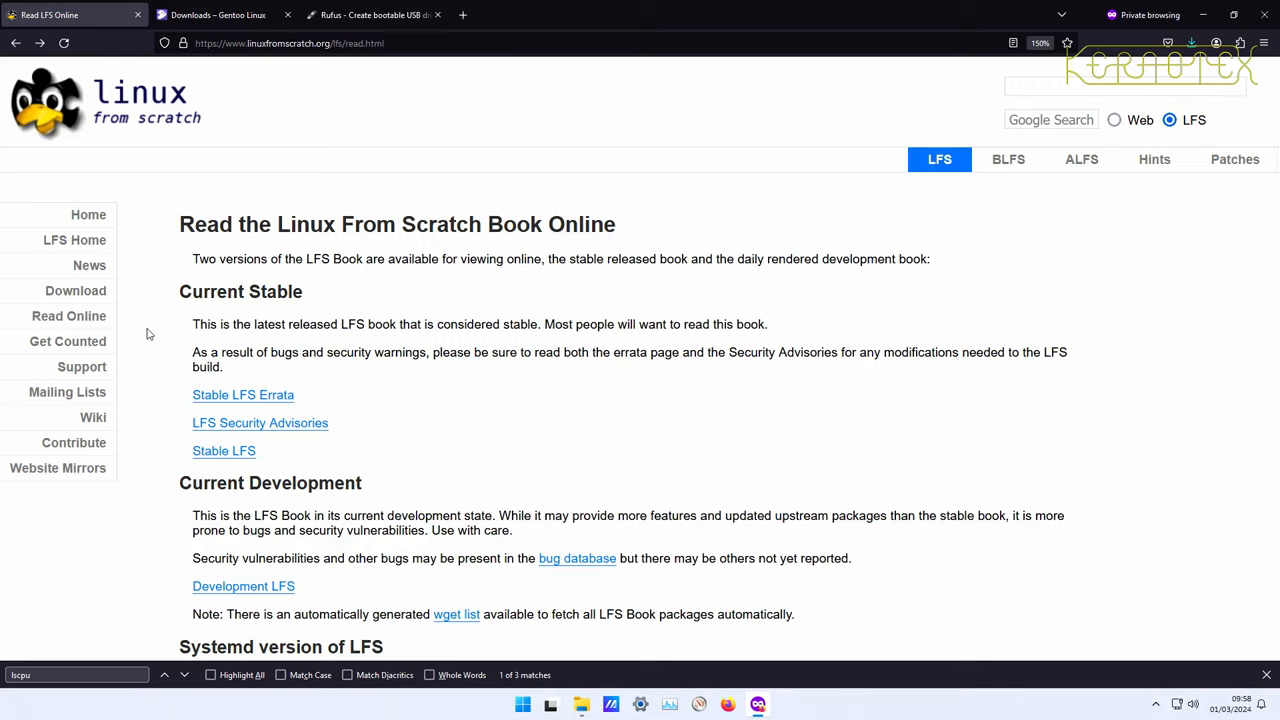
mouse_move(159, 304)
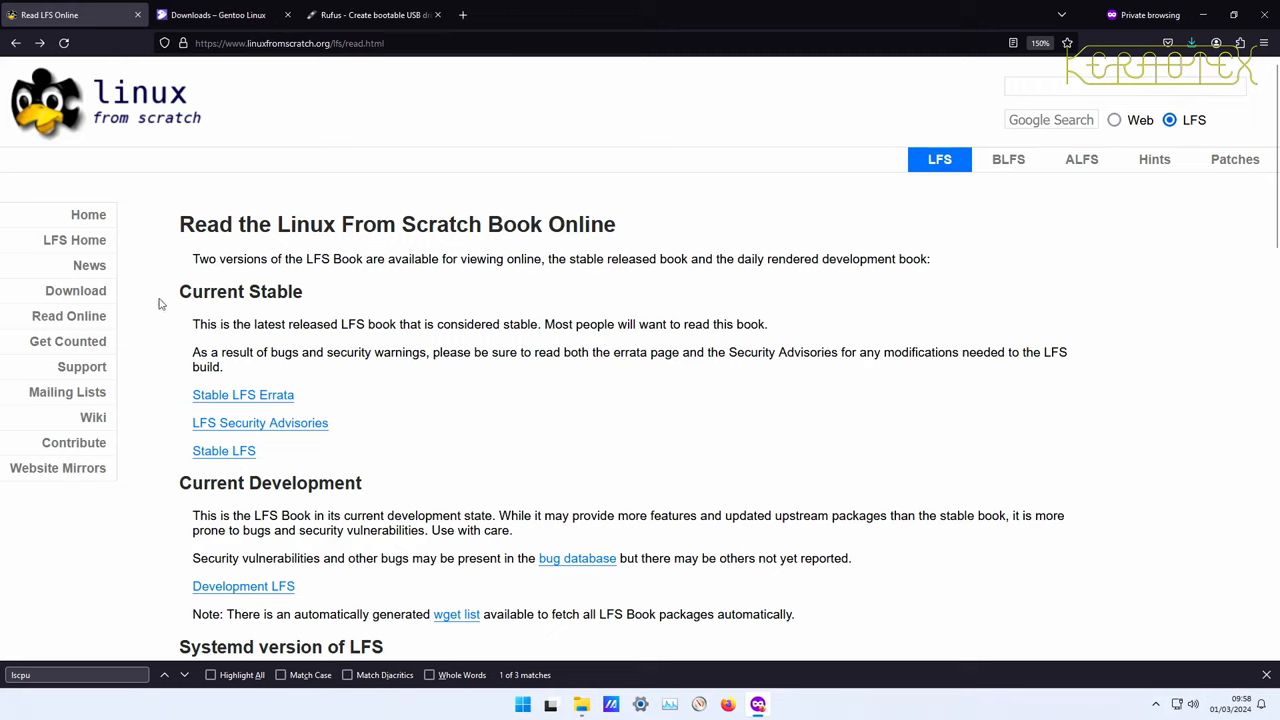
mouse_move(146, 255)
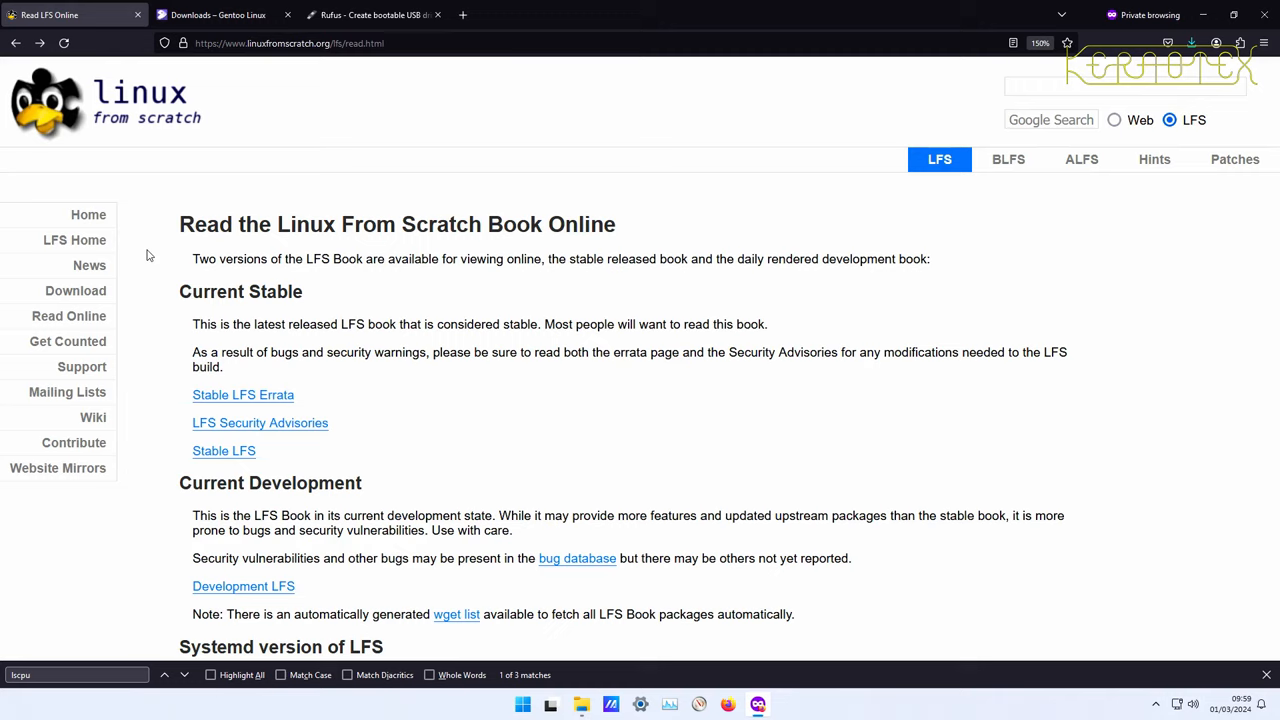
mouse_move(138, 238)
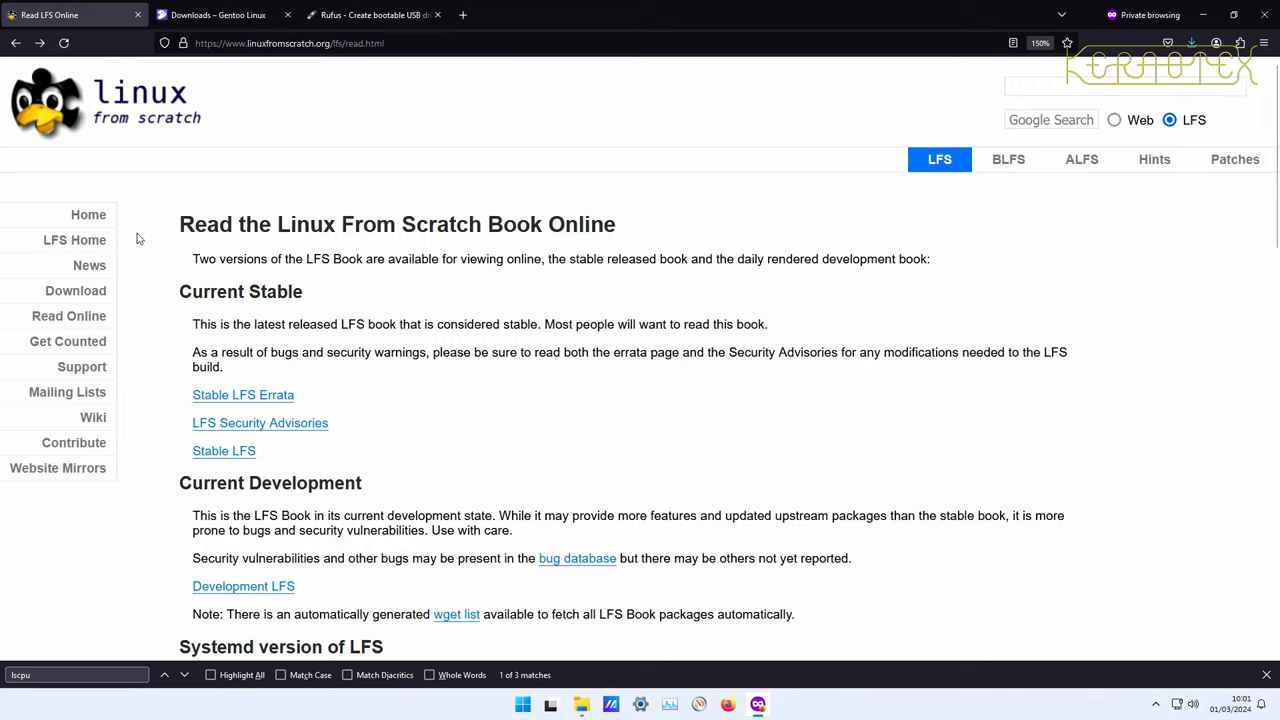
mouse_move(207, 128)
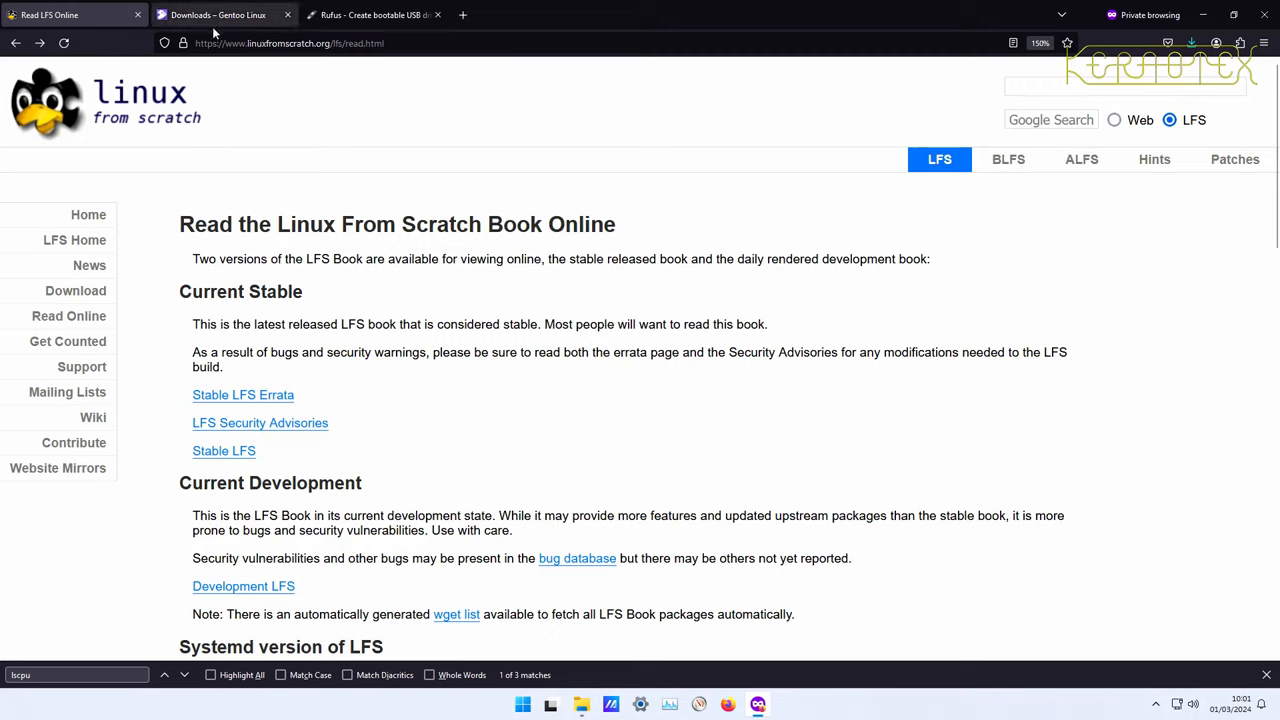
mouse_move(233, 82)
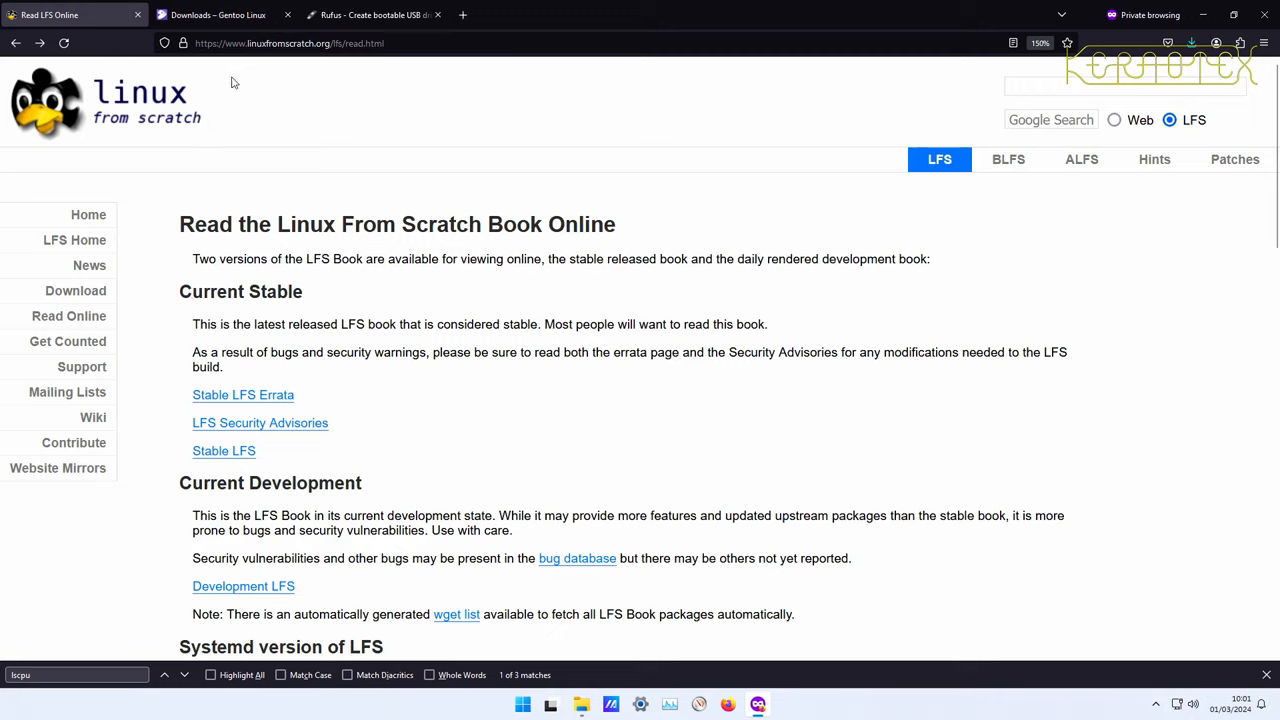